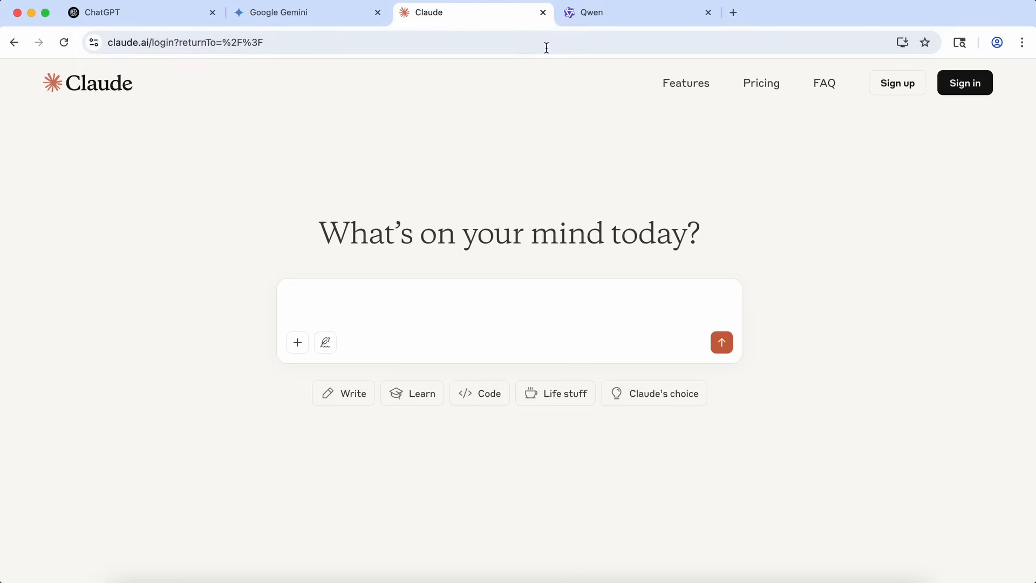
# - Switch from the Claude sign-in tab to the ChatGPT start page in Chrome
pyautogui.click(638, 13)
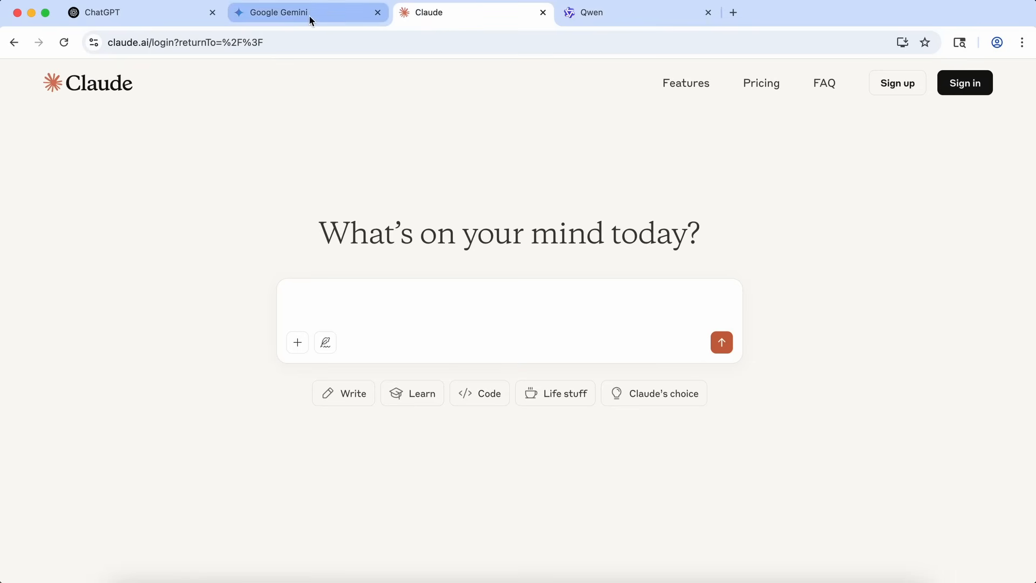
pyautogui.click(139, 11)
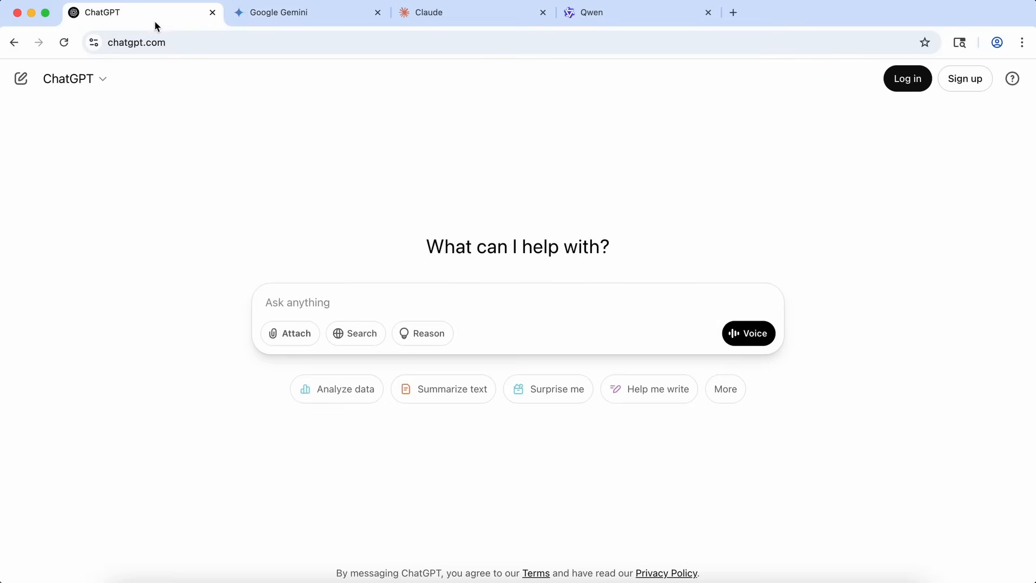
pyautogui.moveTo(387, 268)
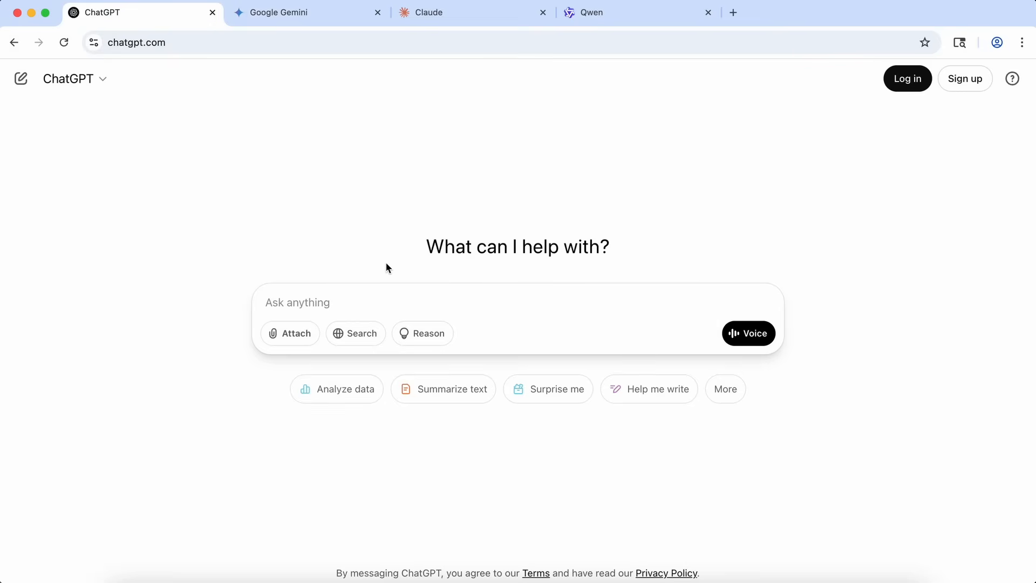
pyautogui.moveTo(481, 131)
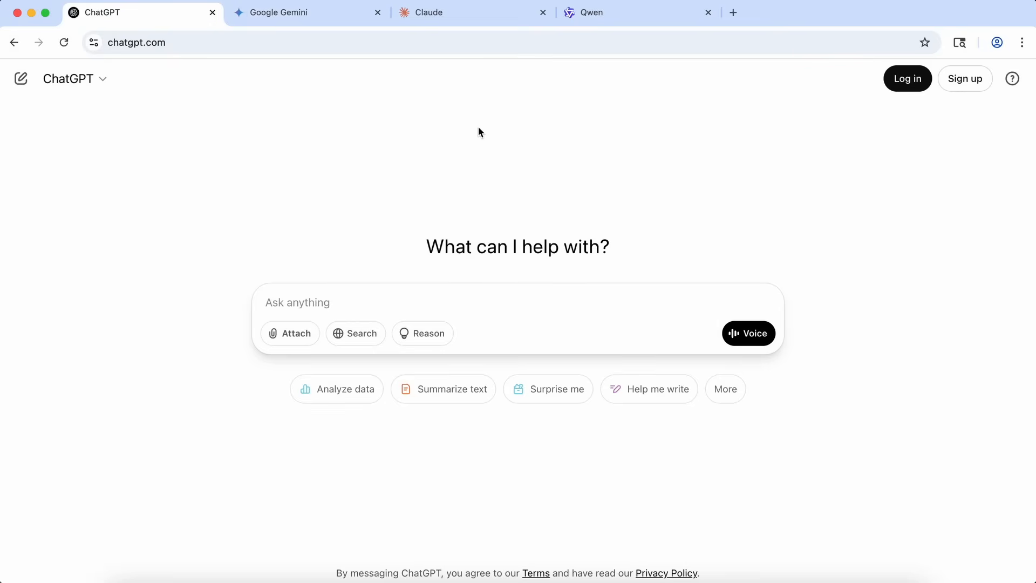
pyautogui.moveTo(564, 144)
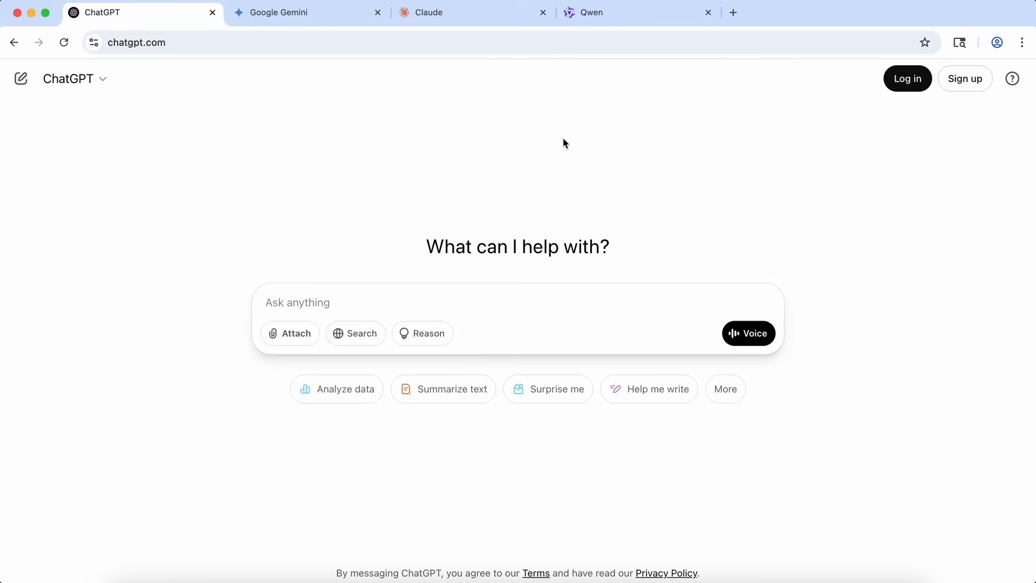
pyautogui.moveTo(636, 69)
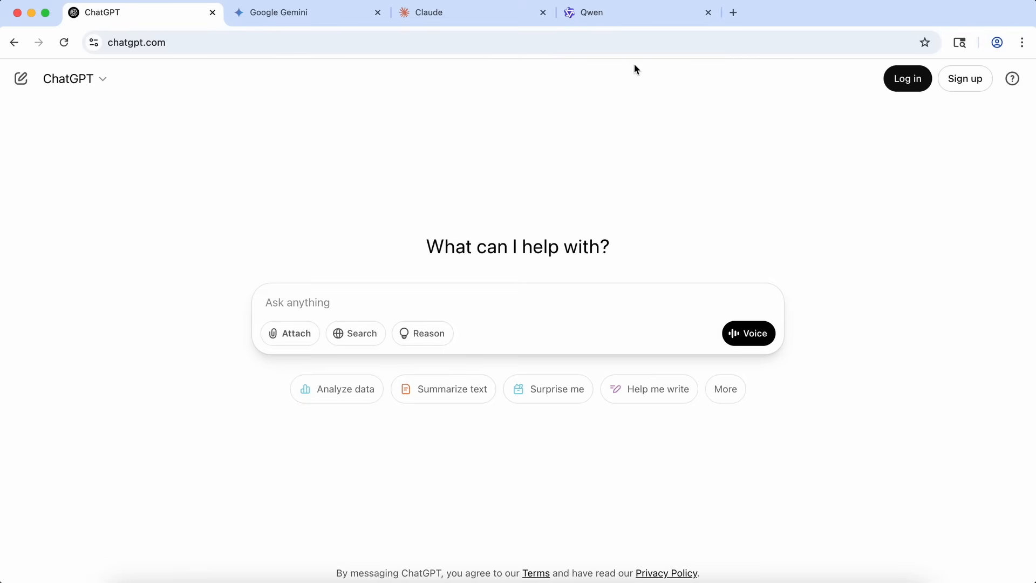
pyautogui.moveTo(646, 101)
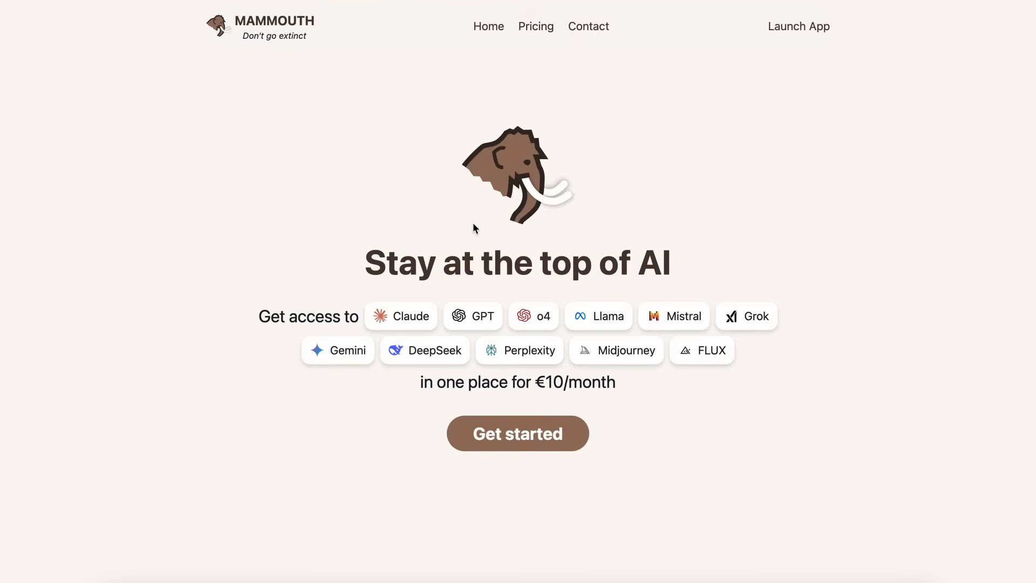
pyautogui.moveTo(465, 179)
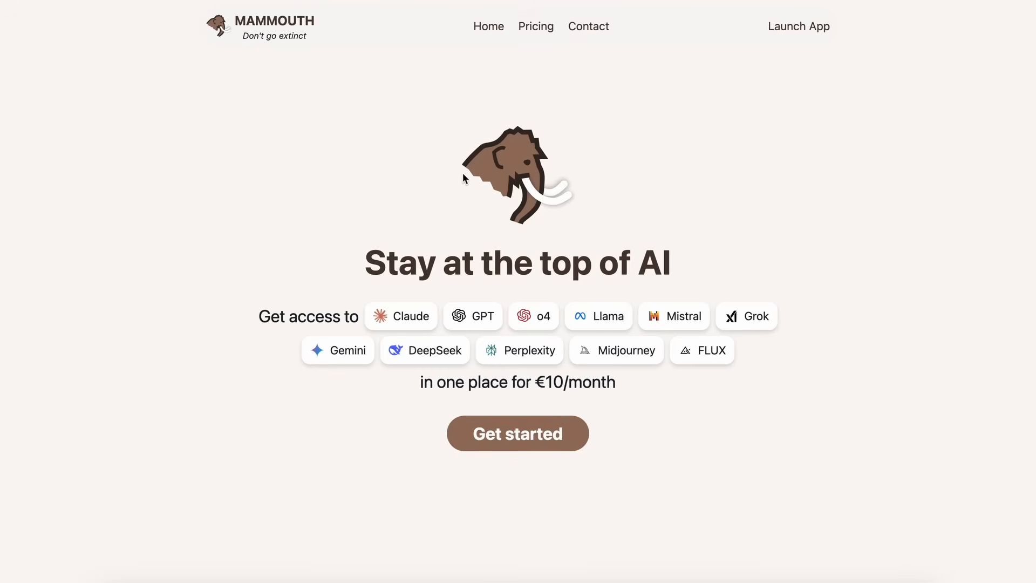
pyautogui.moveTo(370, 264)
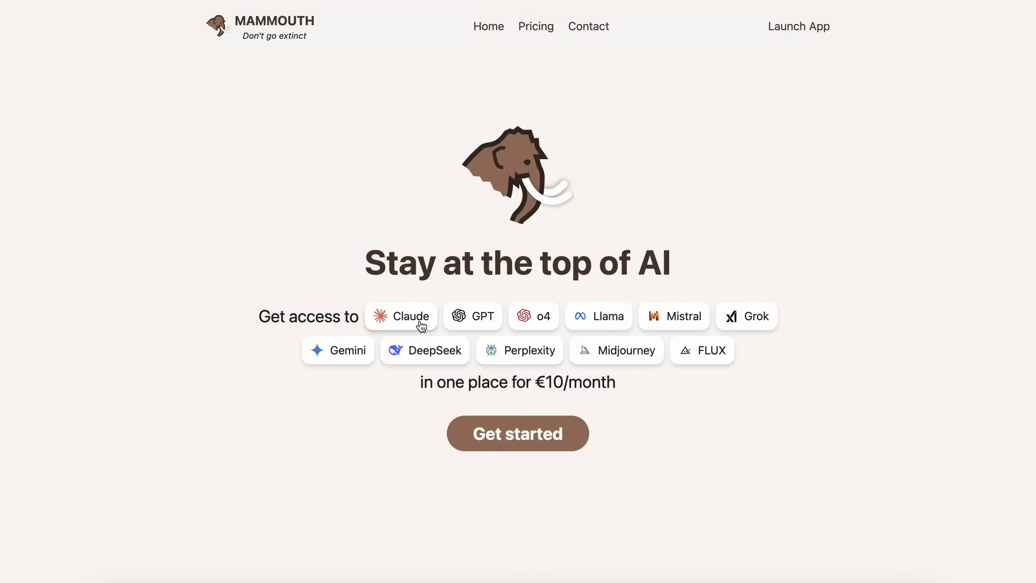
pyautogui.moveTo(447, 324)
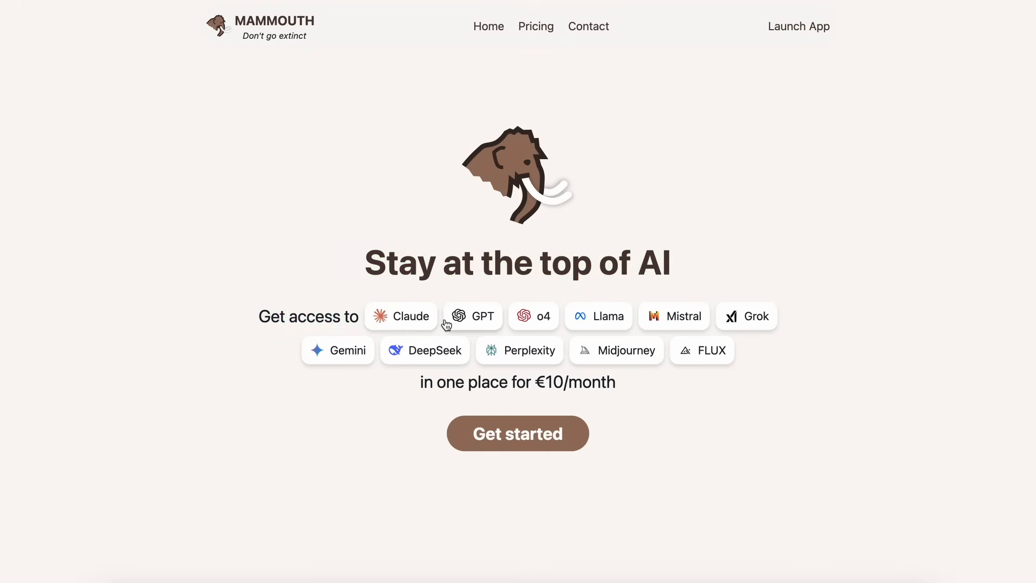
pyautogui.moveTo(496, 326)
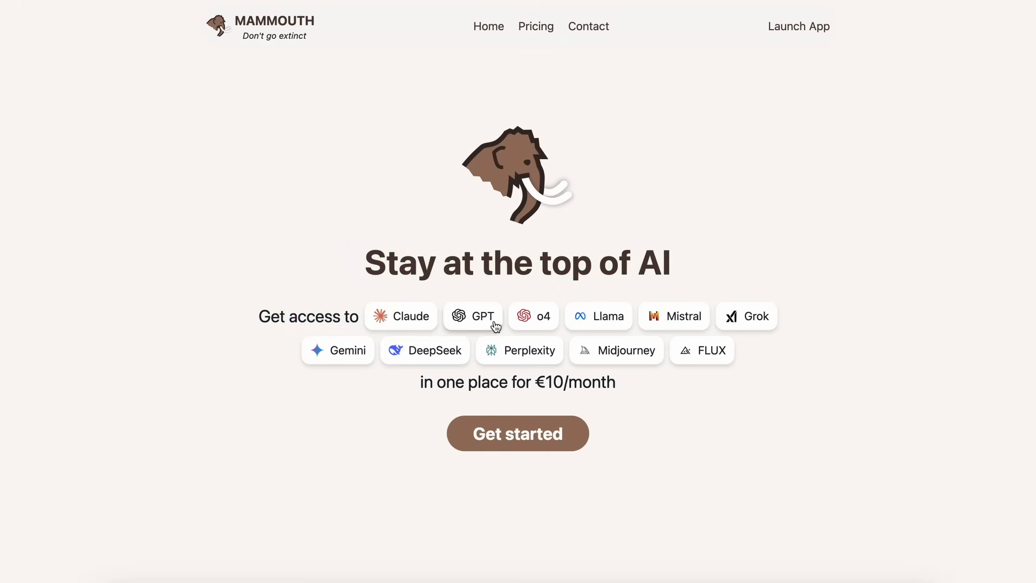
pyautogui.moveTo(553, 327)
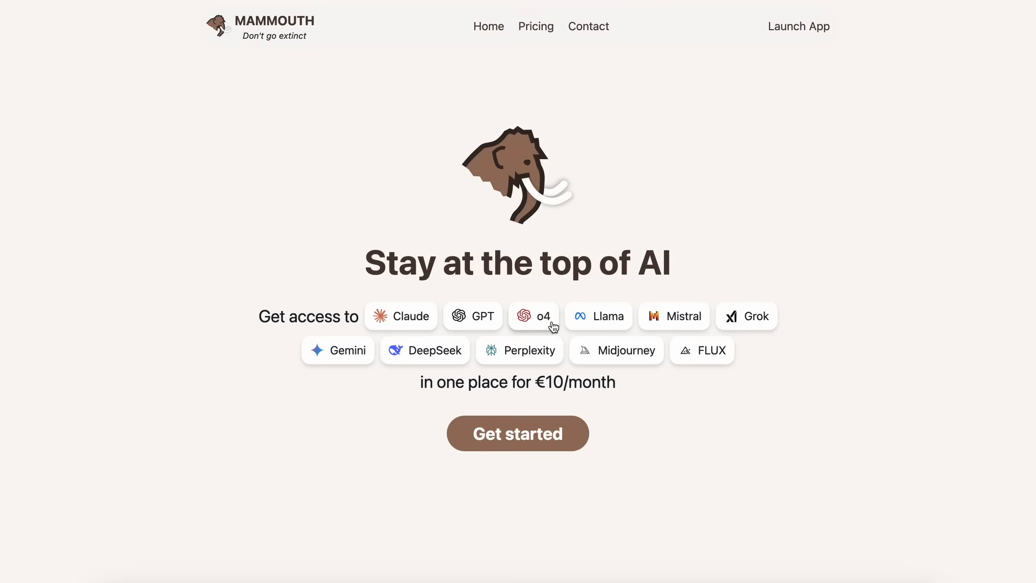
pyautogui.moveTo(640, 330)
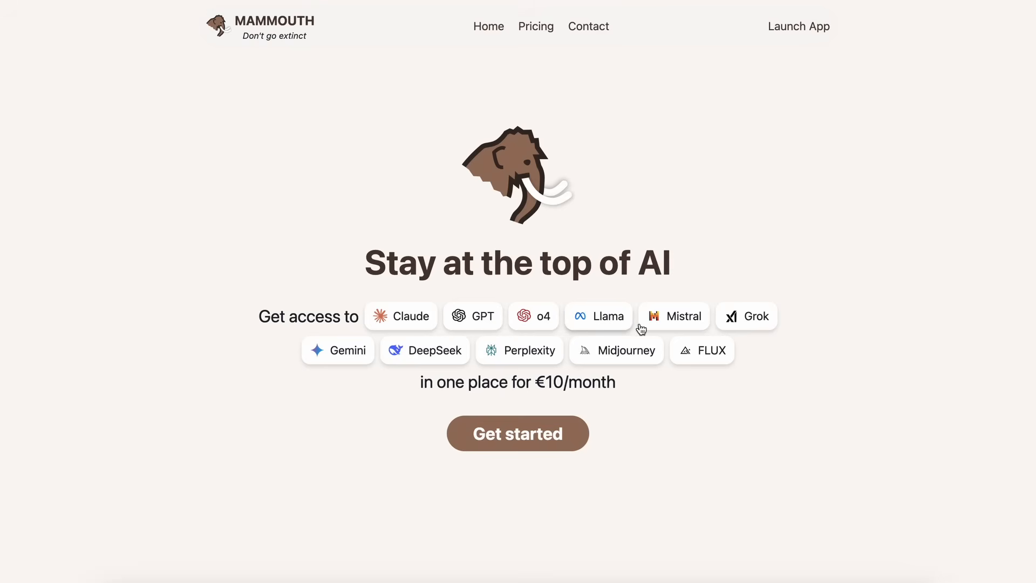
pyautogui.moveTo(746, 322)
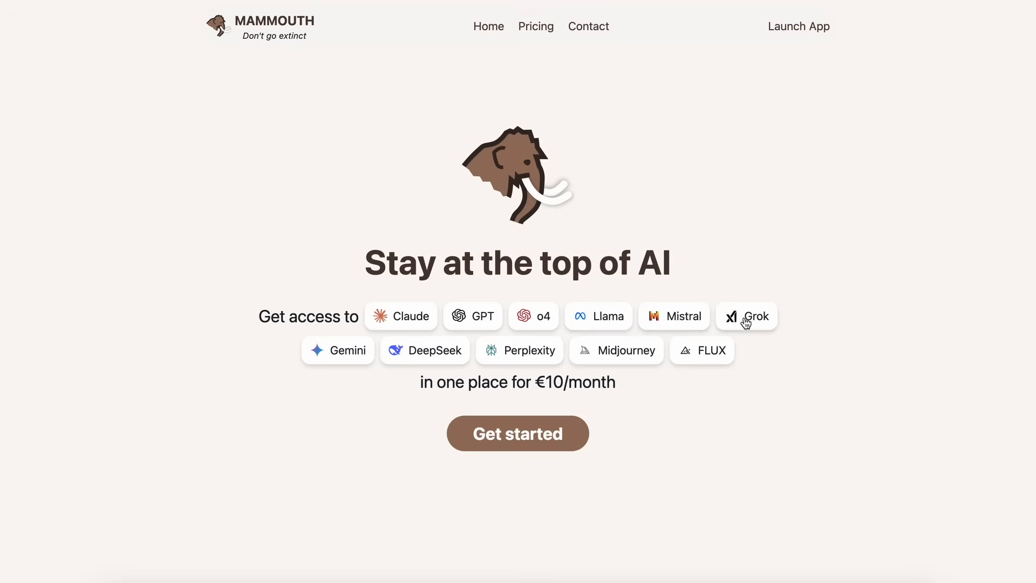
pyautogui.moveTo(429, 354)
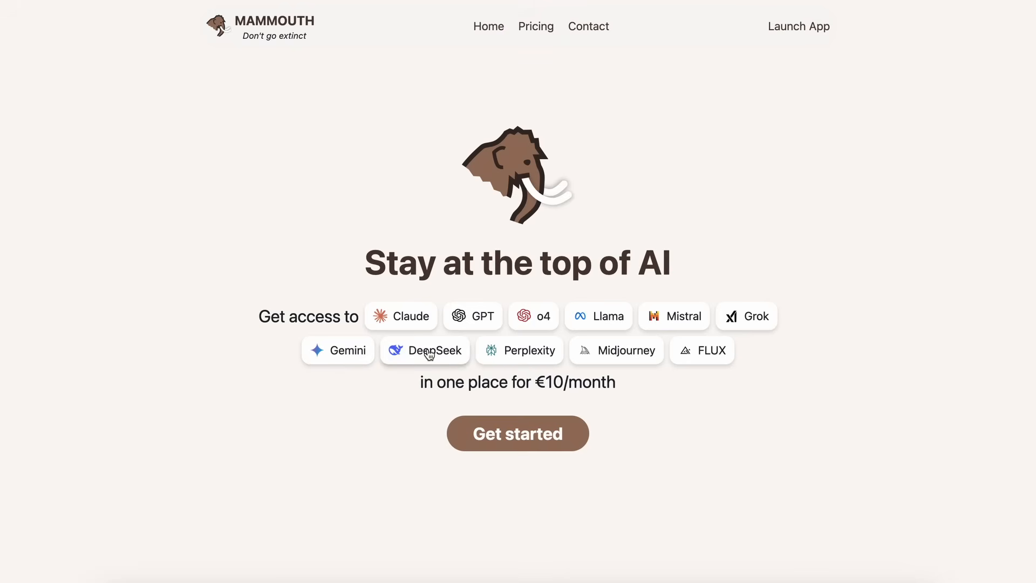
pyautogui.moveTo(584, 363)
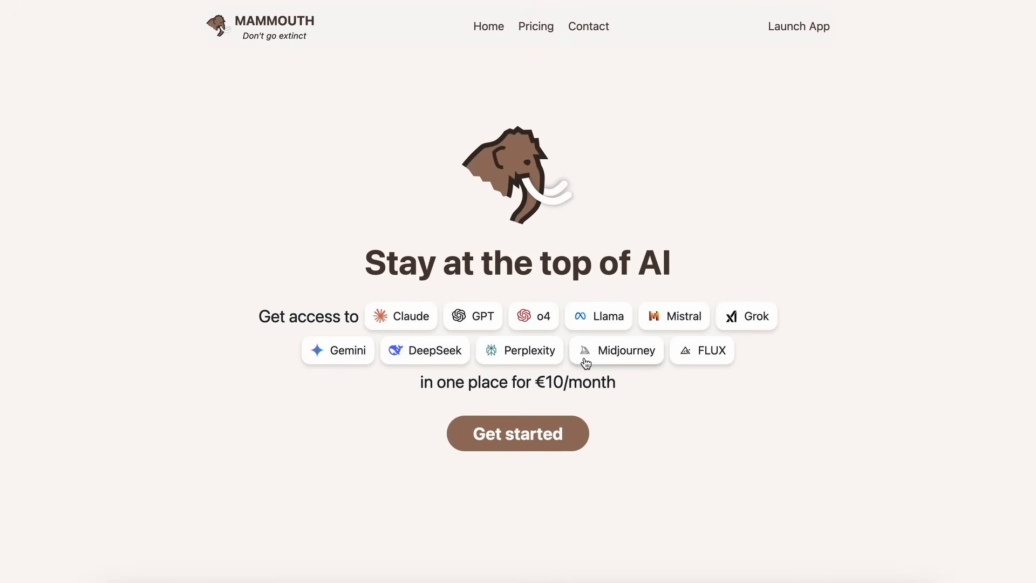
pyautogui.moveTo(676, 400)
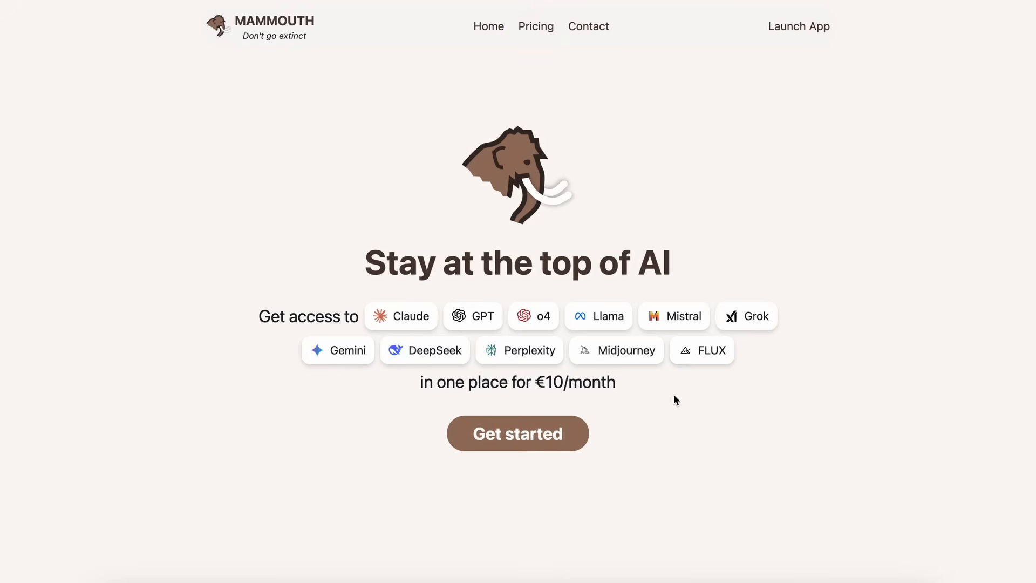
pyautogui.doubleClick(574, 382)
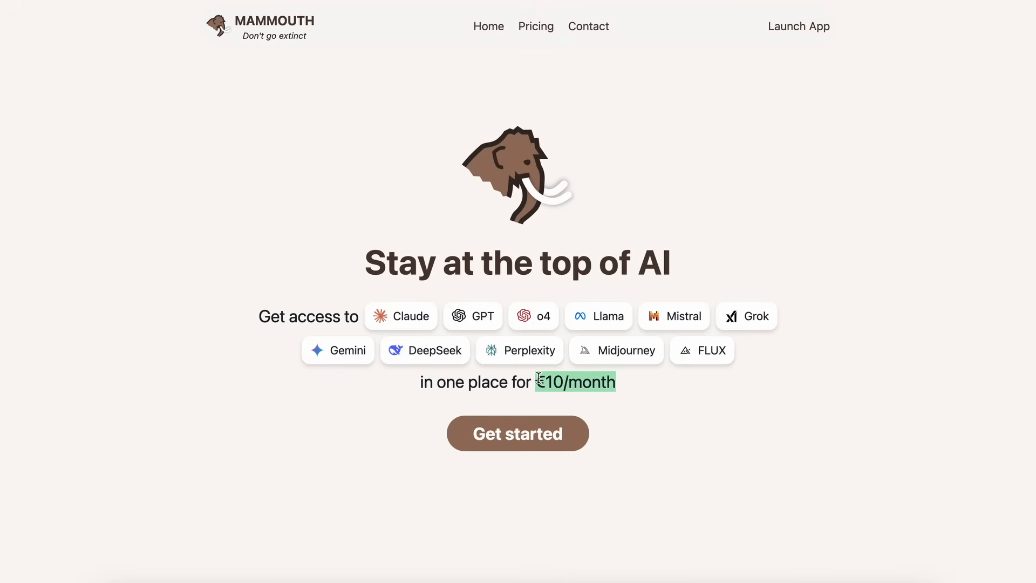
pyautogui.moveTo(609, 402)
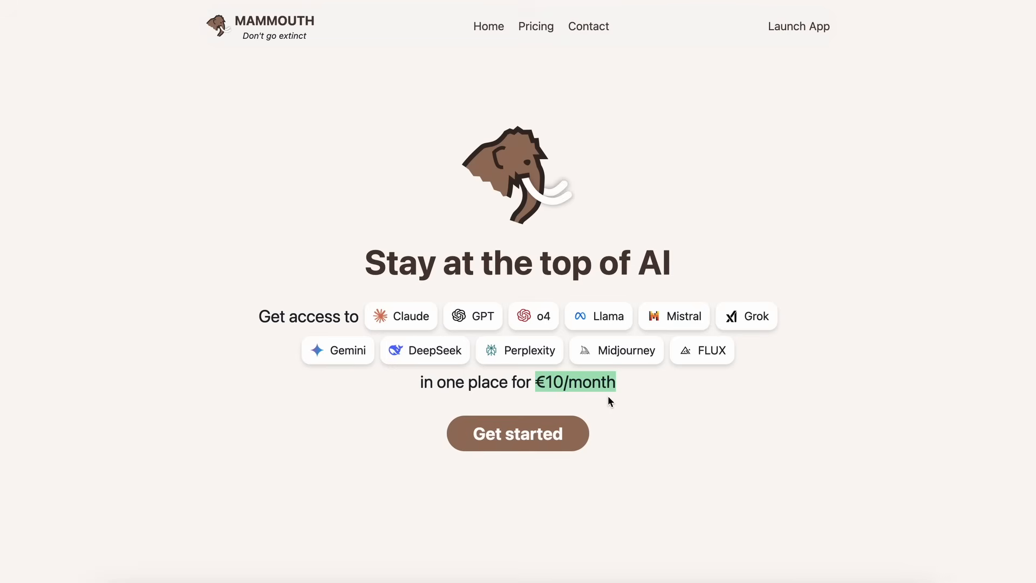
pyautogui.moveTo(643, 405)
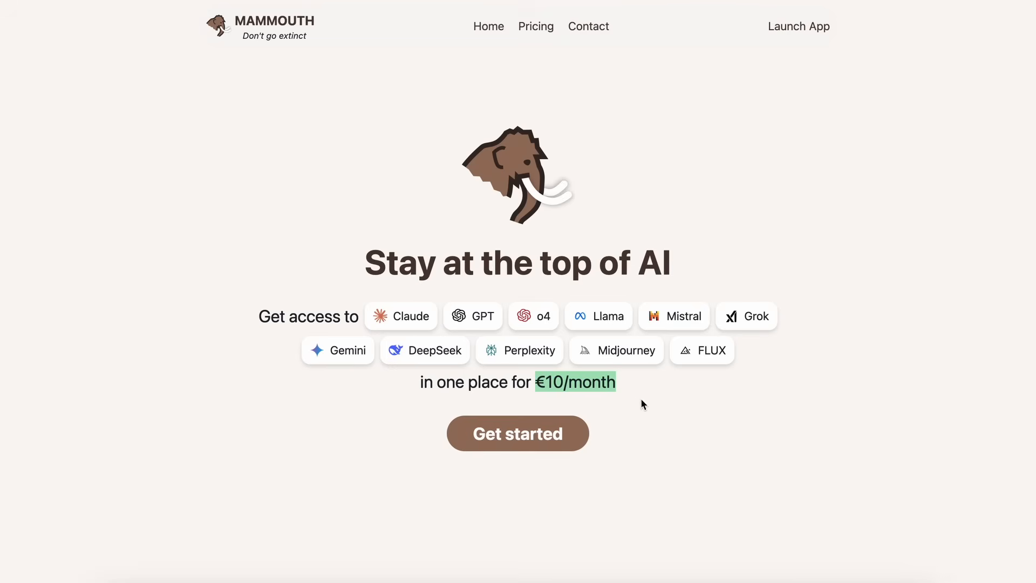
pyautogui.moveTo(651, 408)
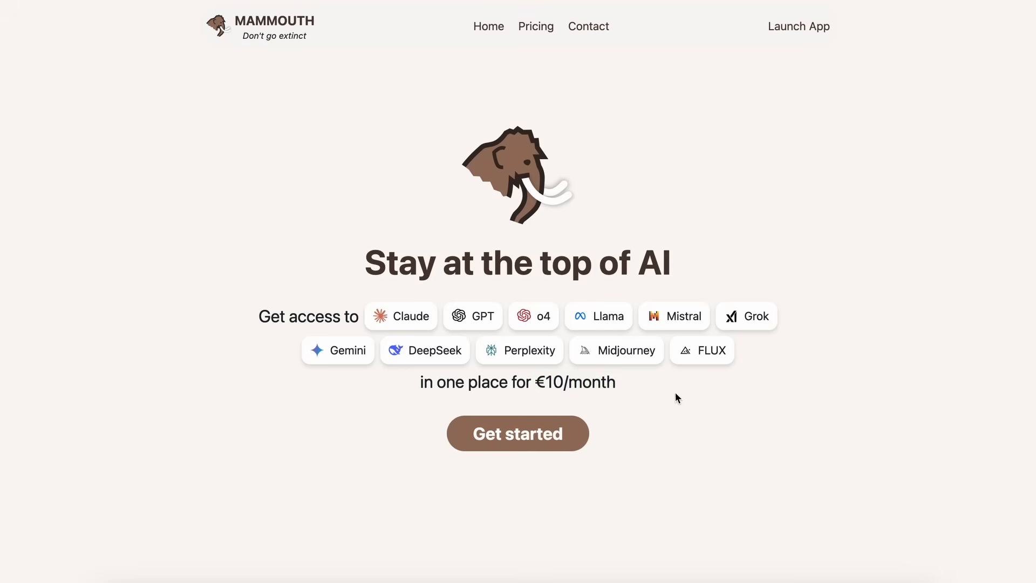
pyautogui.moveTo(681, 382)
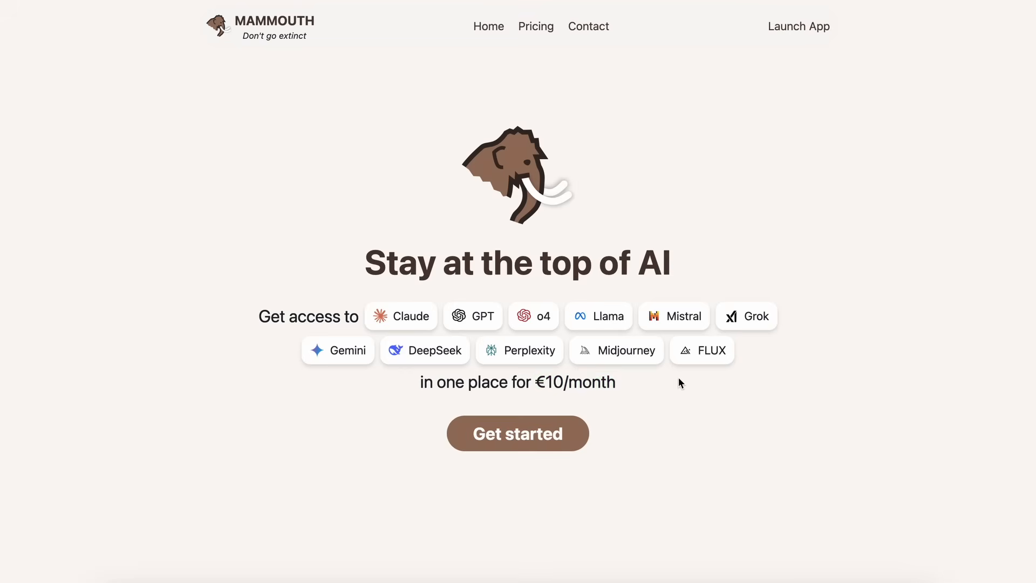
# - Scroll down to the price comparison of ChatGPT, Claude, Gemini and others versus Mammouth's €10/month plan
pyautogui.scroll(-3)
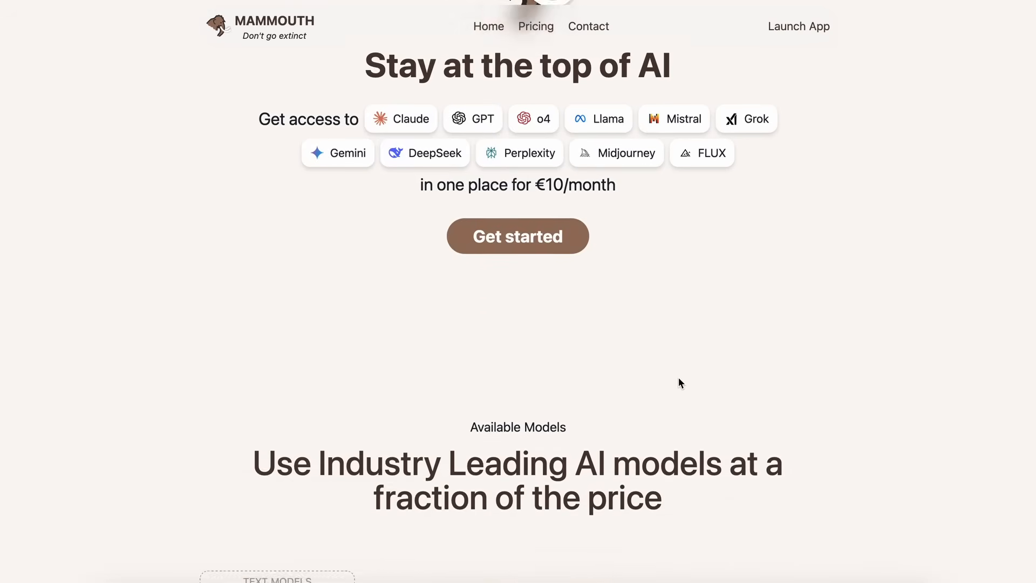
pyautogui.scroll(-3)
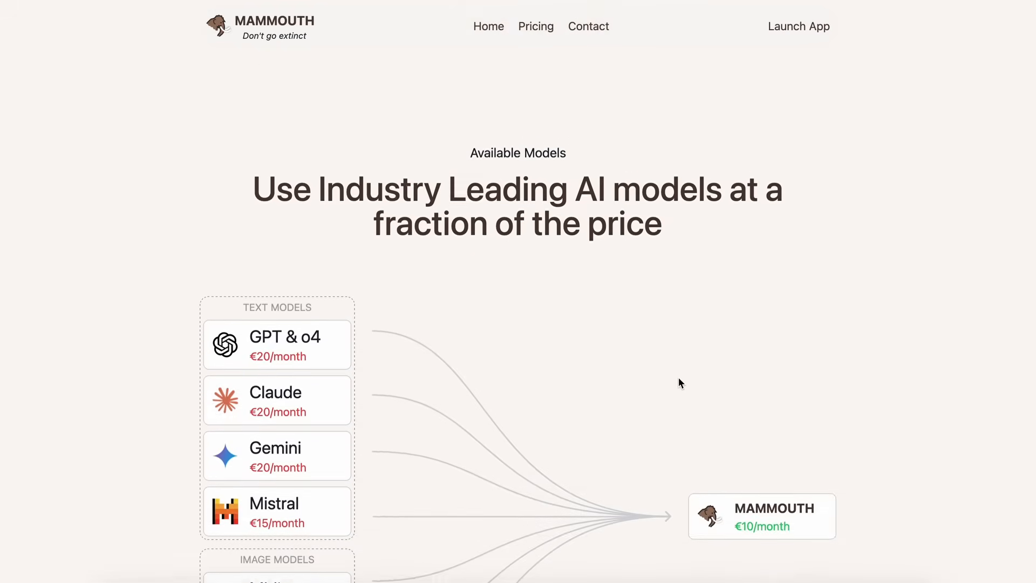
pyautogui.scroll(-3)
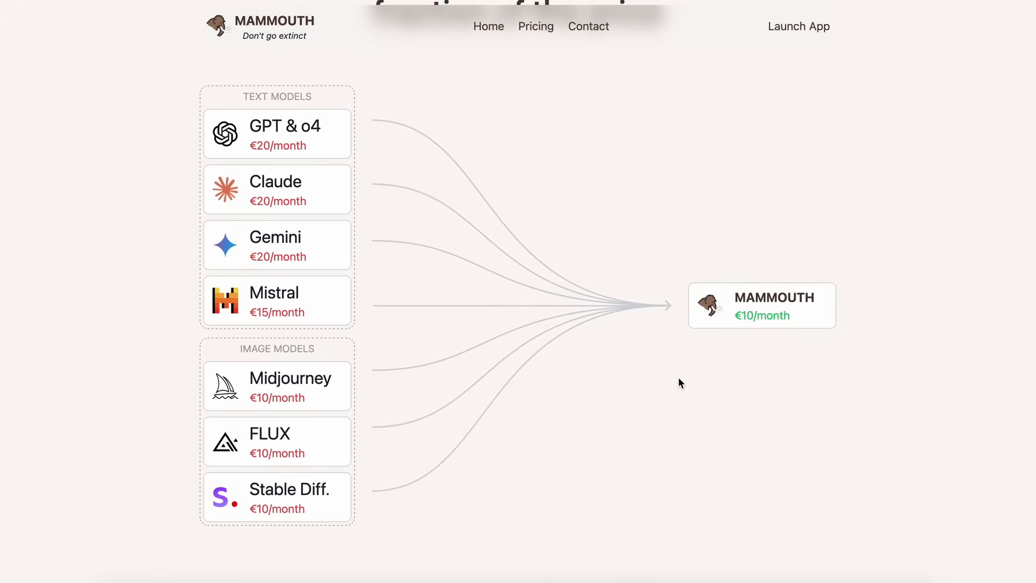
pyautogui.moveTo(336, 172)
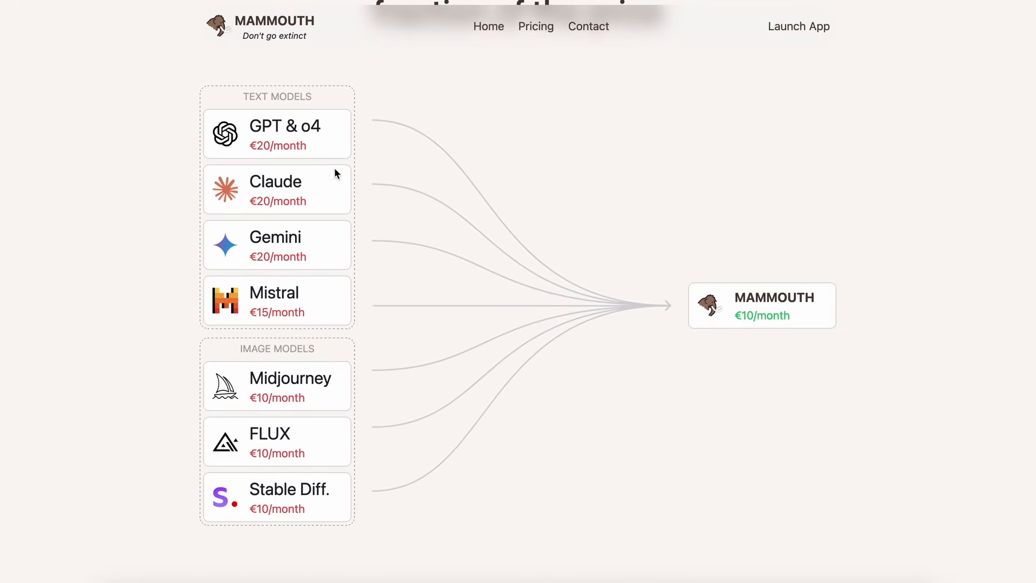
pyautogui.moveTo(714, 292)
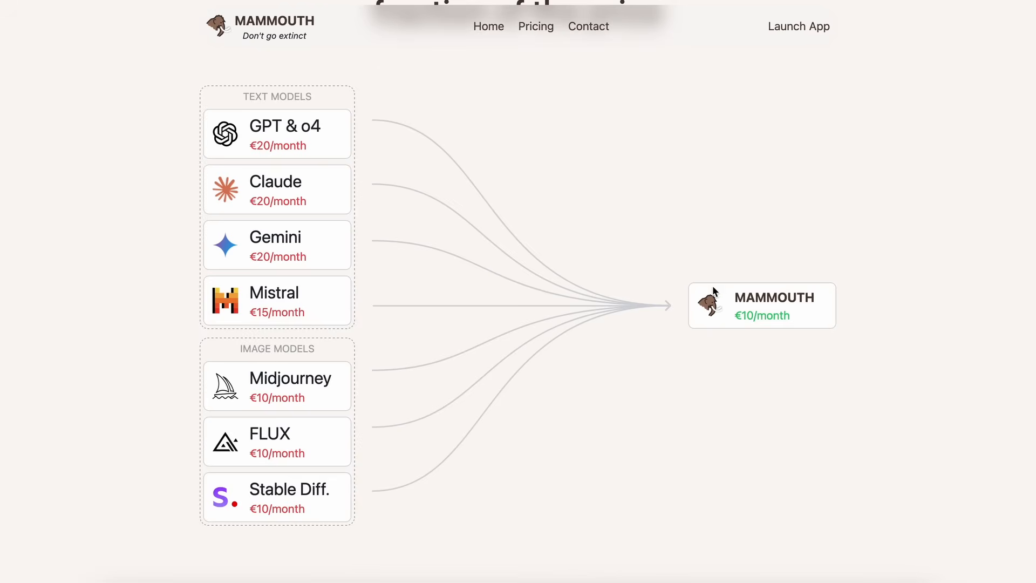
pyautogui.moveTo(661, 354)
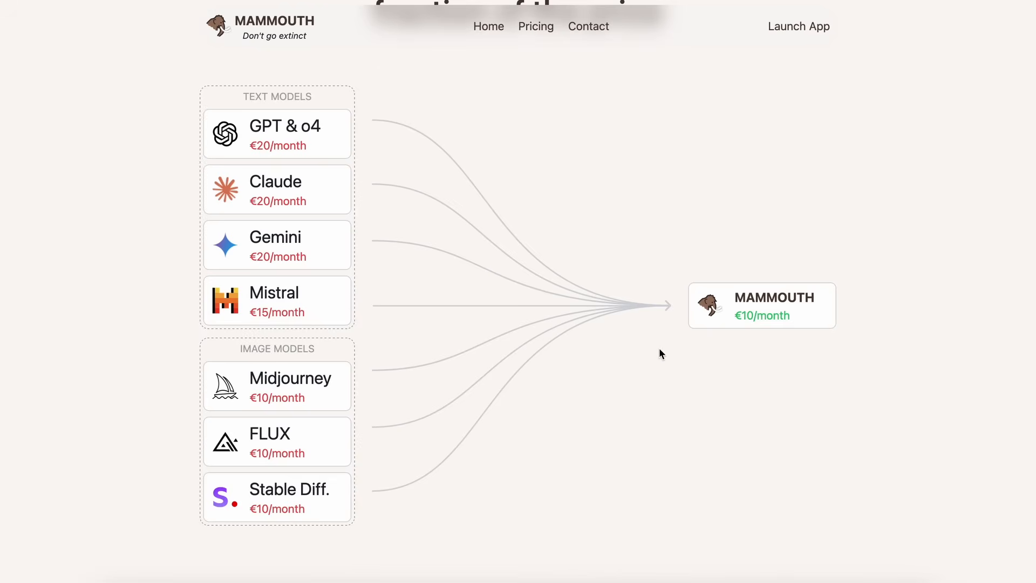
pyautogui.scroll(-3)
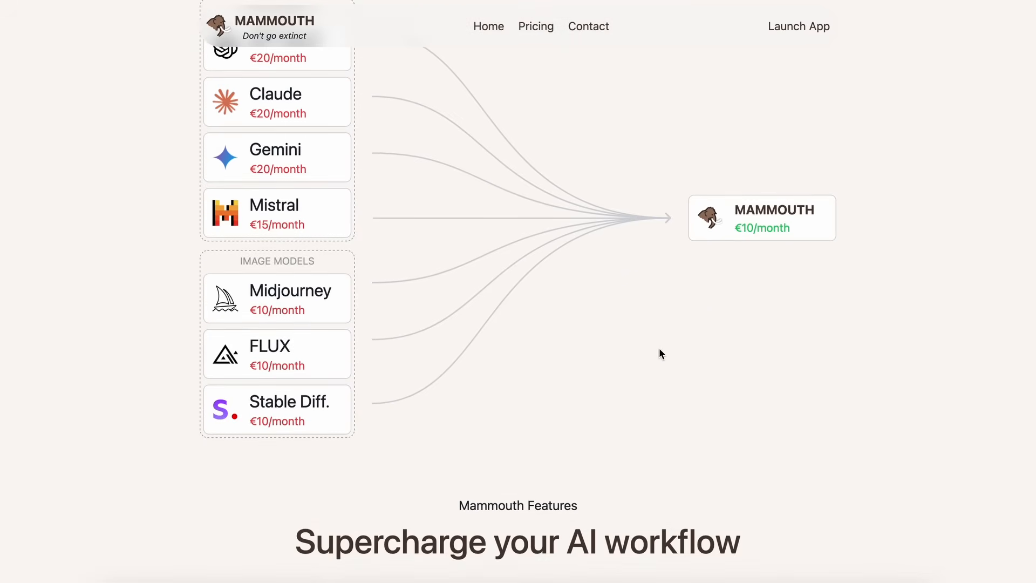
pyautogui.scroll(-3)
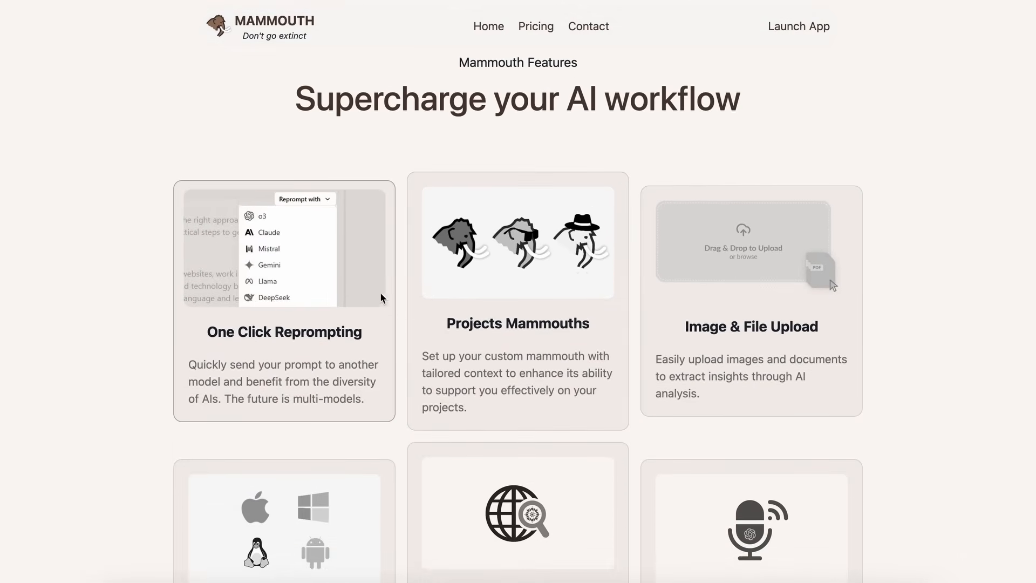
# - Scroll down to the 'Supercharge your AI workflow' feature cards, including Projects Mammouths and File Upload
pyautogui.scroll(-3)
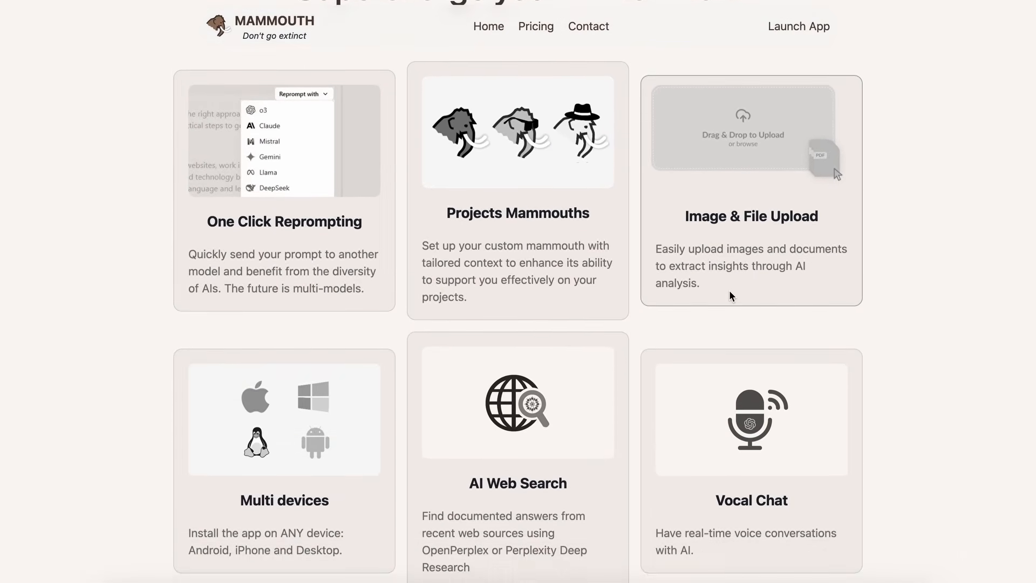
pyautogui.scroll(-3)
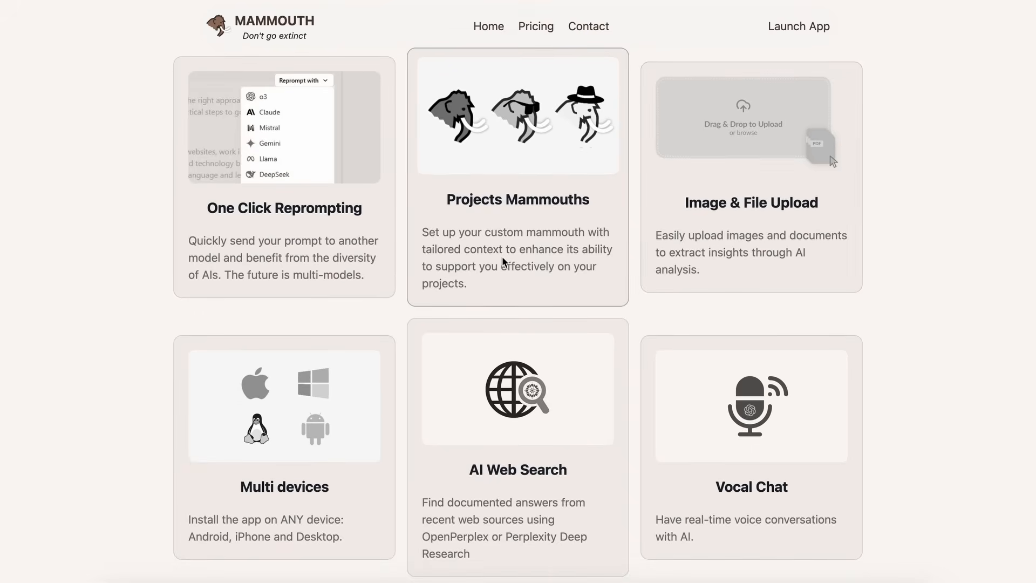
pyautogui.moveTo(439, 218)
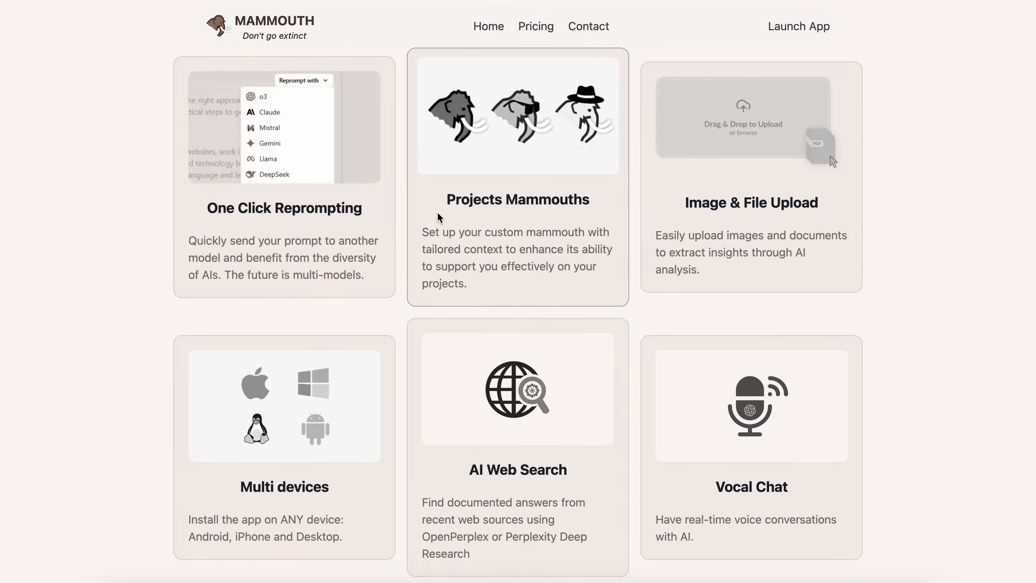
pyautogui.moveTo(486, 231)
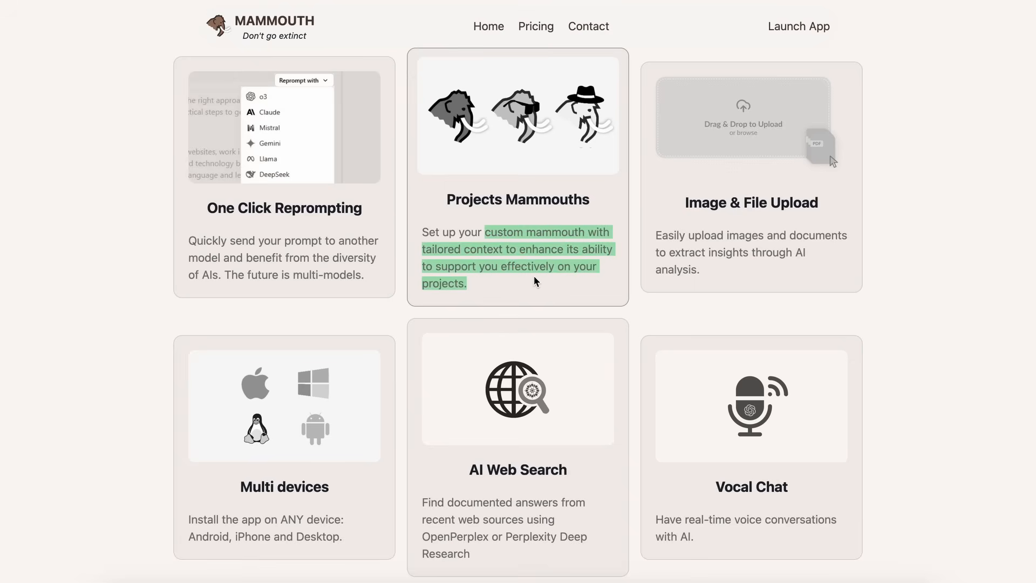
pyautogui.moveTo(564, 268)
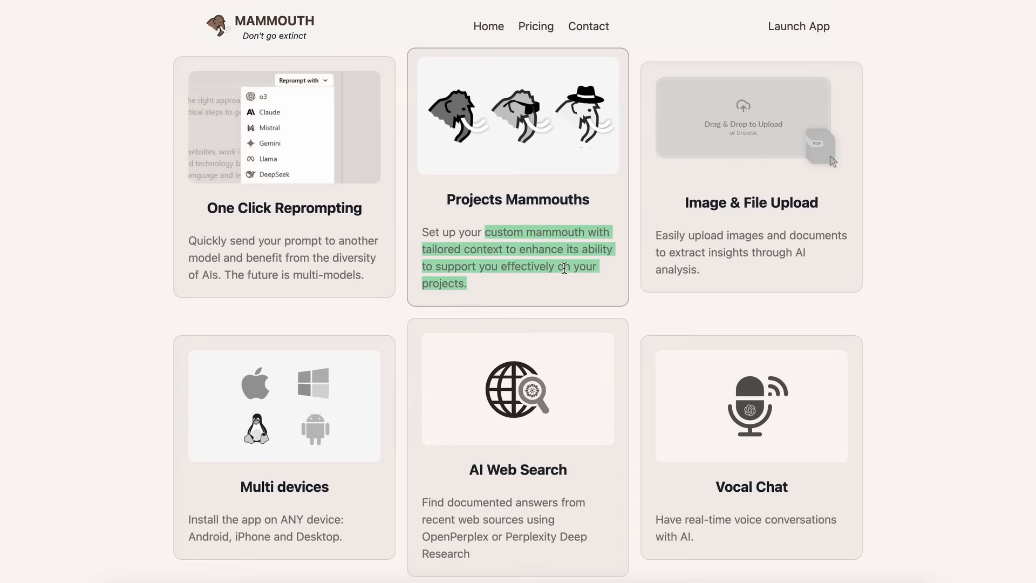
pyautogui.moveTo(564, 267)
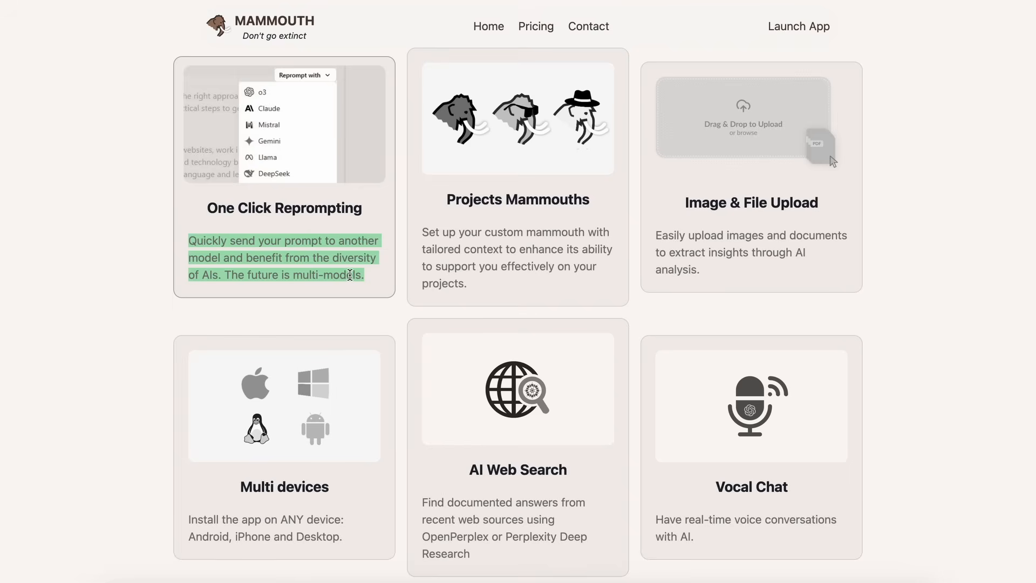
pyautogui.moveTo(357, 287)
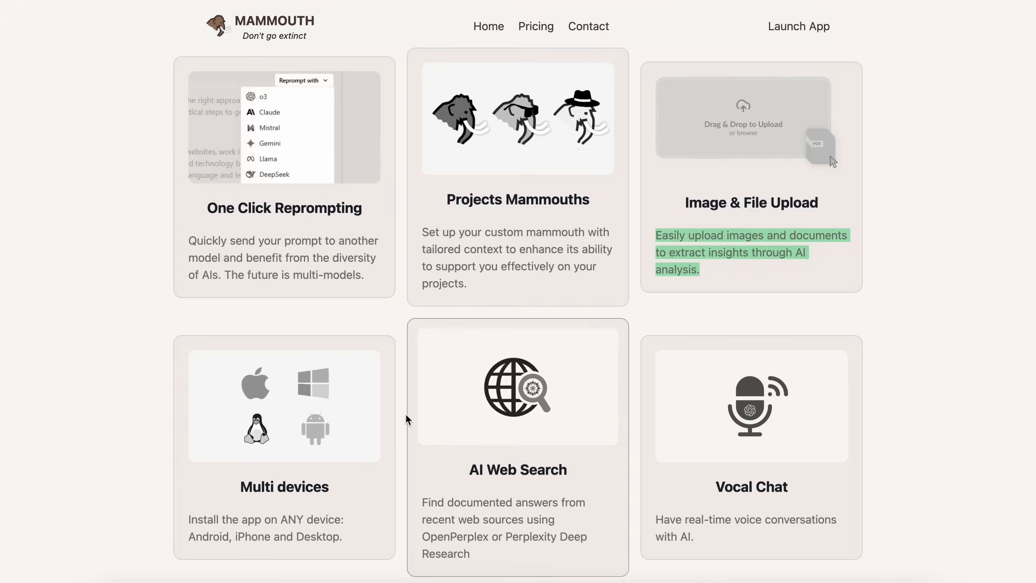
pyautogui.scroll(-3)
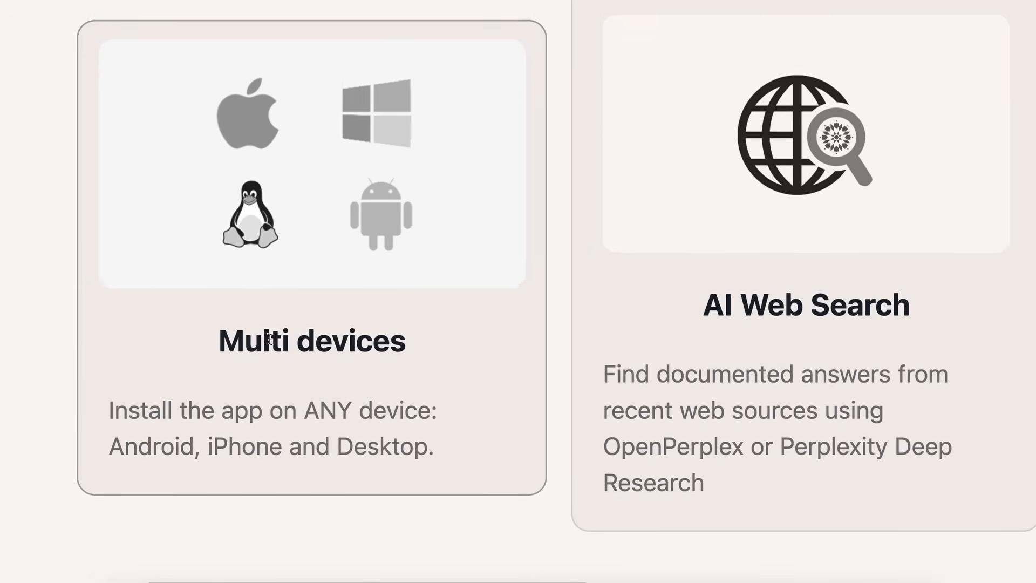
pyautogui.scroll(-3)
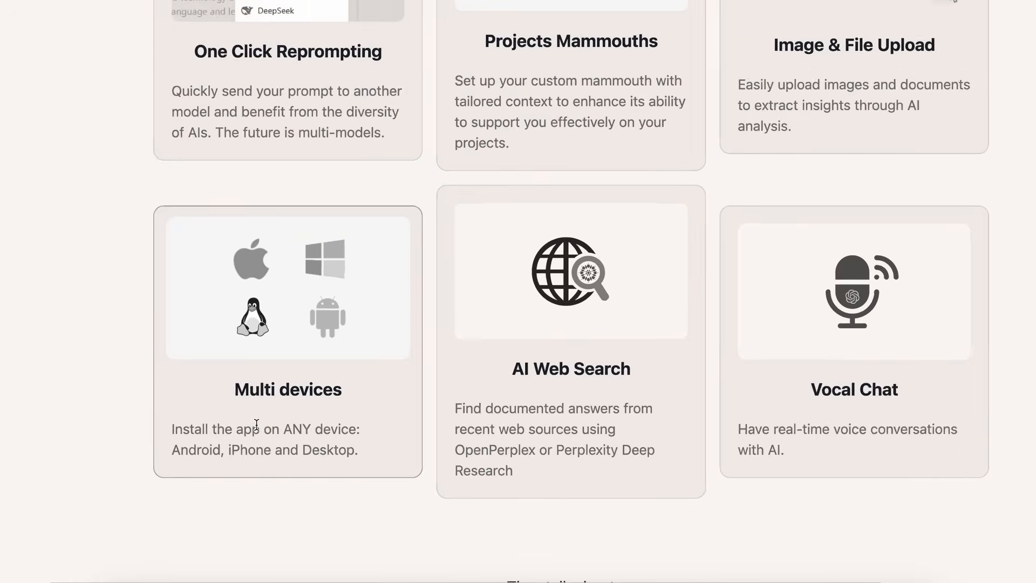
pyautogui.scroll(3)
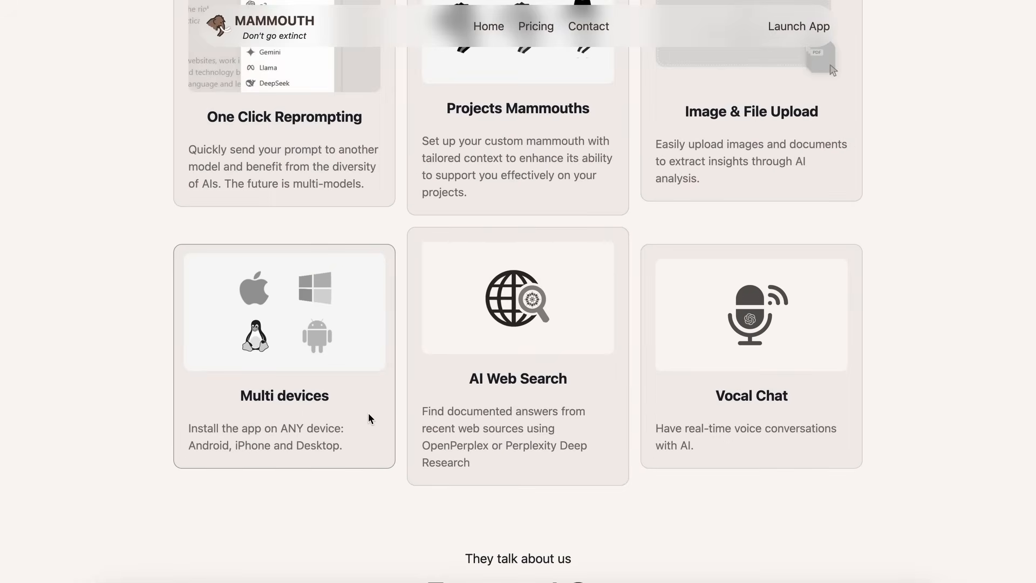
pyautogui.moveTo(387, 434)
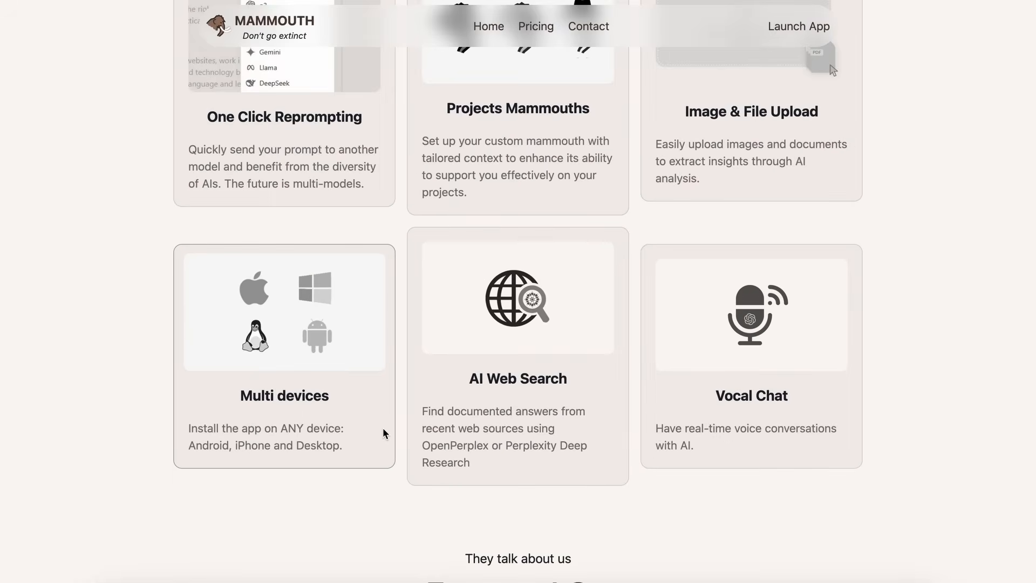
pyautogui.moveTo(377, 424)
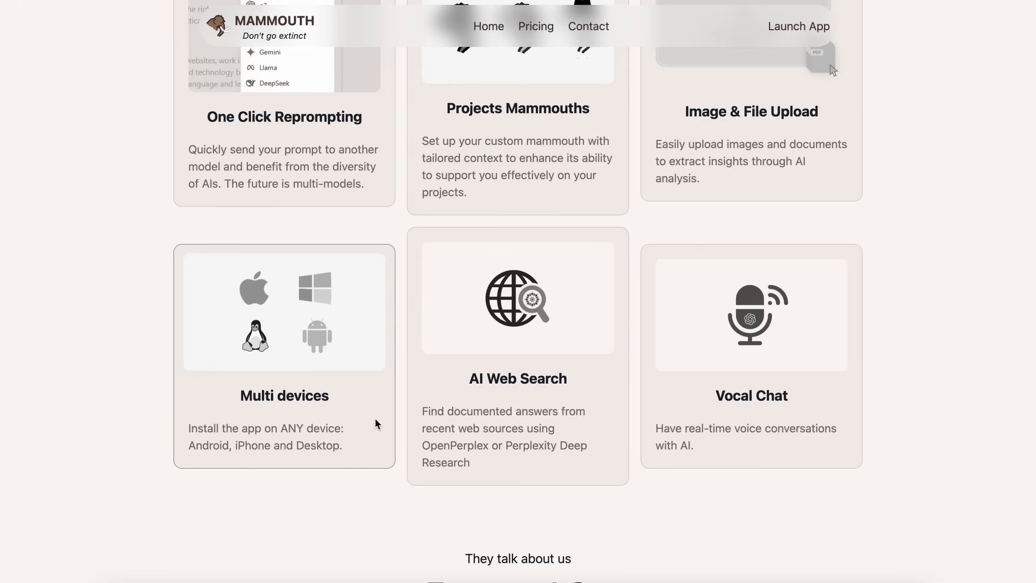
pyautogui.moveTo(480, 472)
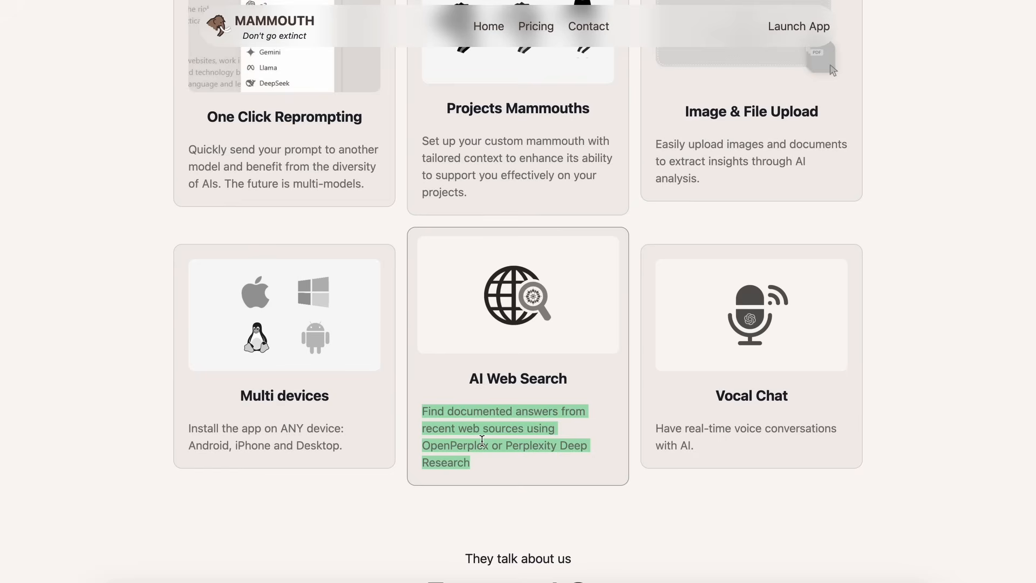
pyautogui.moveTo(512, 441)
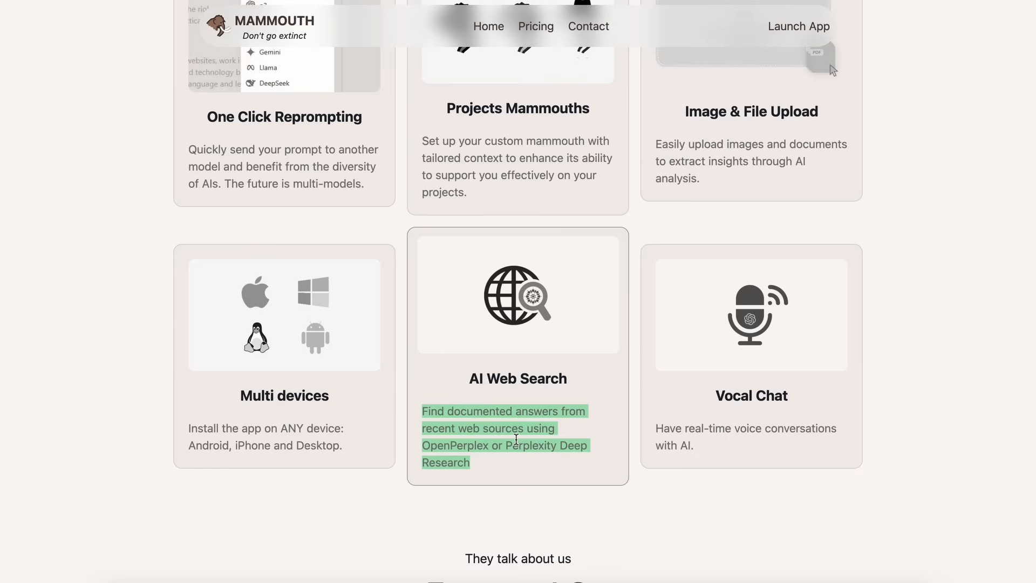
pyautogui.moveTo(552, 472)
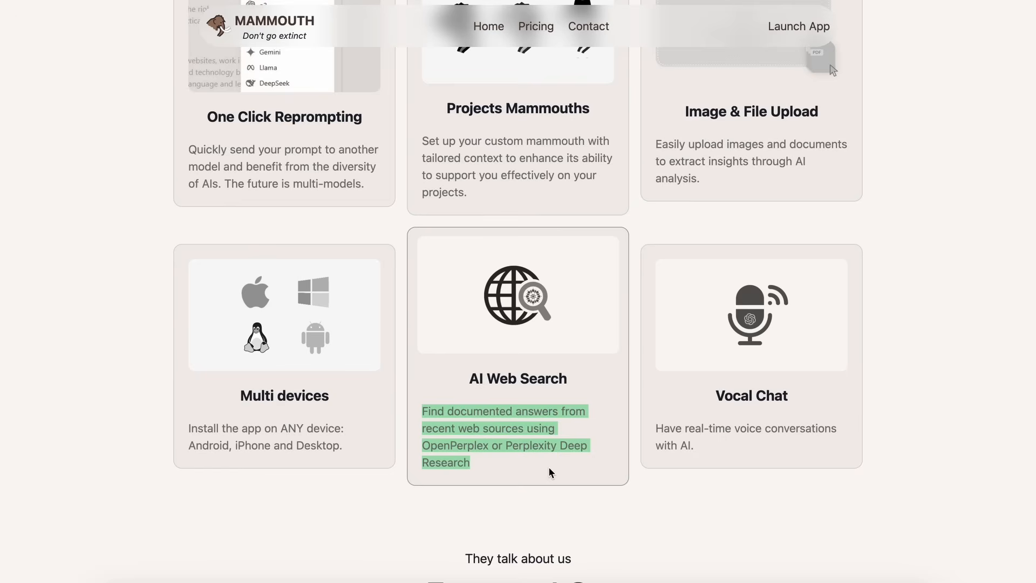
pyautogui.moveTo(706, 455)
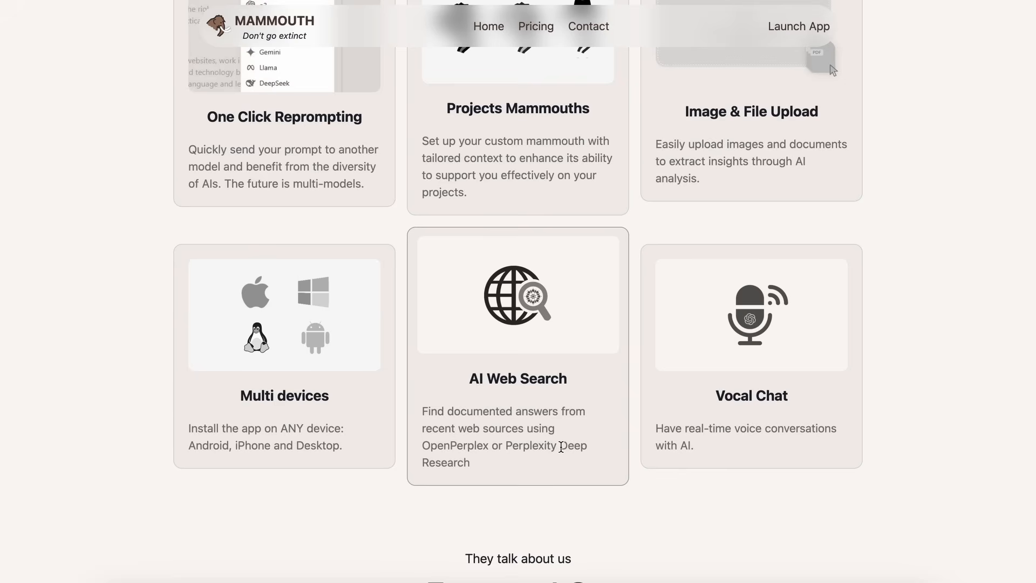
pyautogui.moveTo(487, 440)
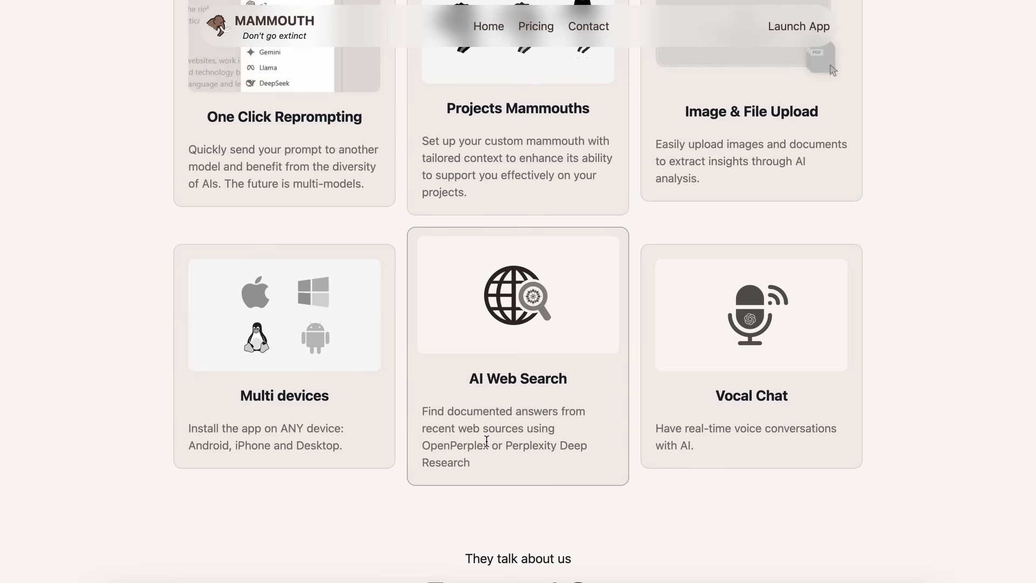
pyautogui.moveTo(626, 443)
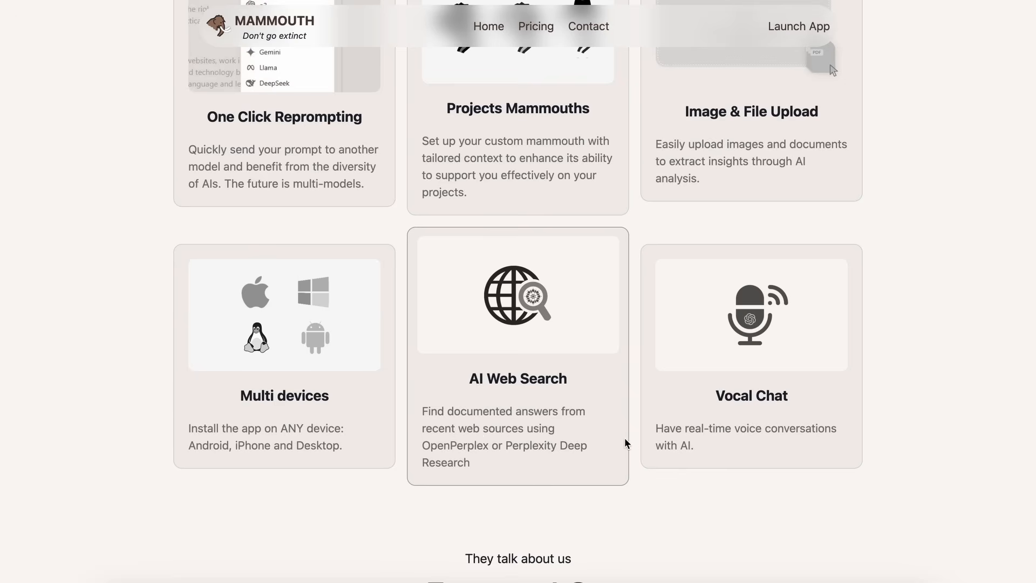
pyautogui.moveTo(712, 491)
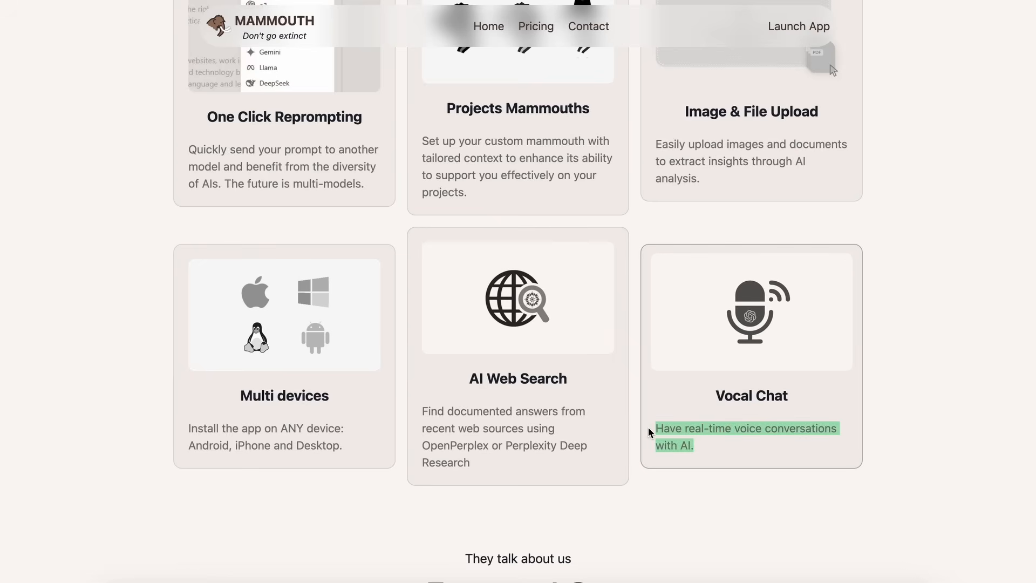
# - Scroll past Featured On and FAQs, then return to the 'Stay at the top of AI' hero
pyautogui.scroll(-3)
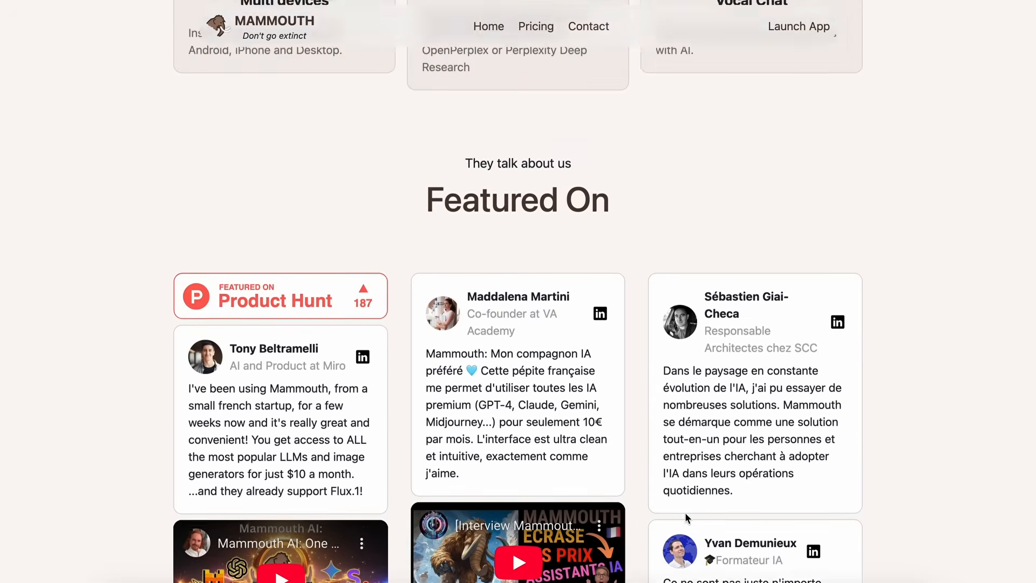
pyautogui.scroll(-3)
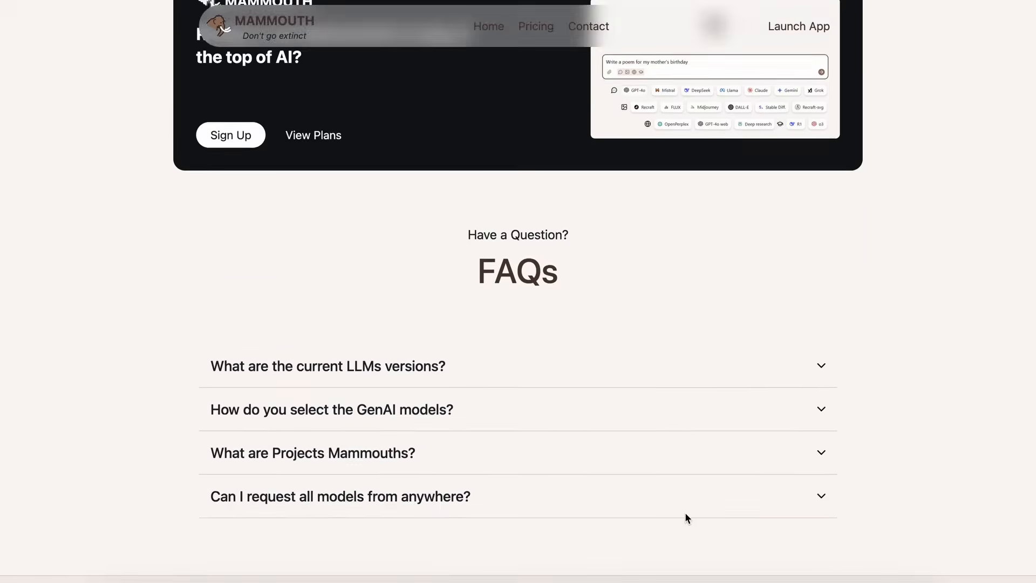
pyautogui.scroll(3)
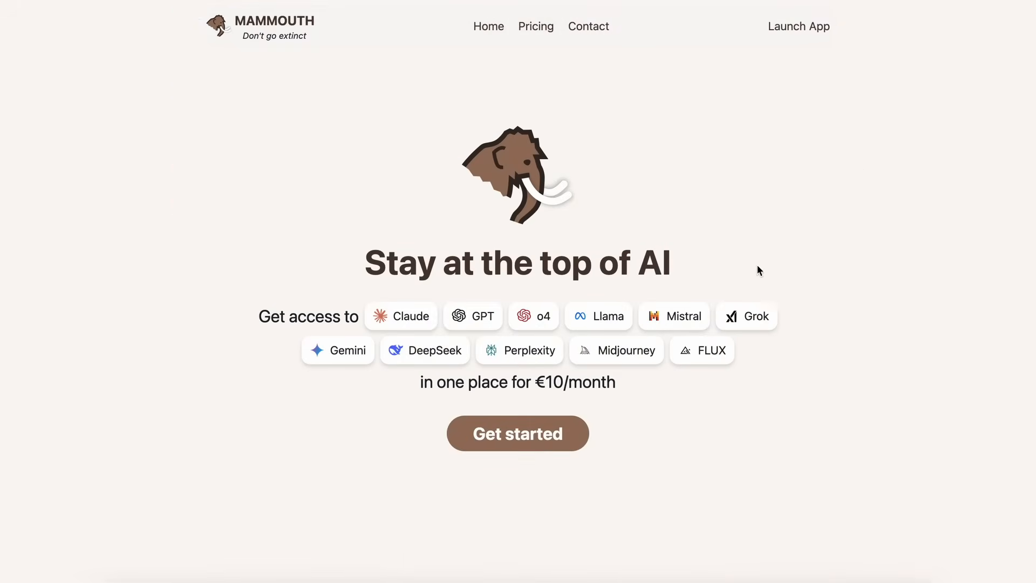
pyautogui.moveTo(799, 26)
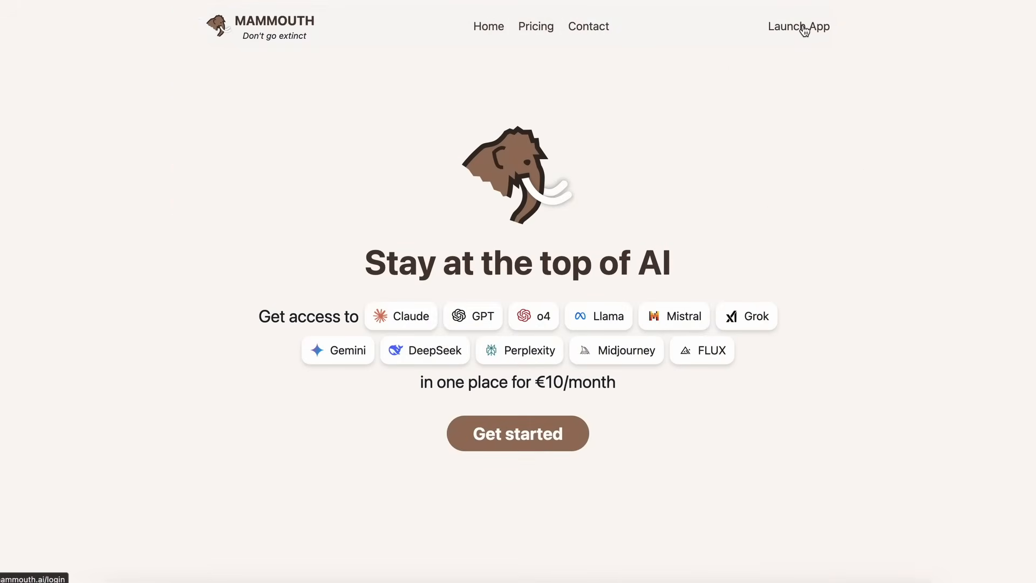
pyautogui.click(799, 26)
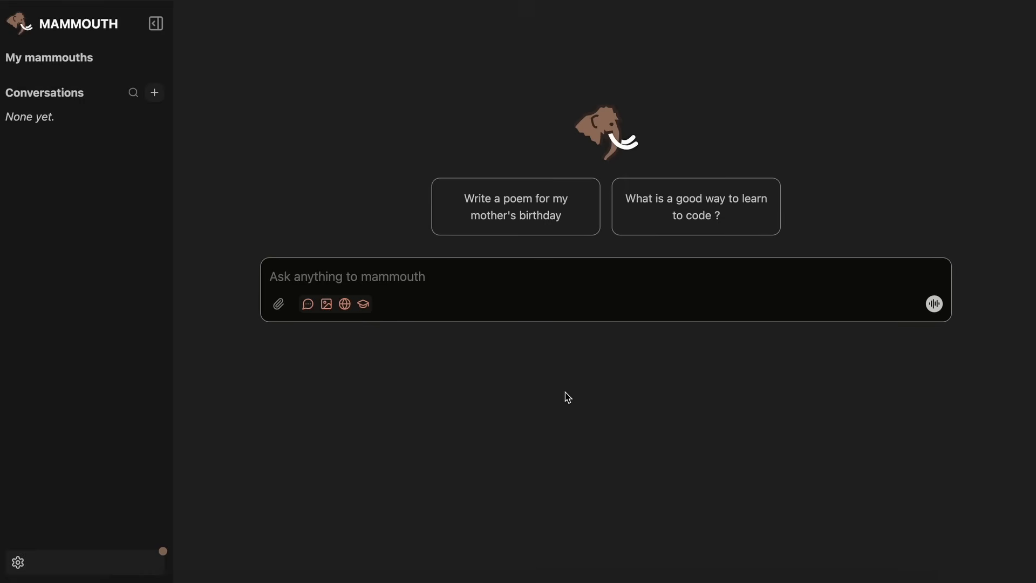
pyautogui.moveTo(114, 225)
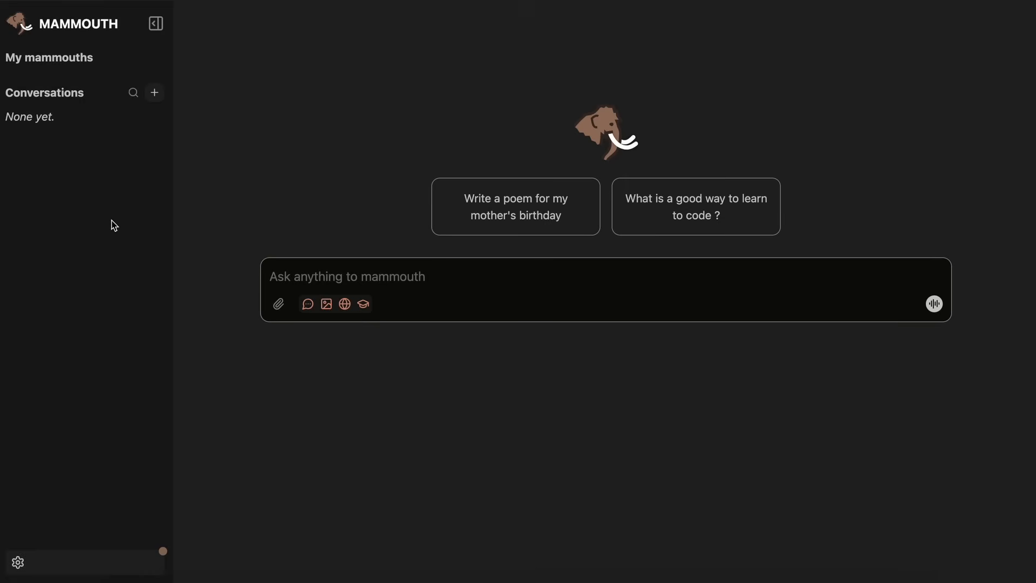
pyautogui.moveTo(498, 352)
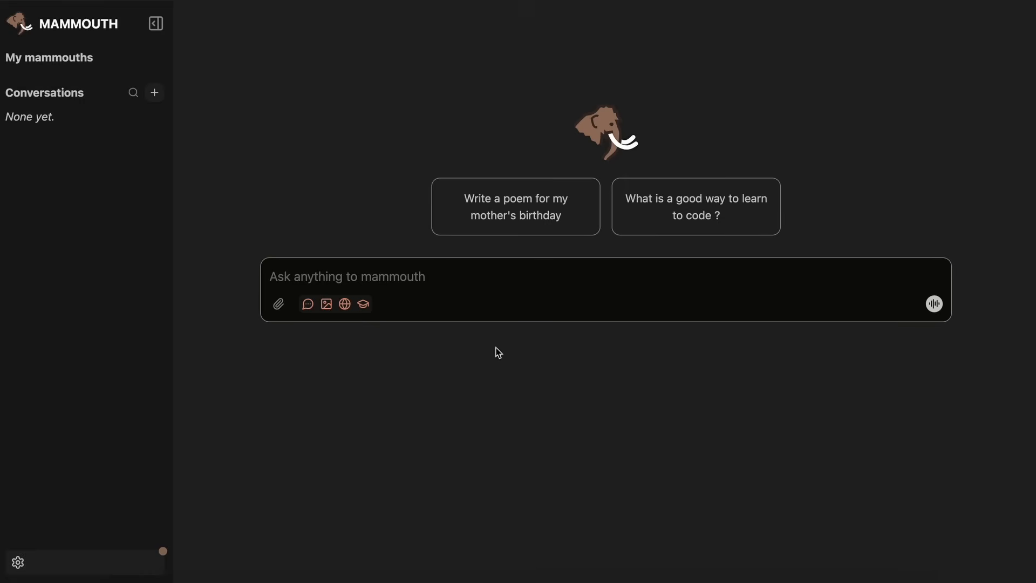
pyautogui.moveTo(536, 385)
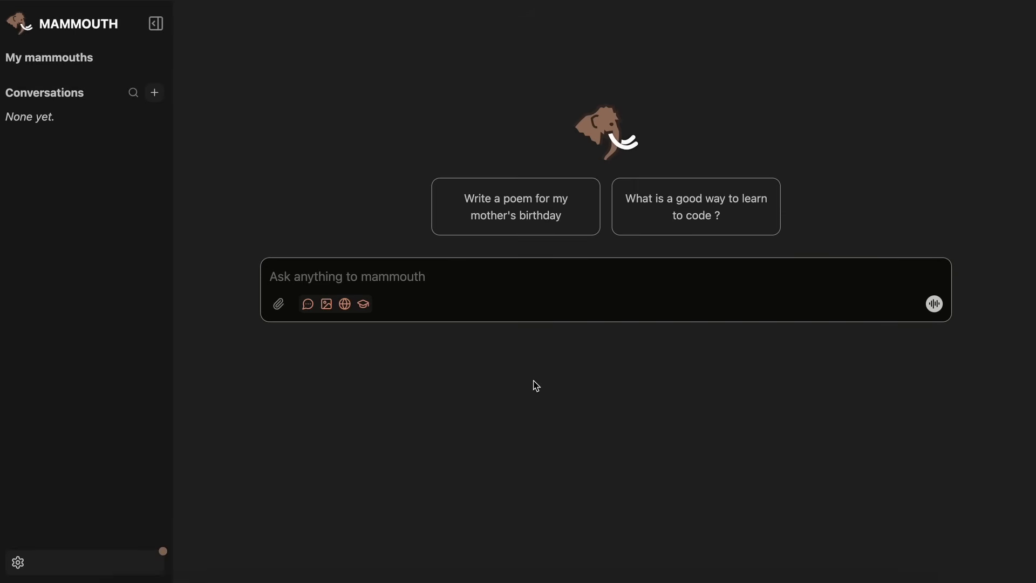
pyautogui.moveTo(658, 390)
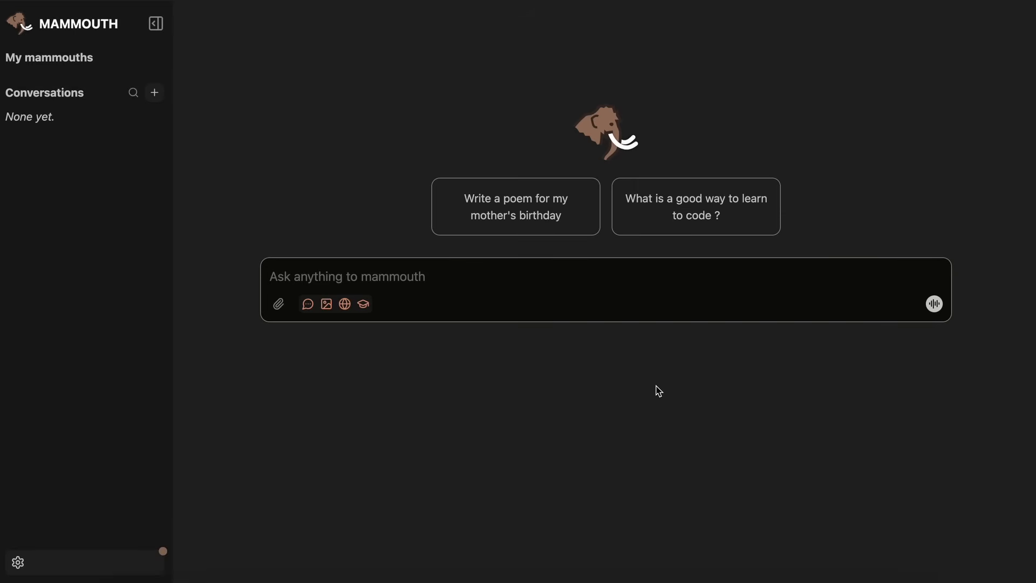
pyautogui.moveTo(721, 39)
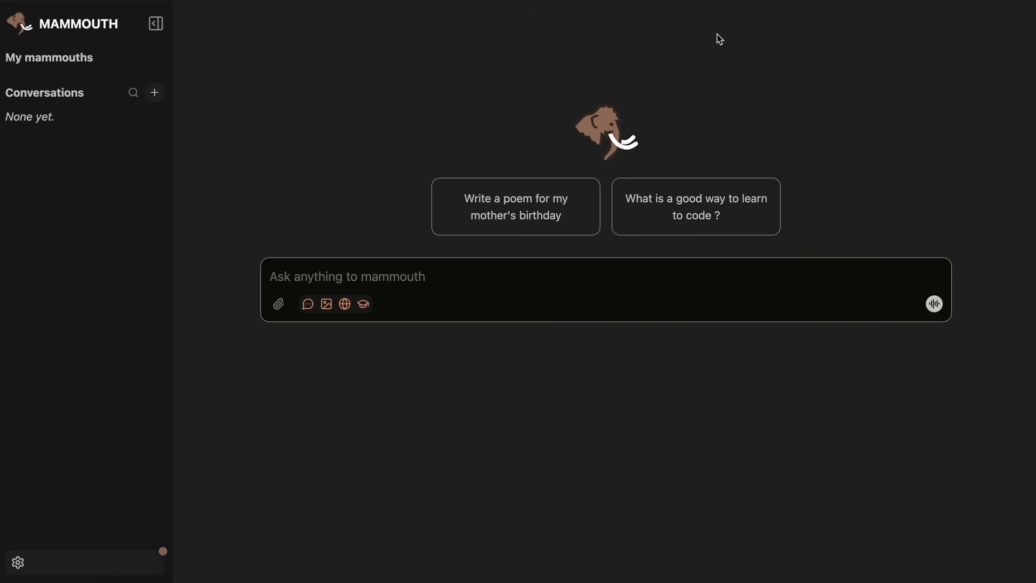
pyautogui.moveTo(647, 401)
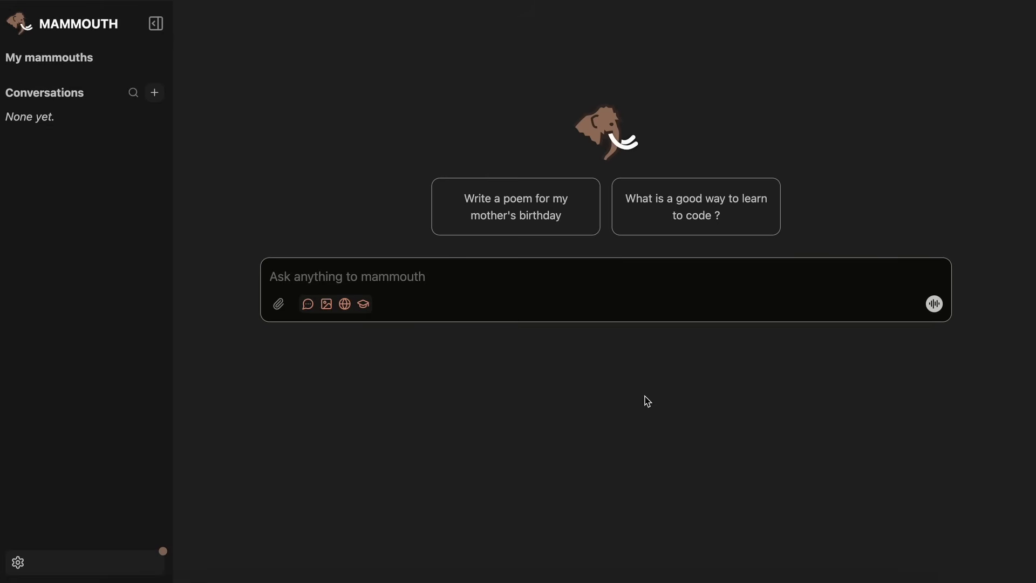
pyautogui.click(504, 310)
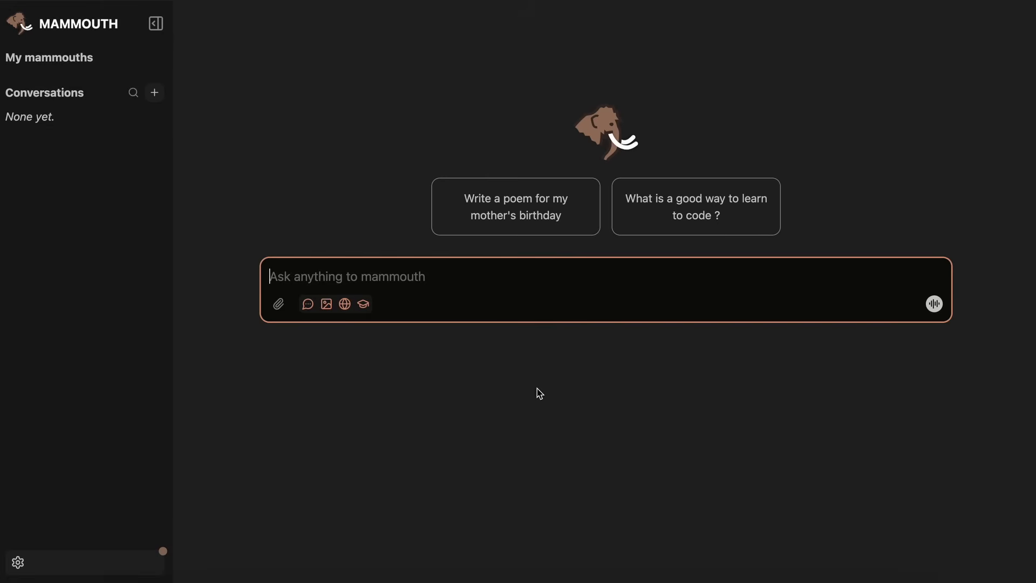
# - Draft 'hi' in the message box so the text, image, web and reasoning model rows appear
pyautogui.write('h')
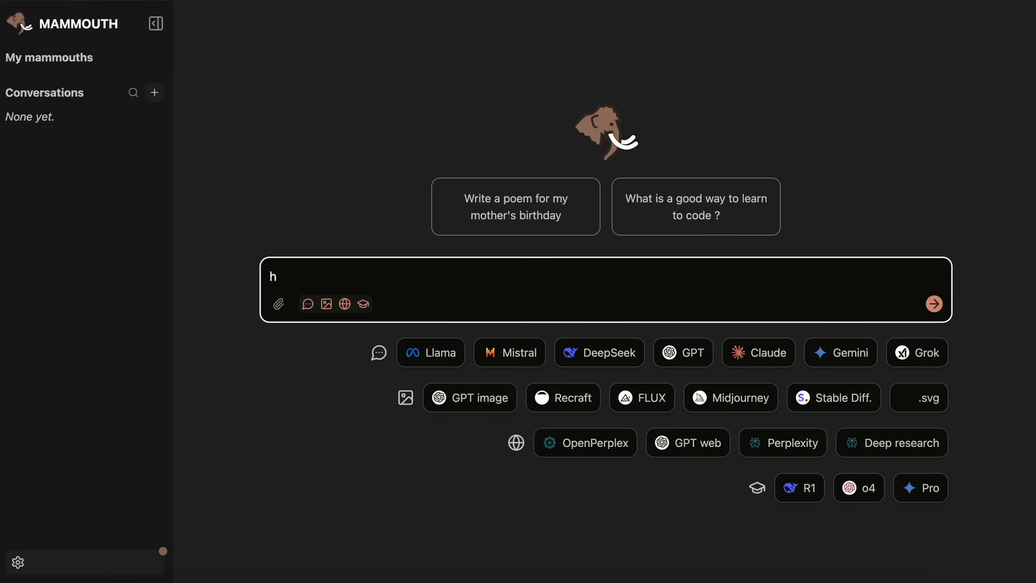
pyautogui.write('i')
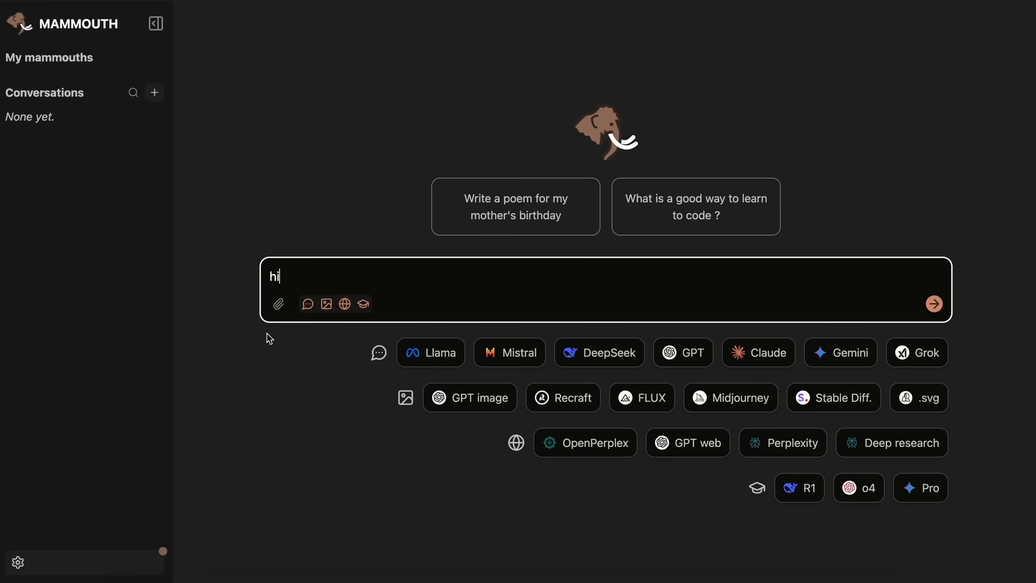
pyautogui.moveTo(277, 305)
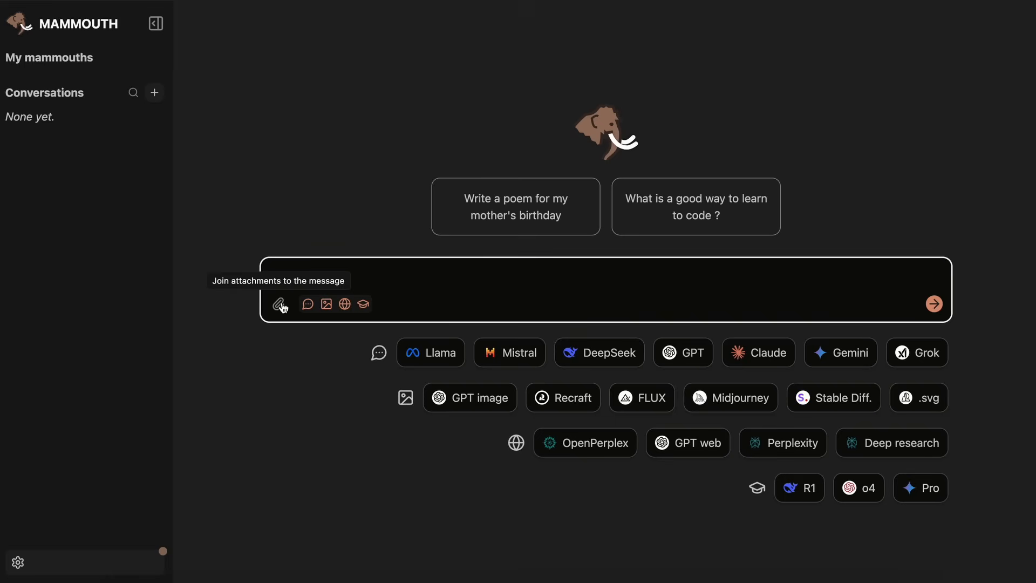
pyautogui.write('hi')
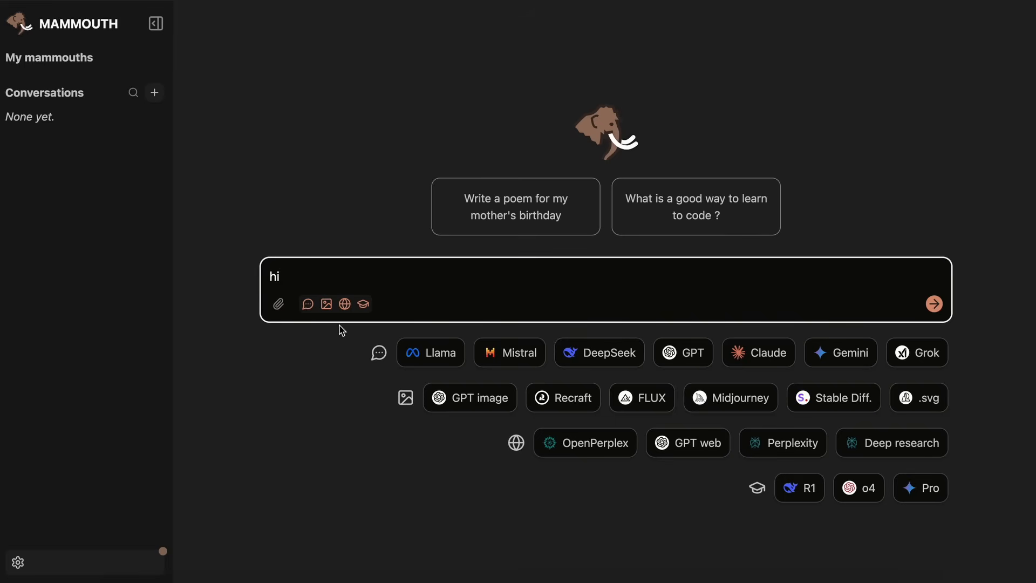
pyautogui.moveTo(307, 304)
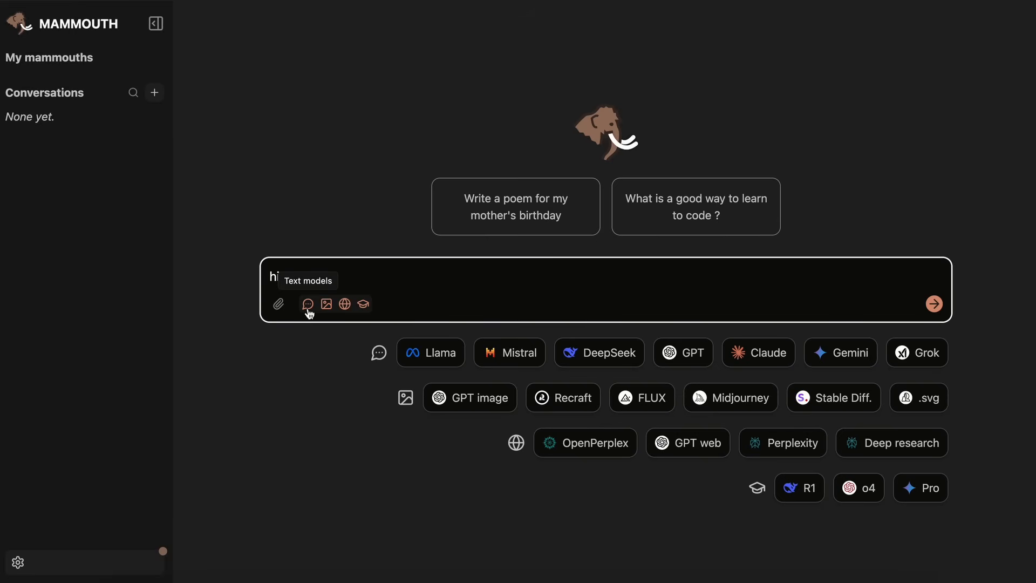
pyautogui.moveTo(344, 304)
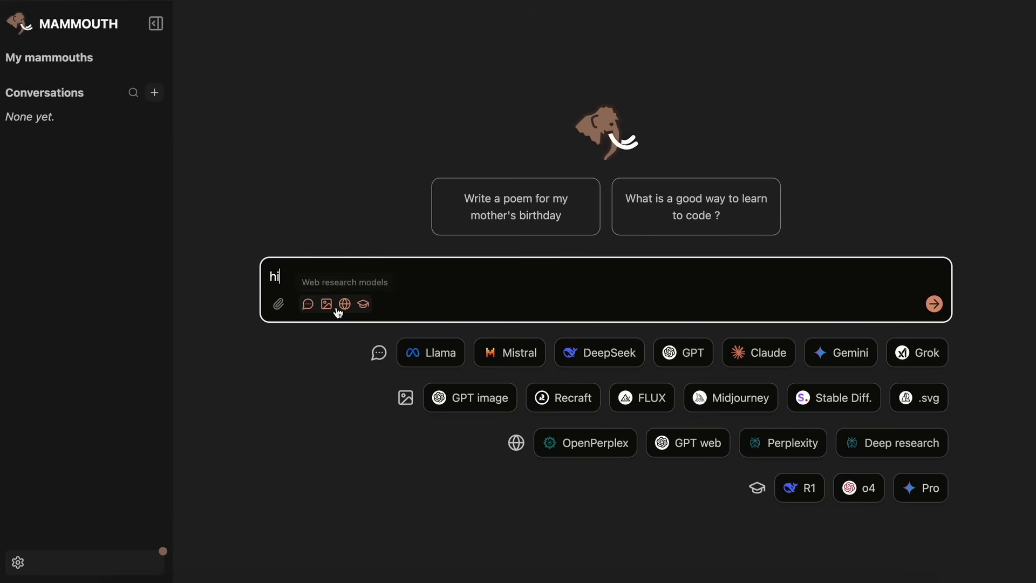
pyautogui.moveTo(363, 305)
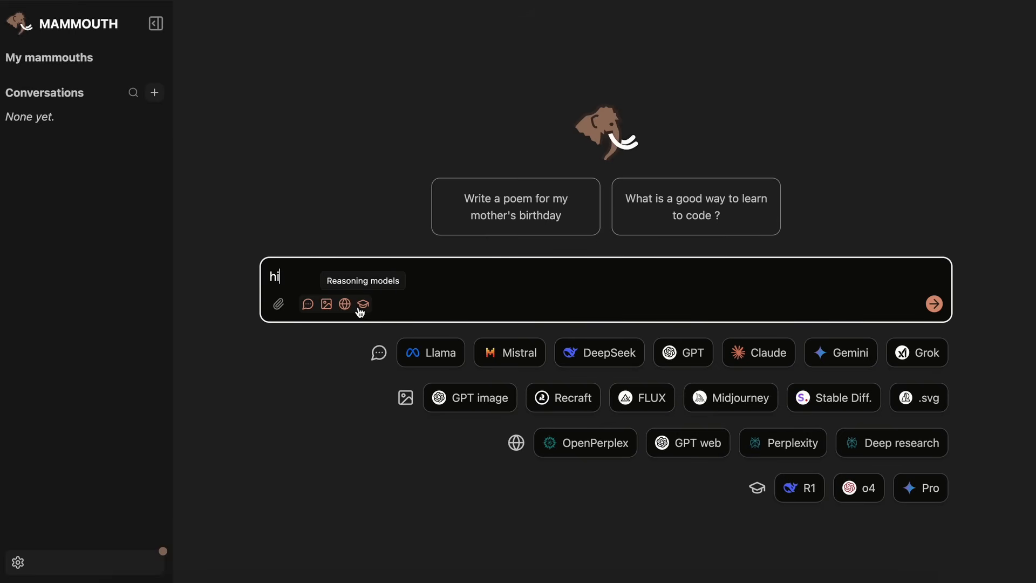
pyautogui.moveTo(379, 352)
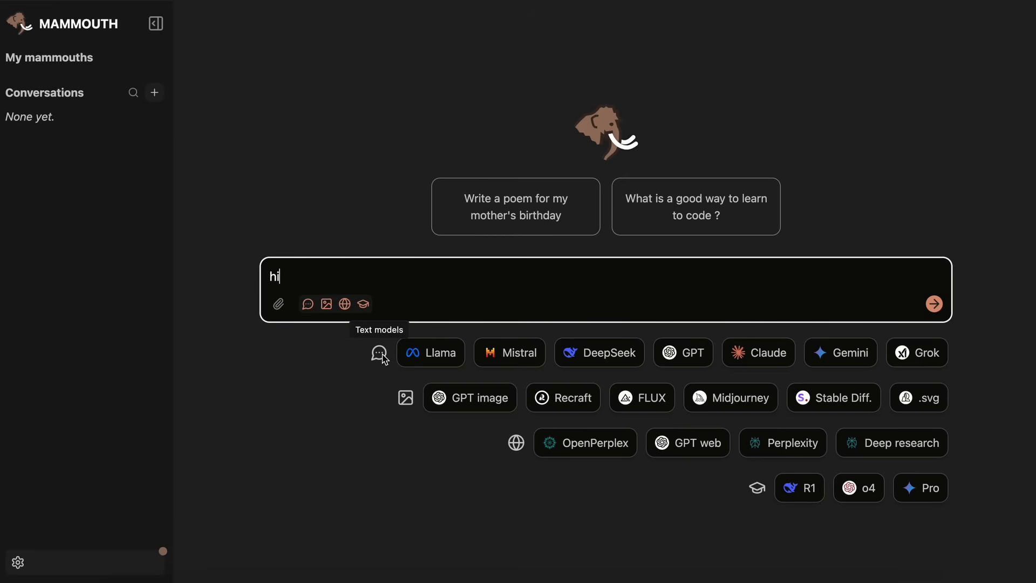
pyautogui.moveTo(442, 362)
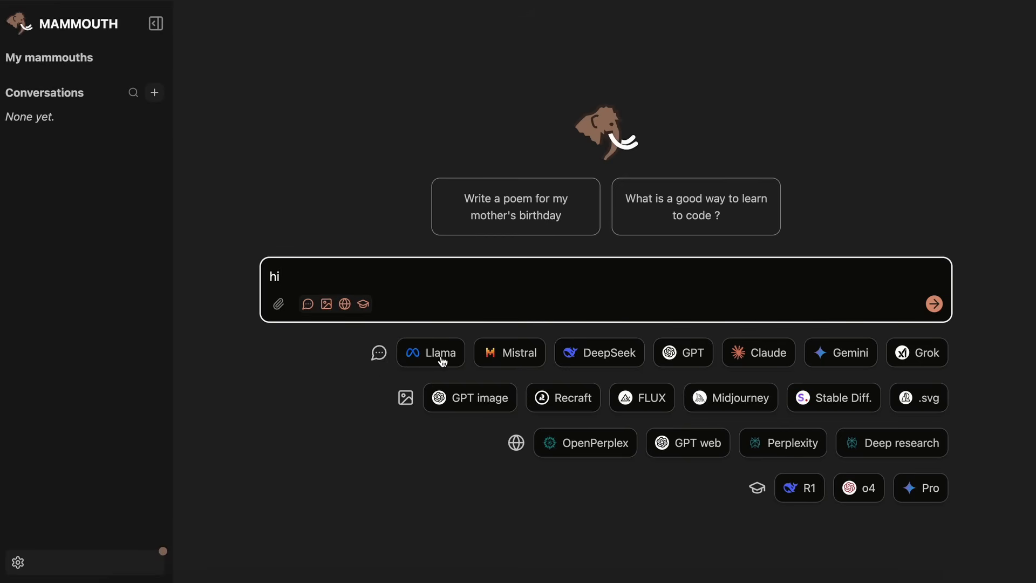
pyautogui.moveTo(518, 362)
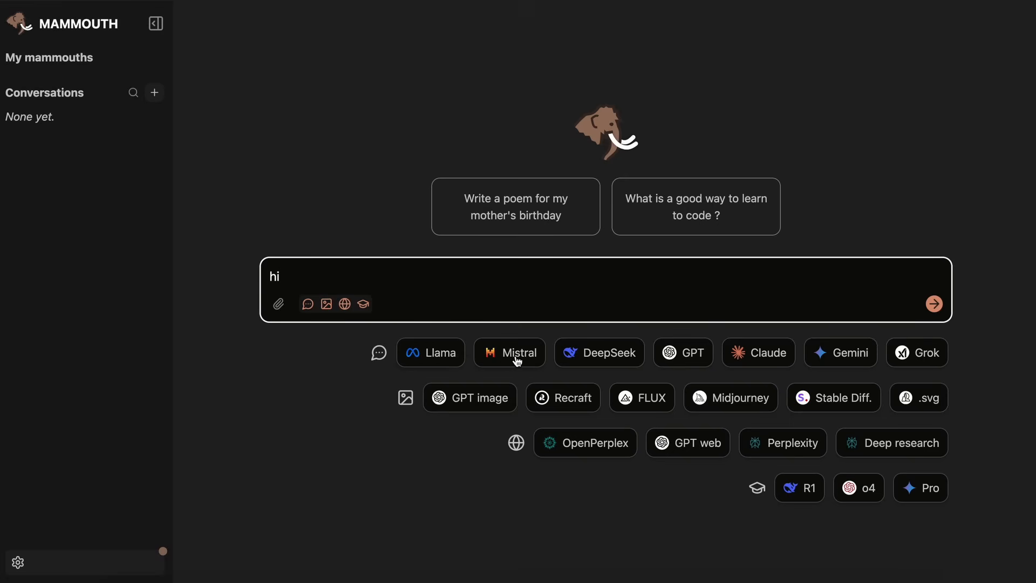
pyautogui.moveTo(599, 355)
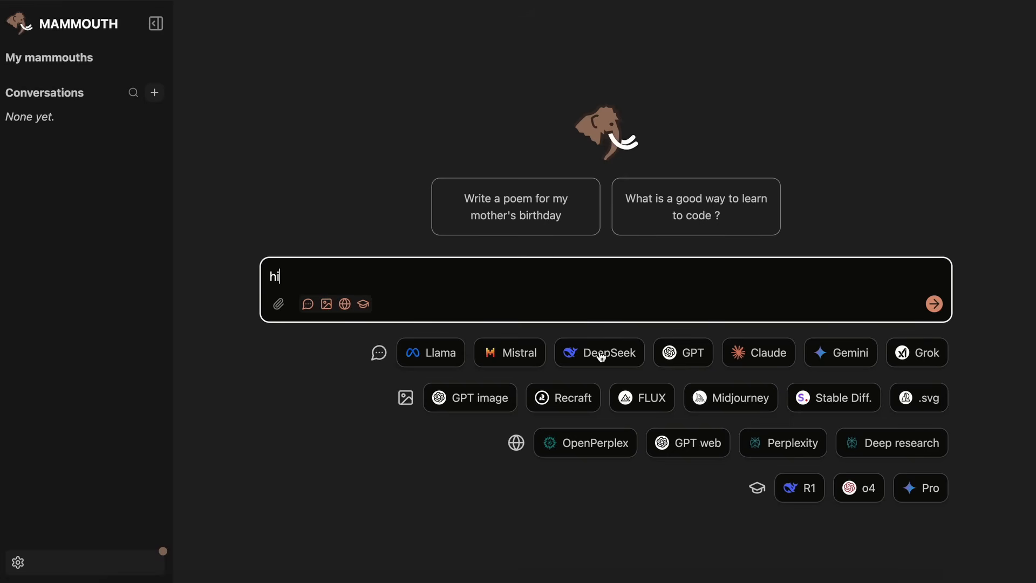
pyautogui.moveTo(740, 358)
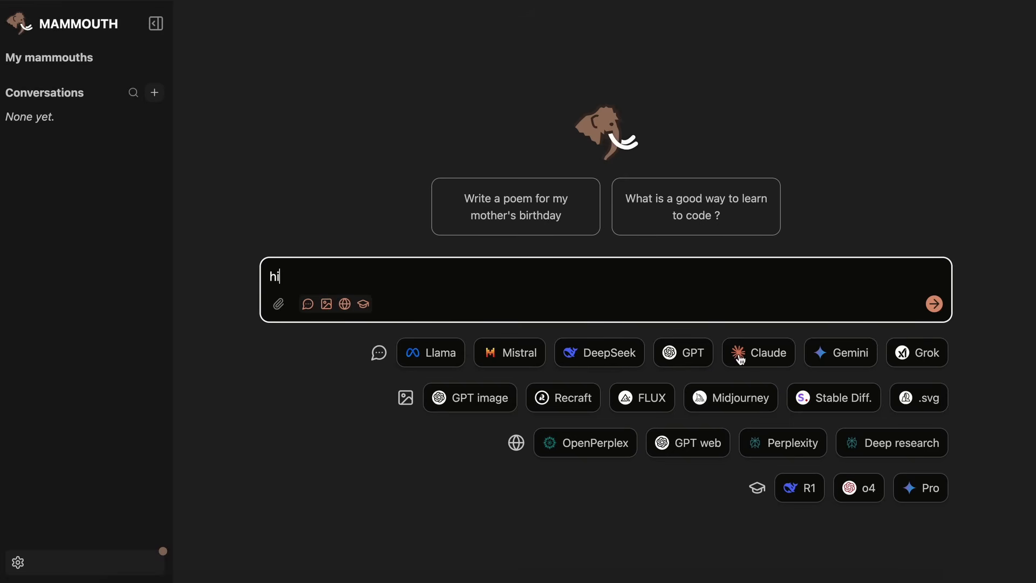
pyautogui.moveTo(902, 355)
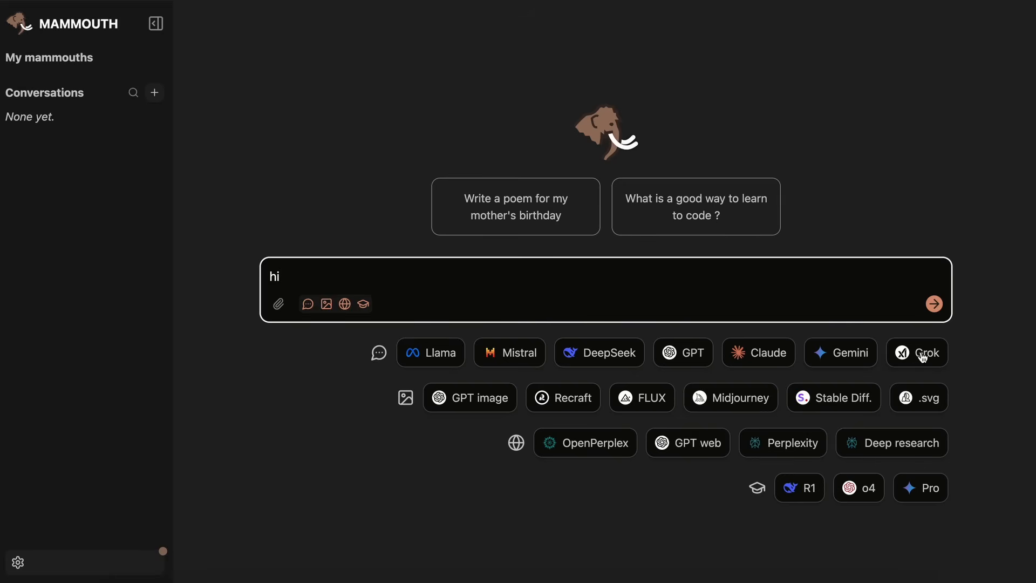
pyautogui.moveTo(361, 380)
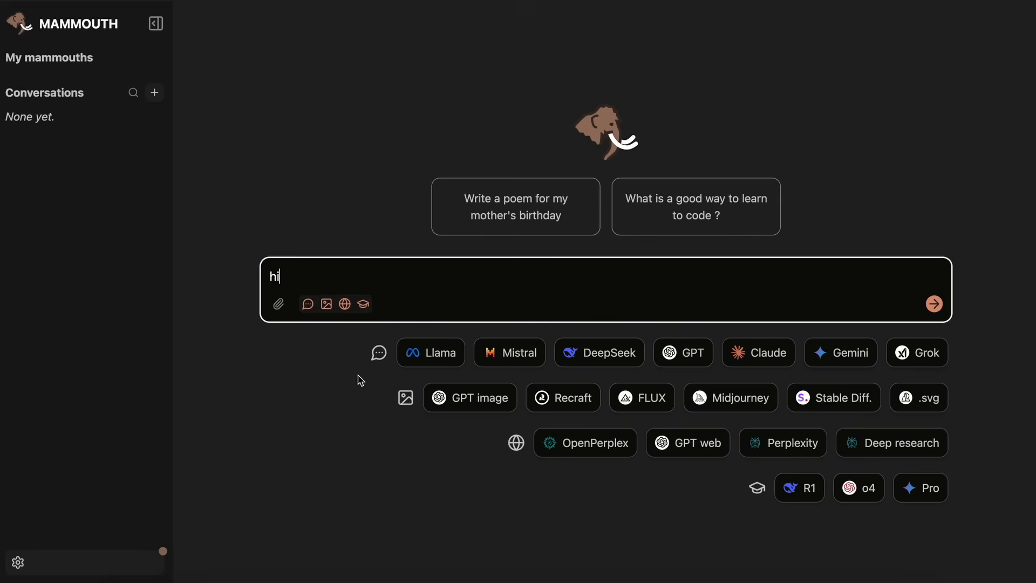
pyautogui.moveTo(405, 398)
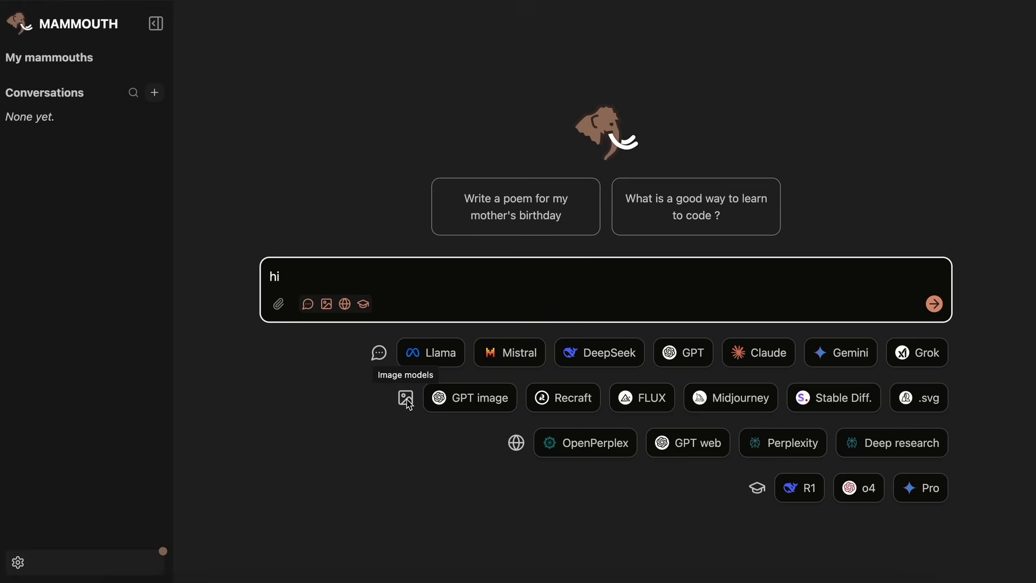
pyautogui.moveTo(468, 402)
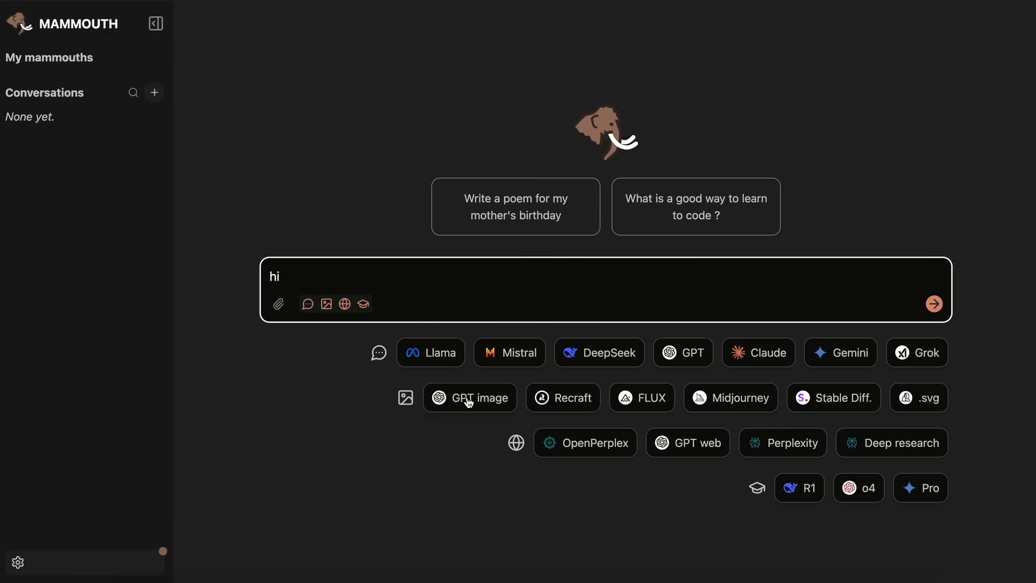
pyautogui.moveTo(483, 403)
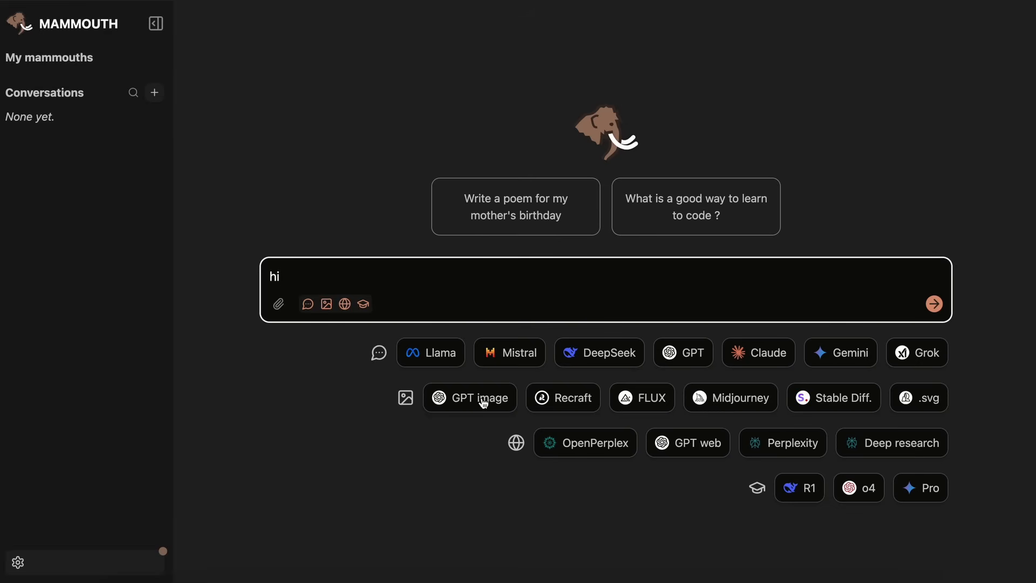
pyautogui.moveTo(554, 402)
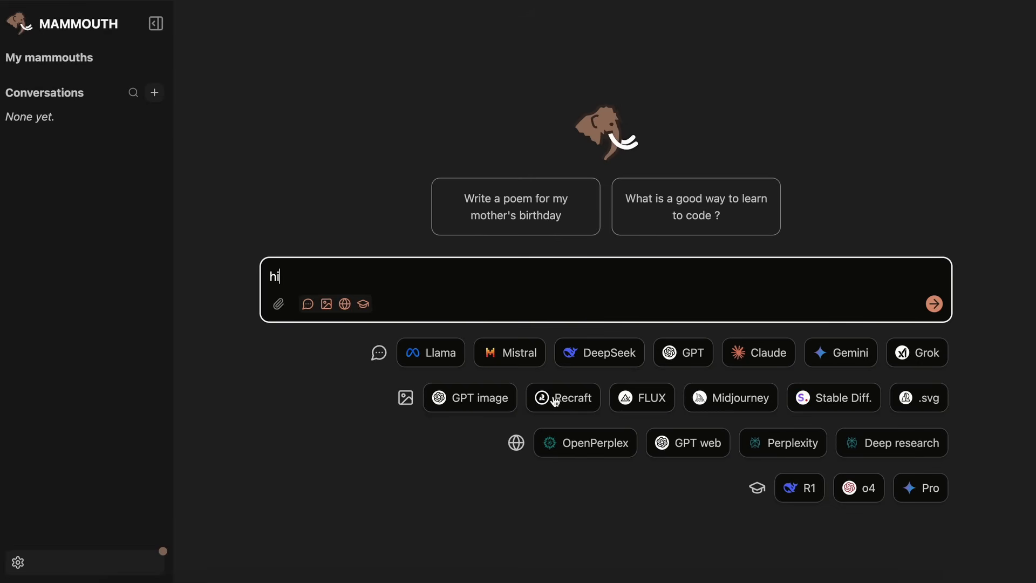
pyautogui.moveTo(609, 406)
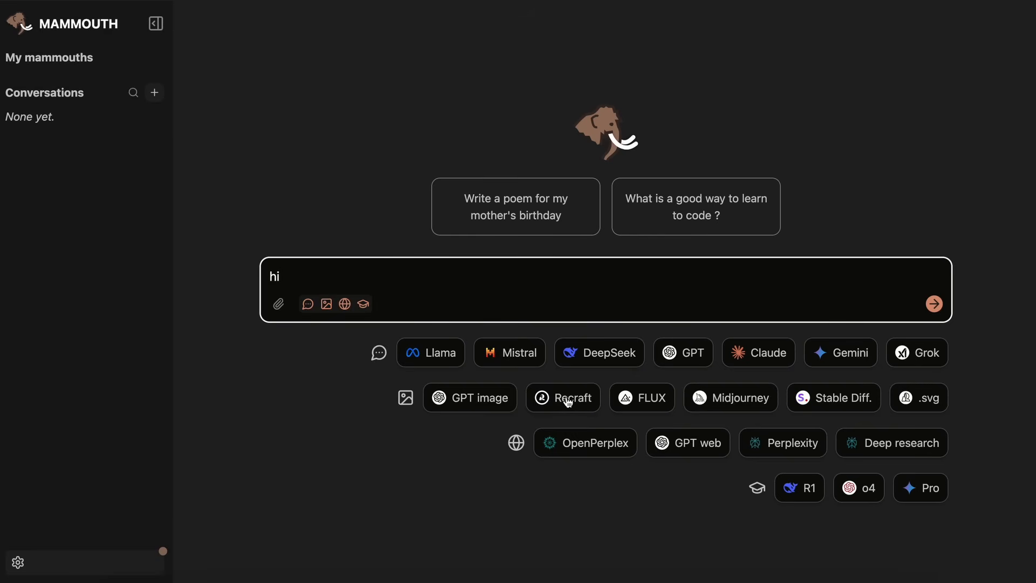
pyautogui.moveTo(751, 406)
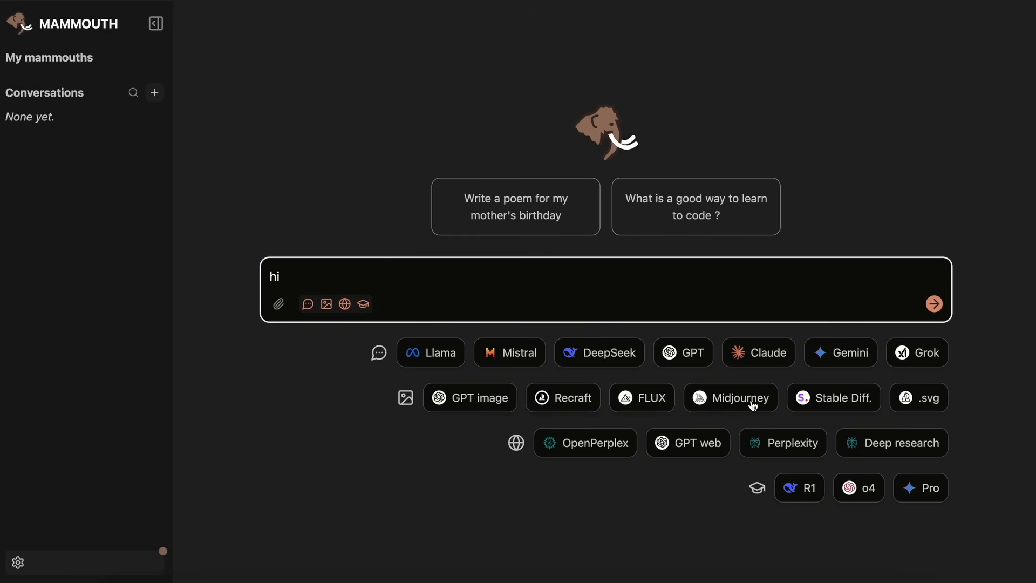
pyautogui.moveTo(927, 411)
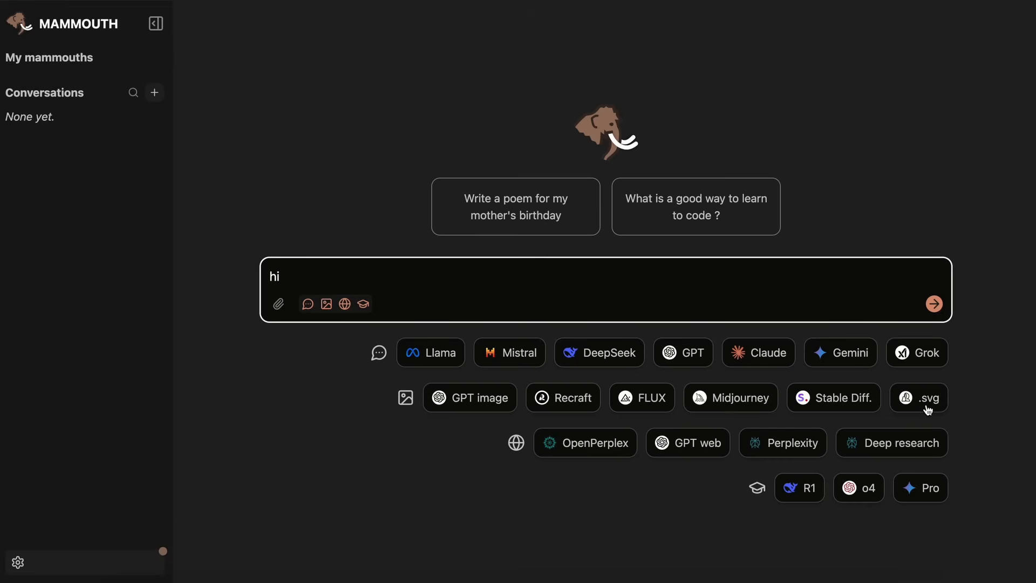
pyautogui.moveTo(928, 405)
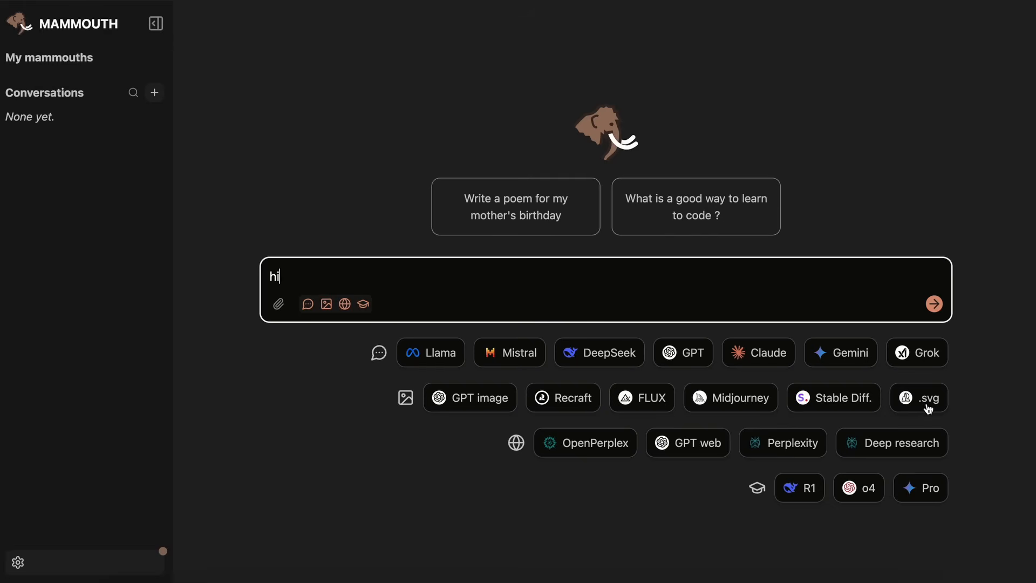
pyautogui.moveTo(930, 405)
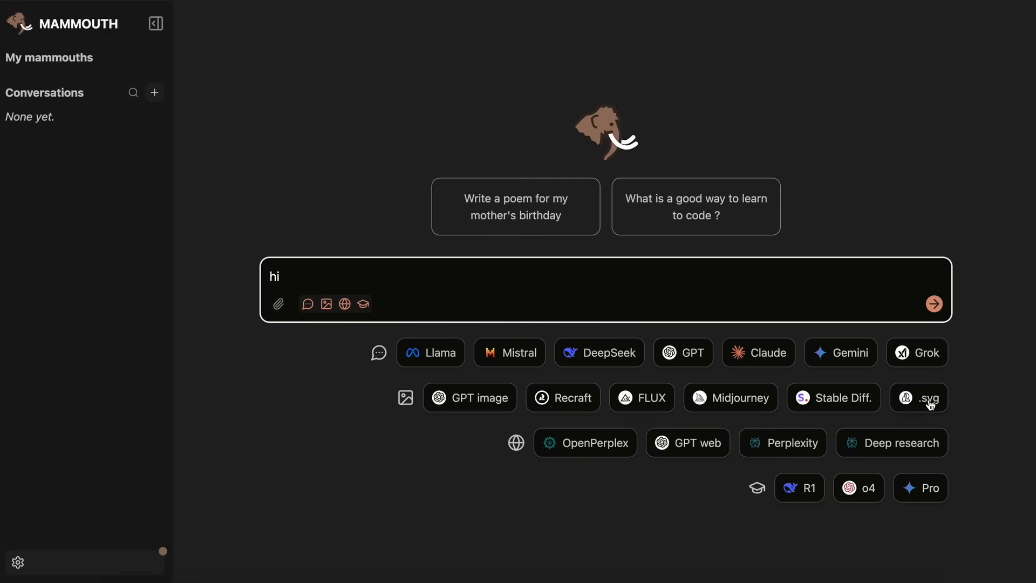
pyautogui.moveTo(532, 456)
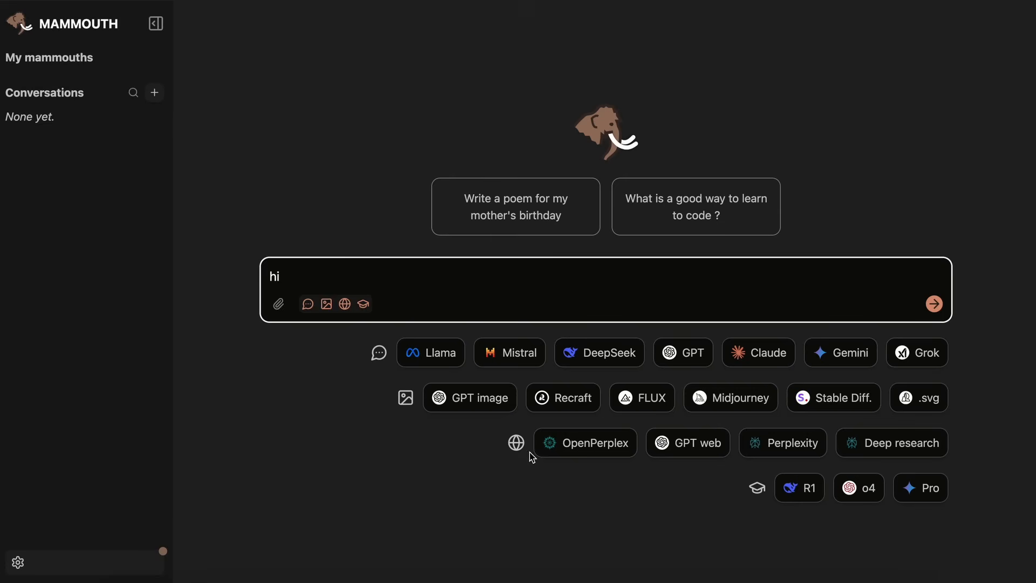
pyautogui.moveTo(573, 455)
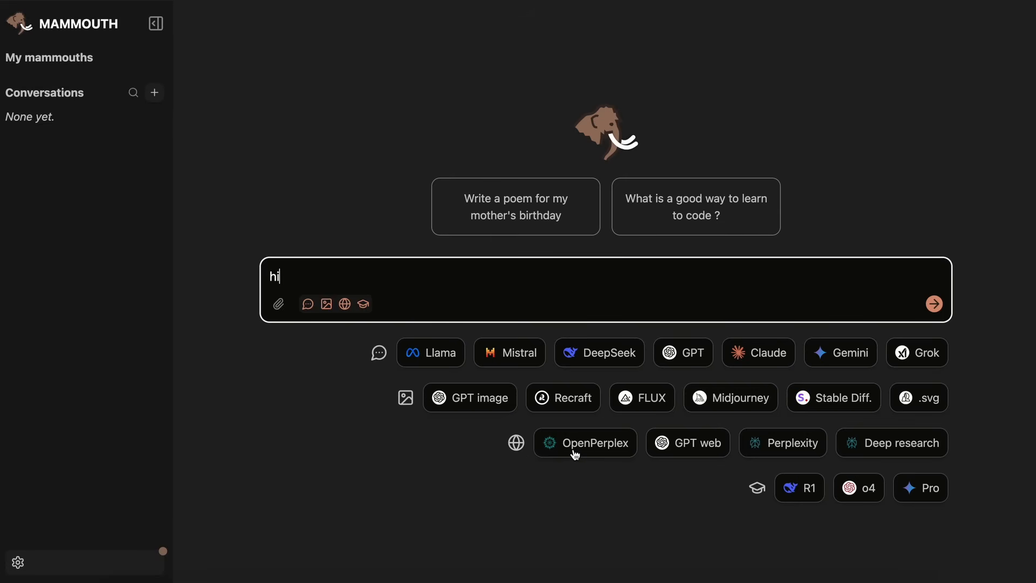
pyautogui.moveTo(800, 449)
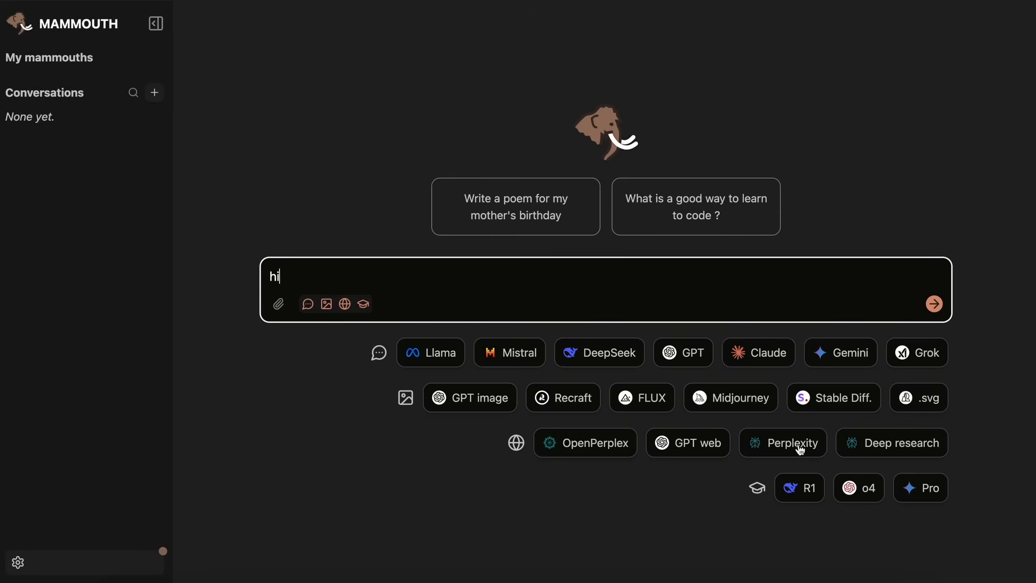
pyautogui.moveTo(666, 454)
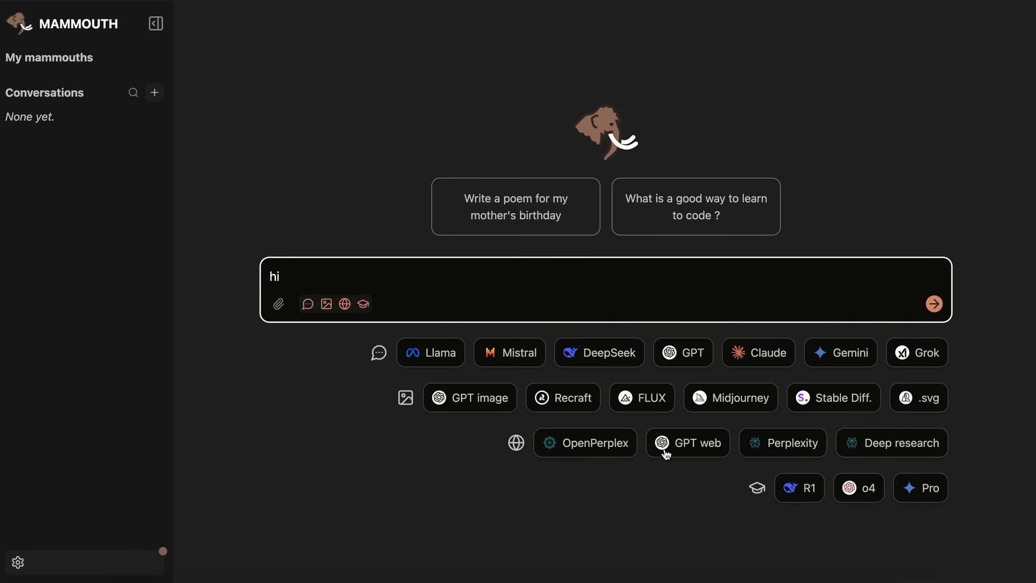
pyautogui.moveTo(792, 454)
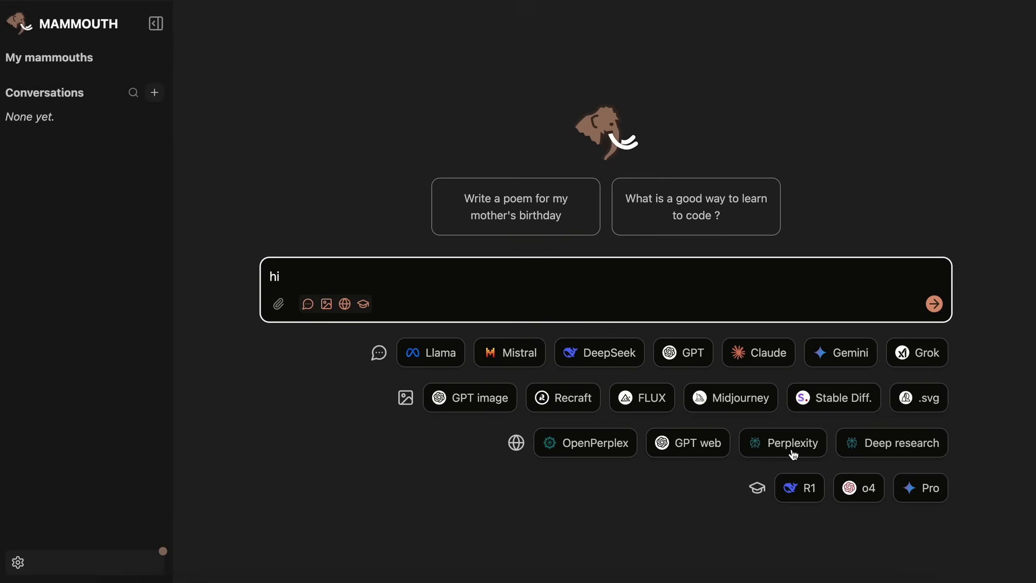
pyautogui.moveTo(883, 455)
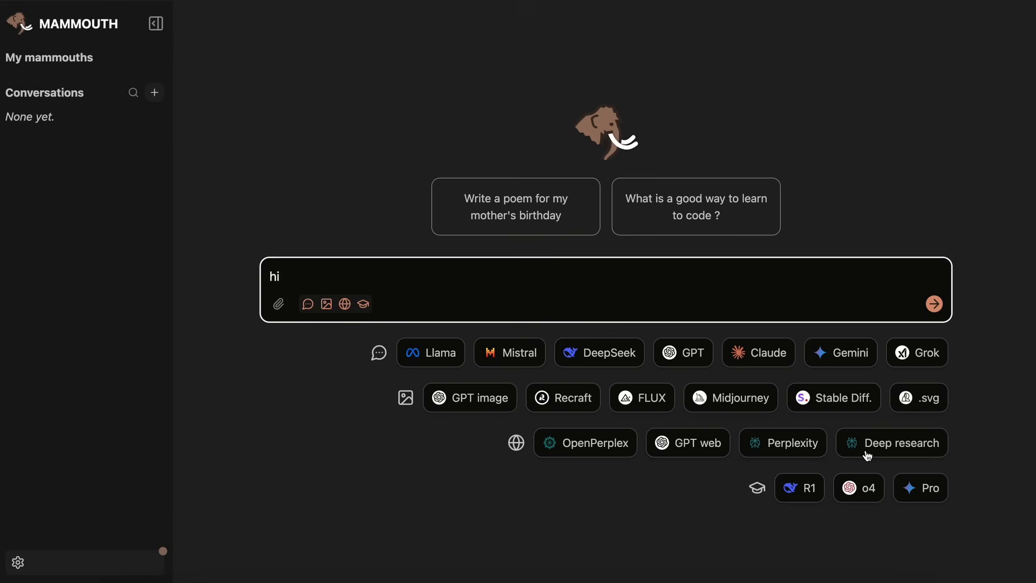
pyautogui.moveTo(761, 480)
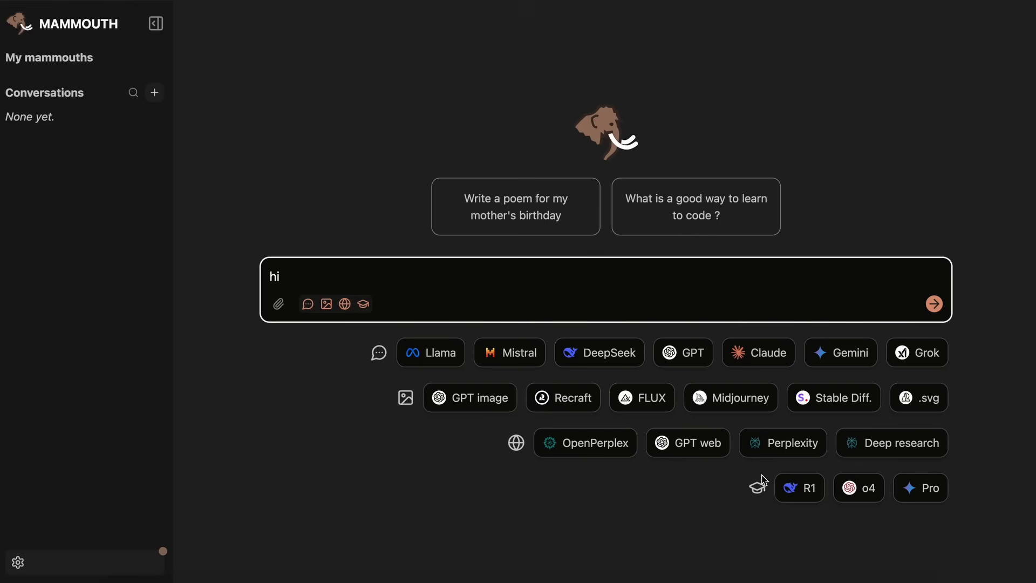
pyautogui.moveTo(759, 488)
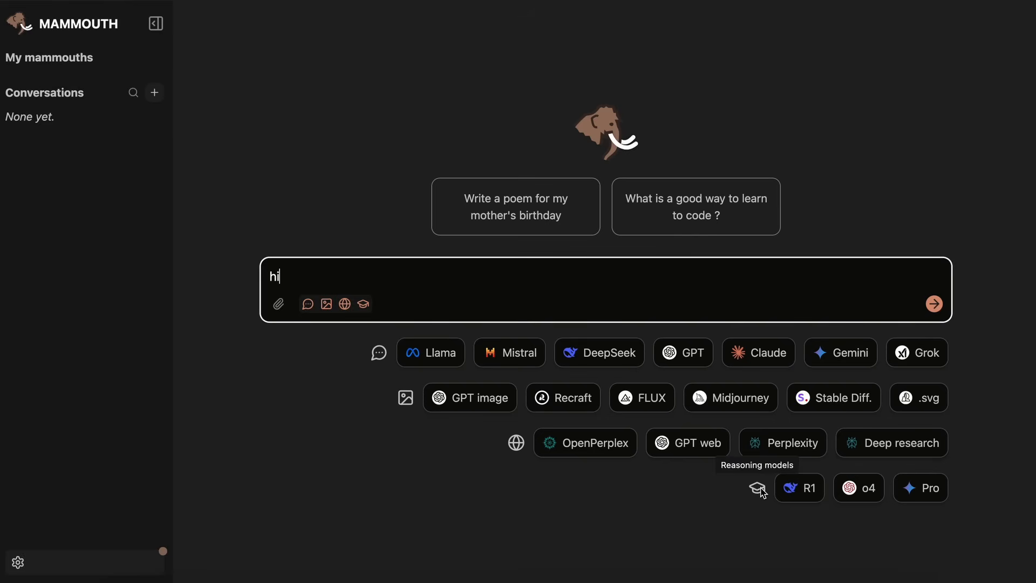
pyautogui.moveTo(806, 497)
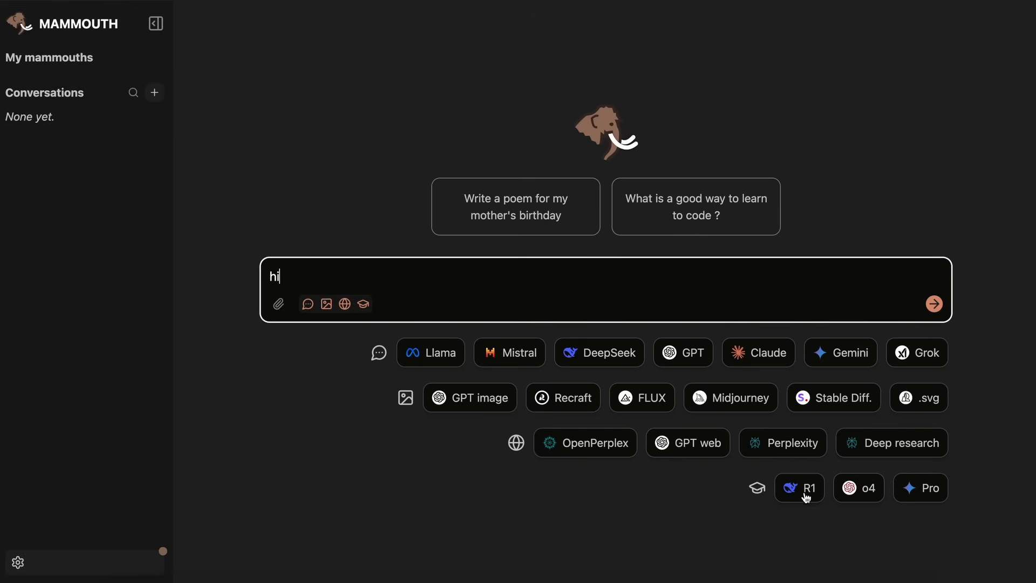
pyautogui.moveTo(858, 500)
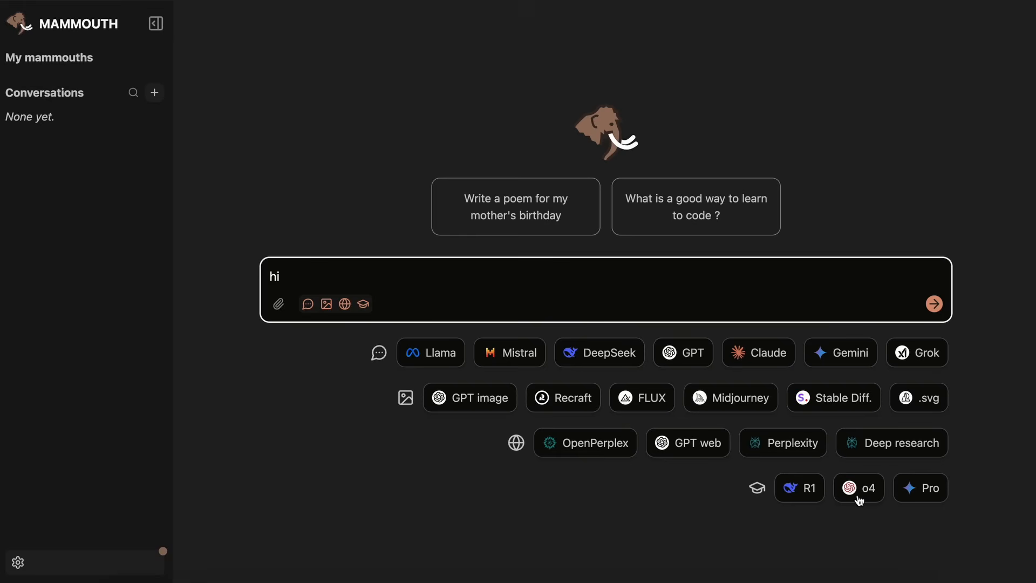
pyautogui.moveTo(830, 502)
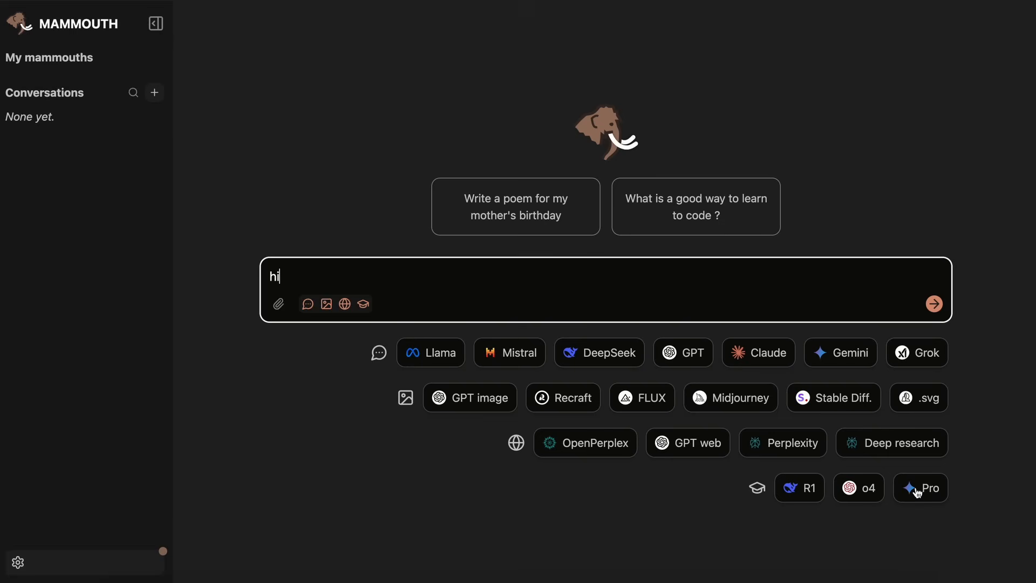
pyautogui.moveTo(837, 504)
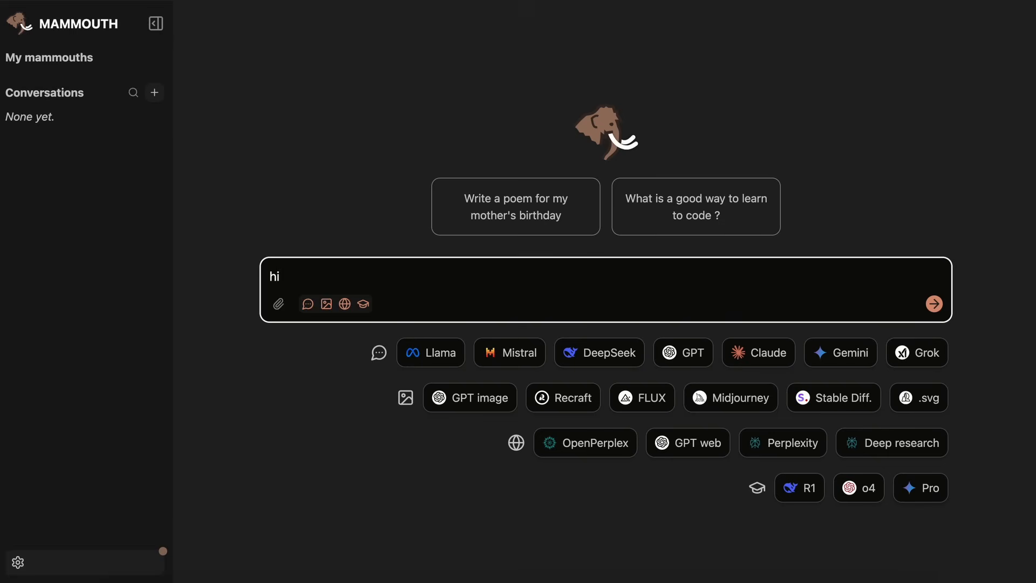
# - Write the request 'Write a short story about a panda and a kid', fixing the missing 'a'
pyautogui.click(932, 305)
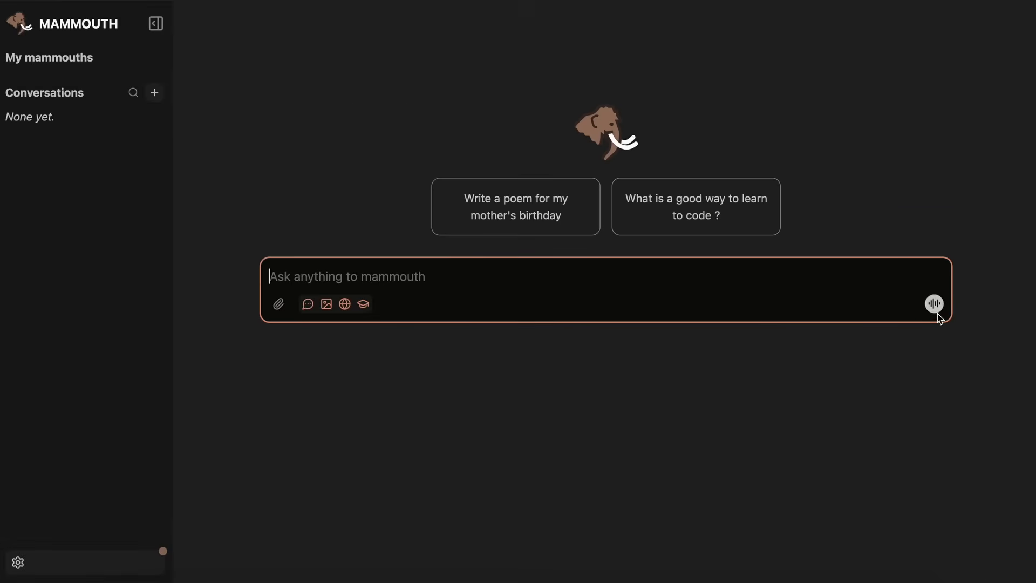
pyautogui.moveTo(829, 410)
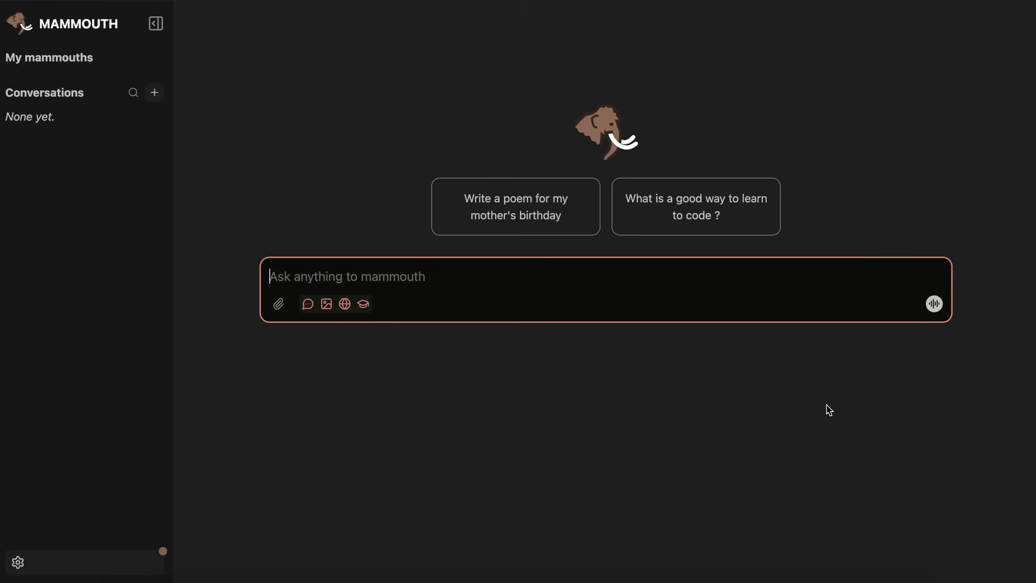
pyautogui.write('Write a short st')
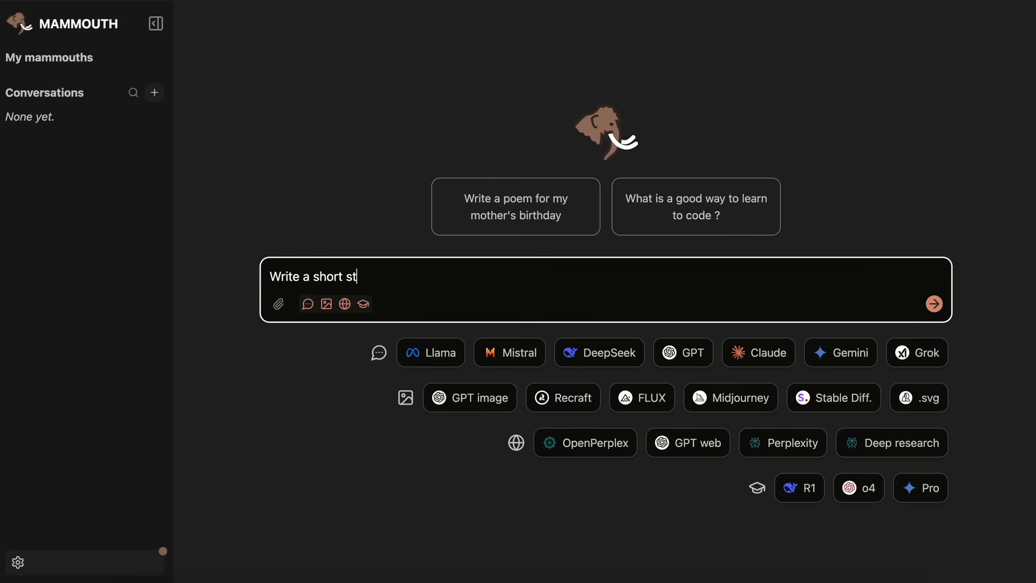
pyautogui.write('ory about a pa')
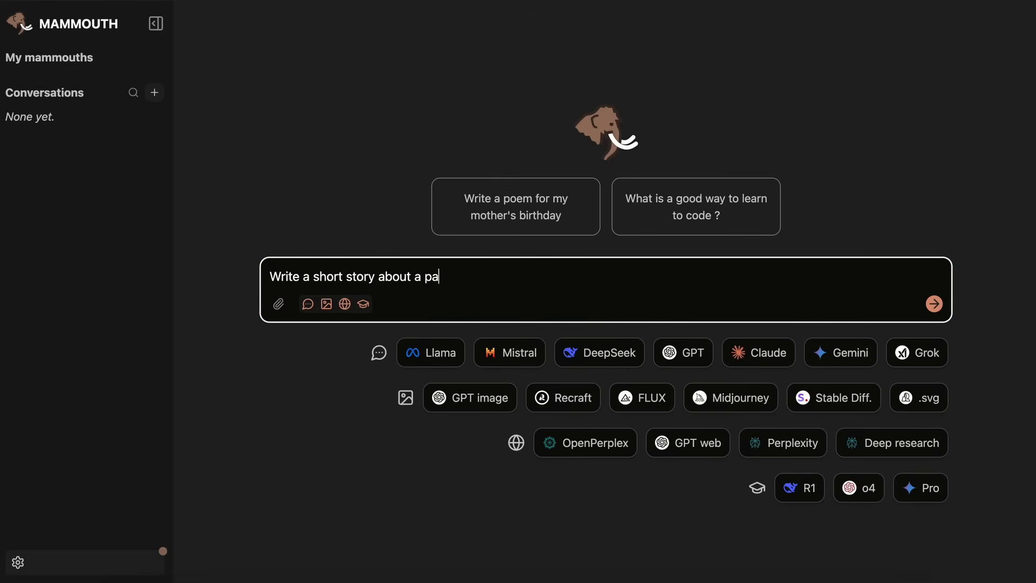
pyautogui.write('nda and kid')
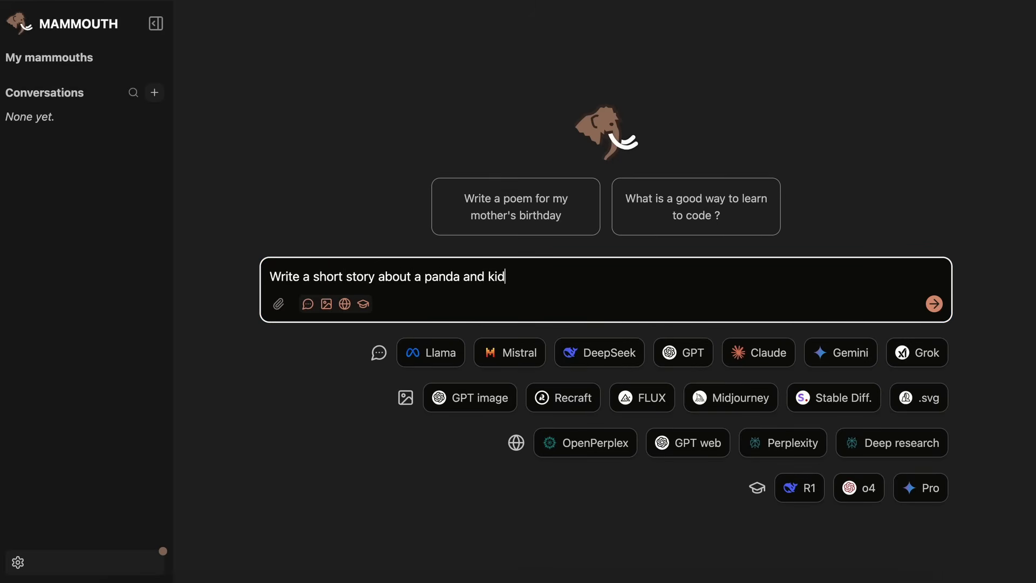
pyautogui.write('a')
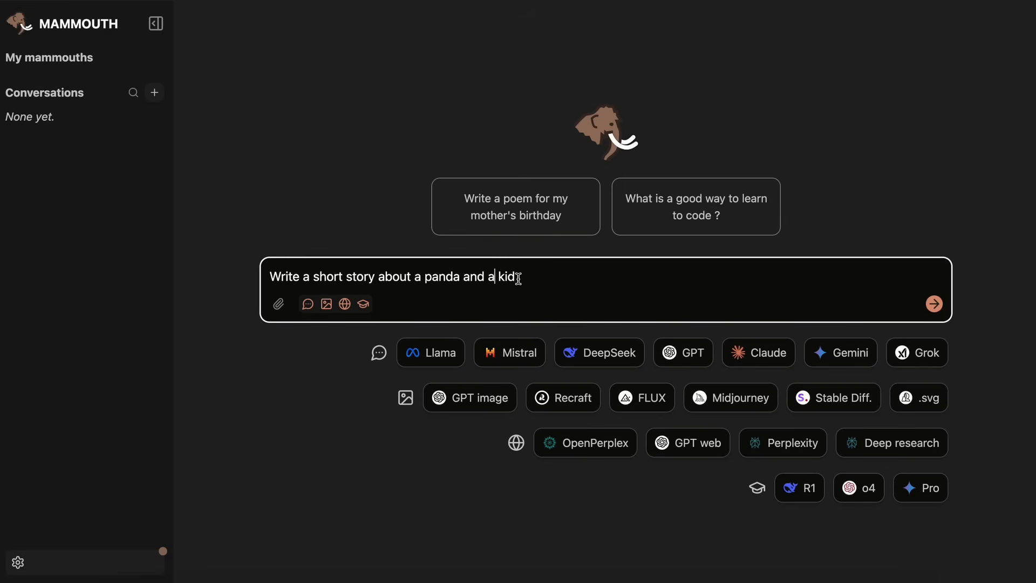
pyautogui.moveTo(646, 300)
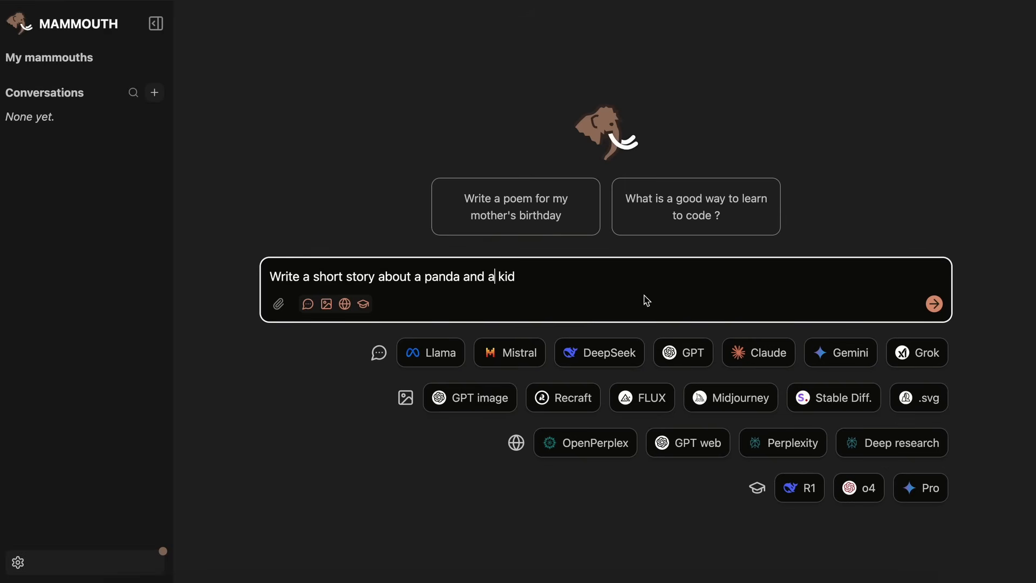
pyautogui.moveTo(824, 352)
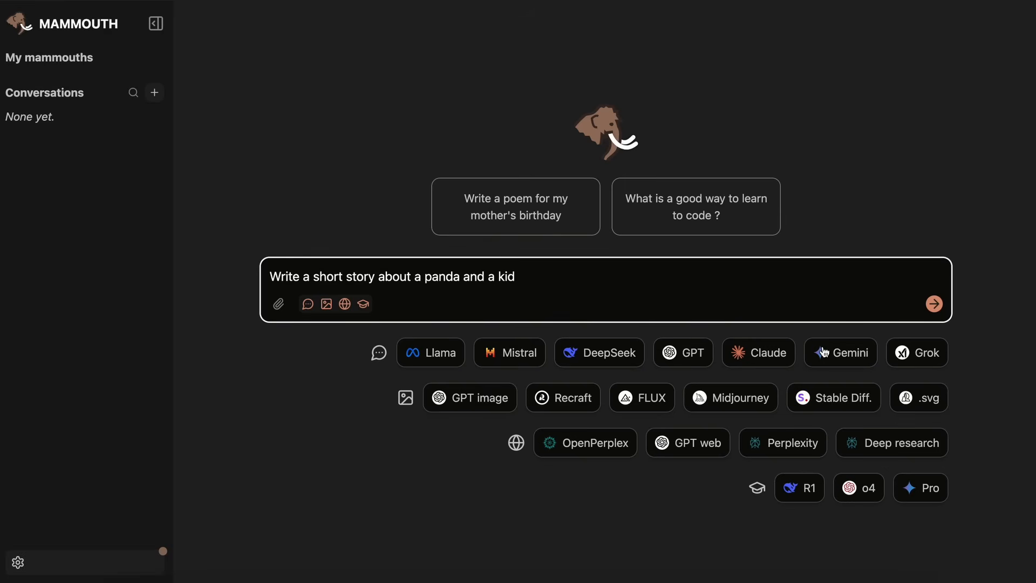
# - Send the panda-and-kid story request to Gemini 2.5 Flash
pyautogui.click(934, 304)
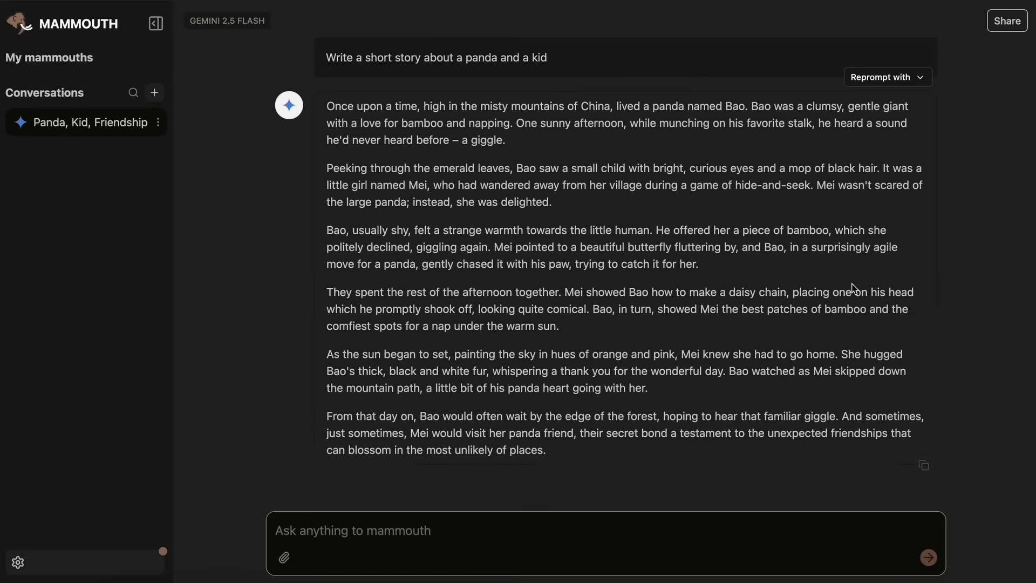
pyautogui.moveTo(884, 262)
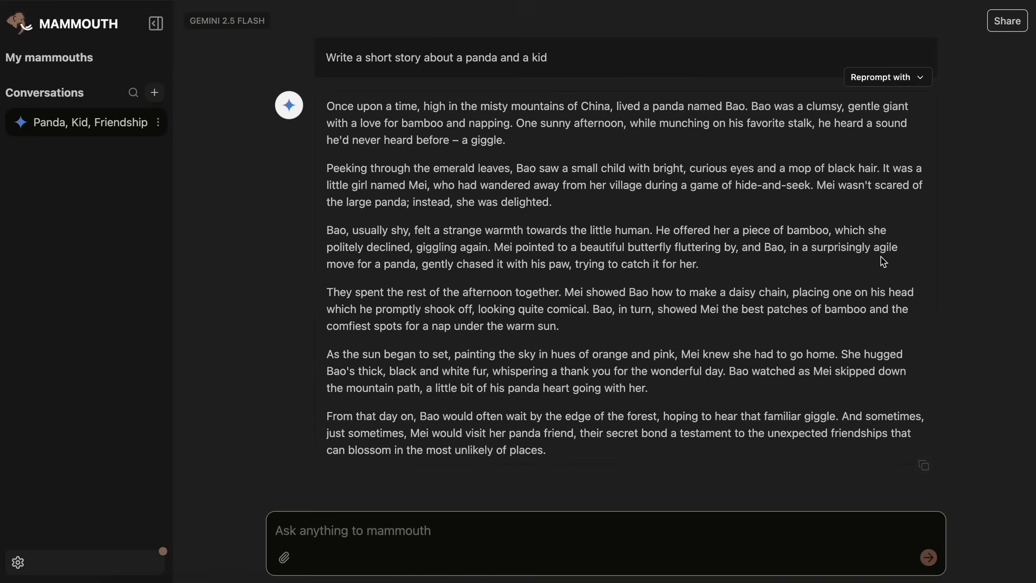
pyautogui.moveTo(893, 98)
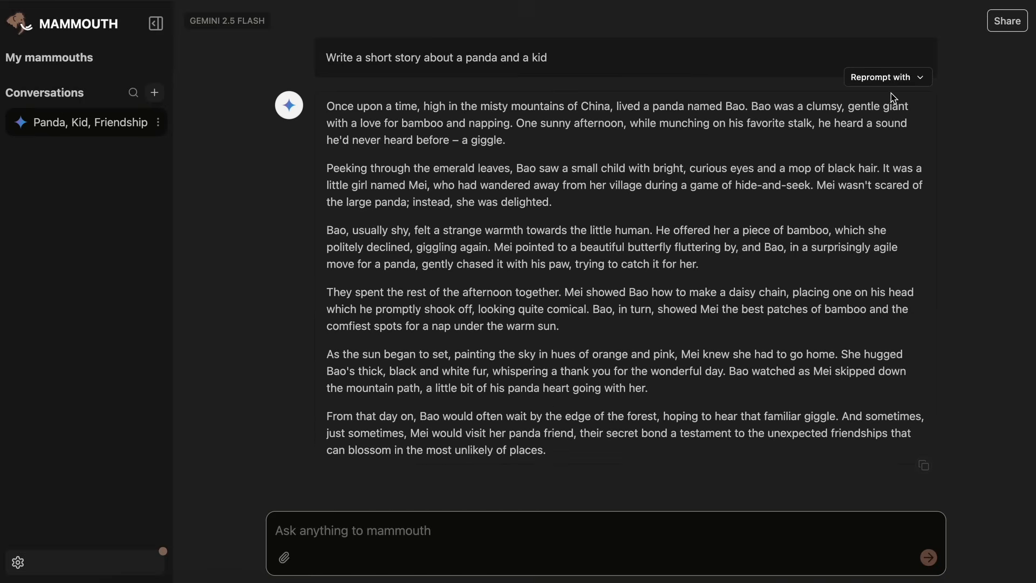
# - Reprompt the same panda-and-kid story request with Claude 3.7 Sonnet
pyautogui.click(887, 77)
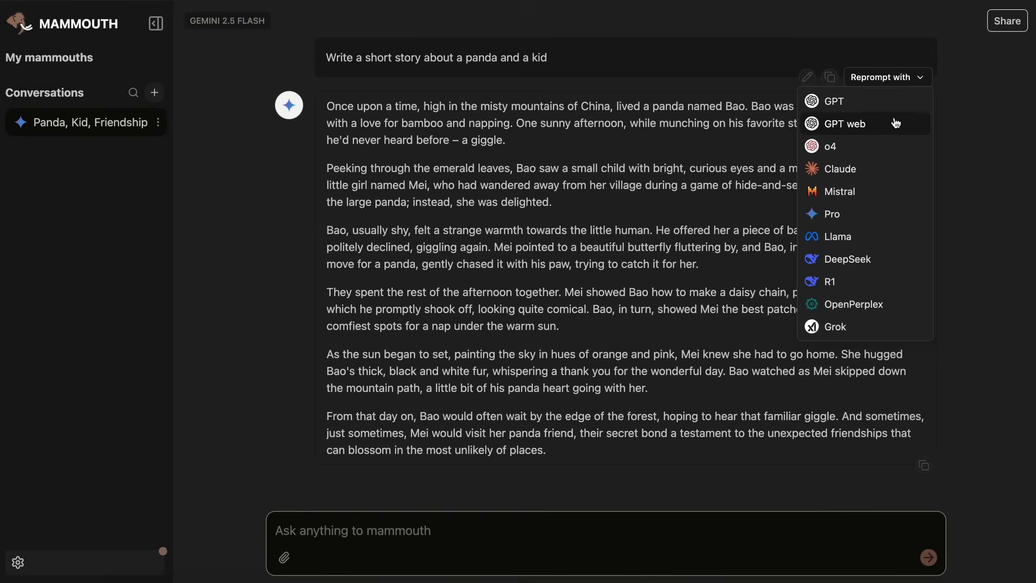
pyautogui.moveTo(893, 223)
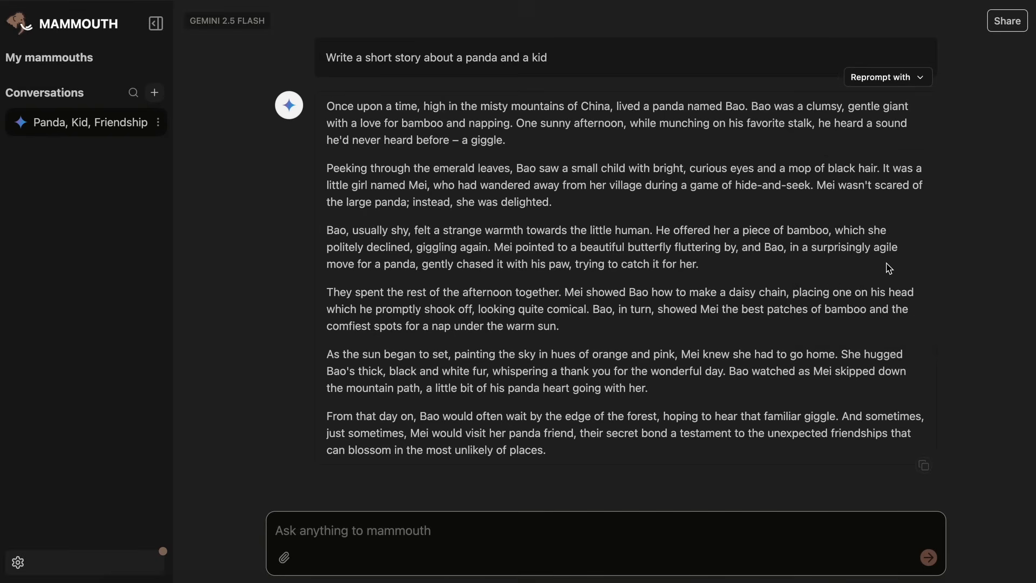
pyautogui.click(155, 91)
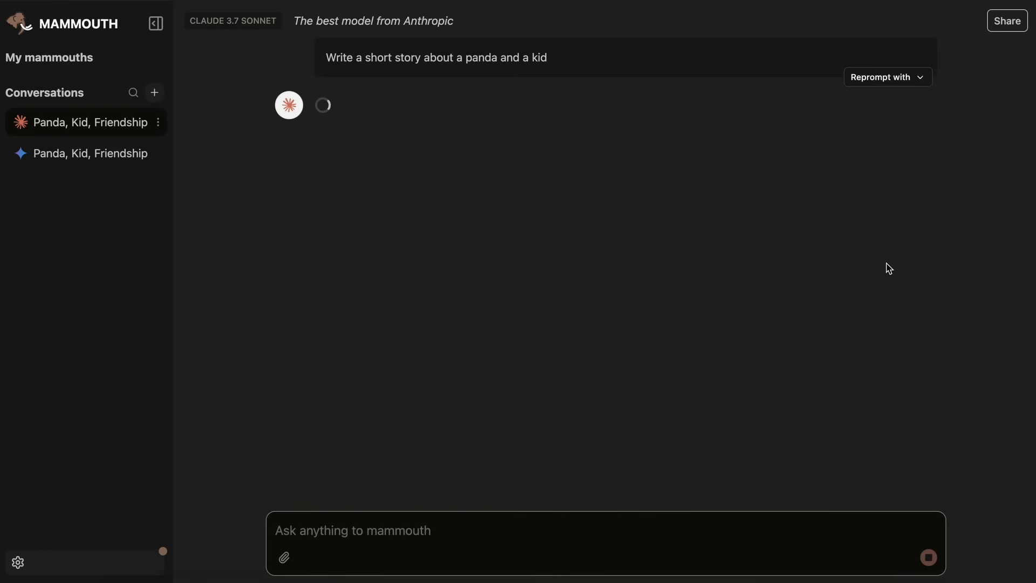
pyautogui.moveTo(228, 31)
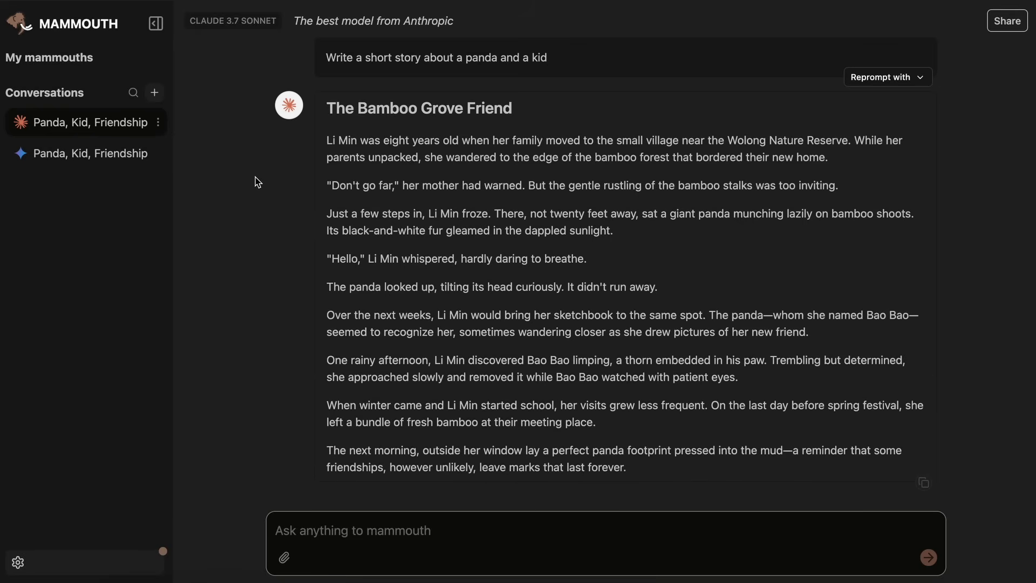
# - In a new conversation, have GPT image generate 'a panda, in ghibli style'
pyautogui.click(155, 93)
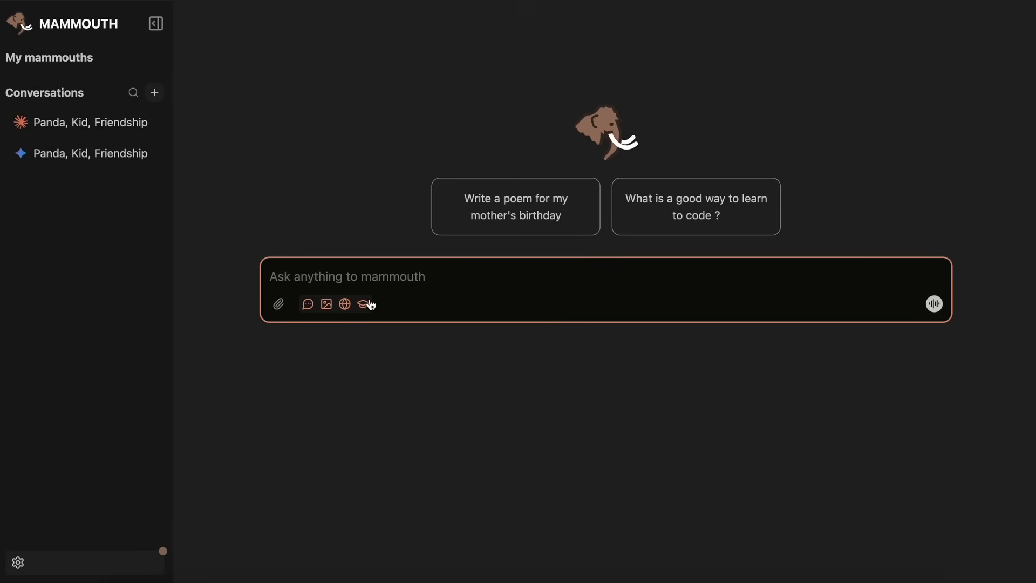
pyautogui.write('a panda')
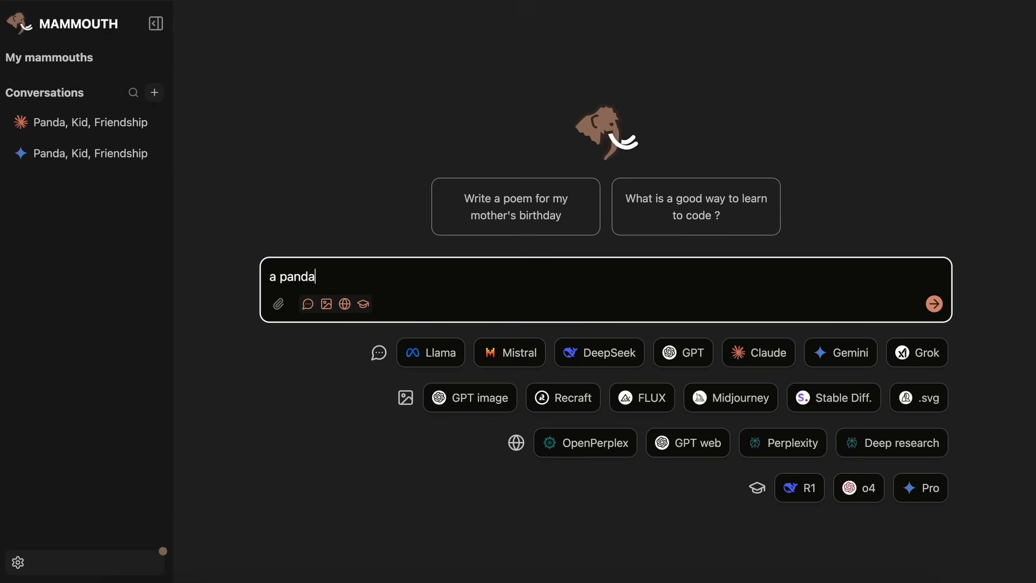
pyautogui.write(', in ghibli')
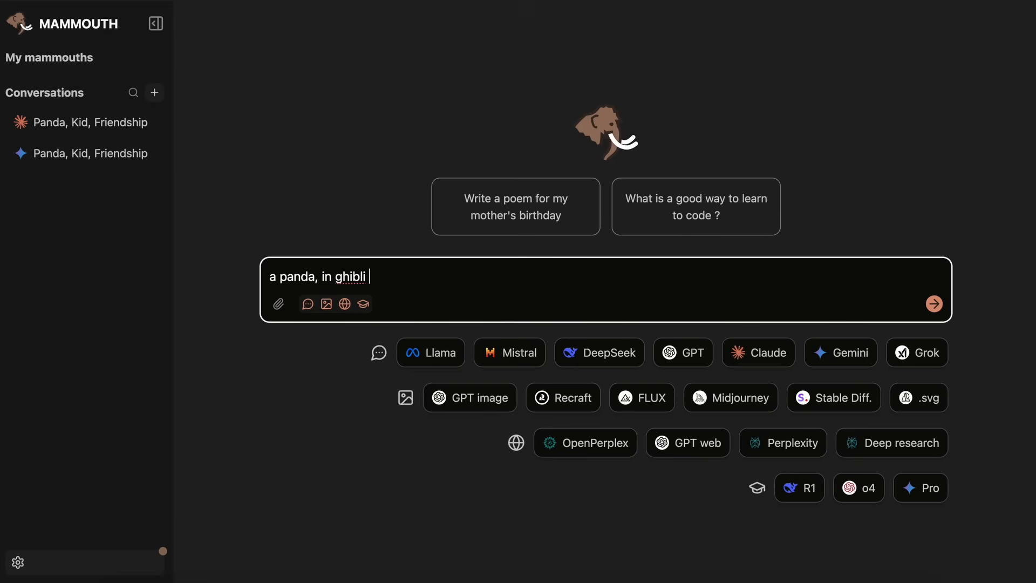
pyautogui.write('style')
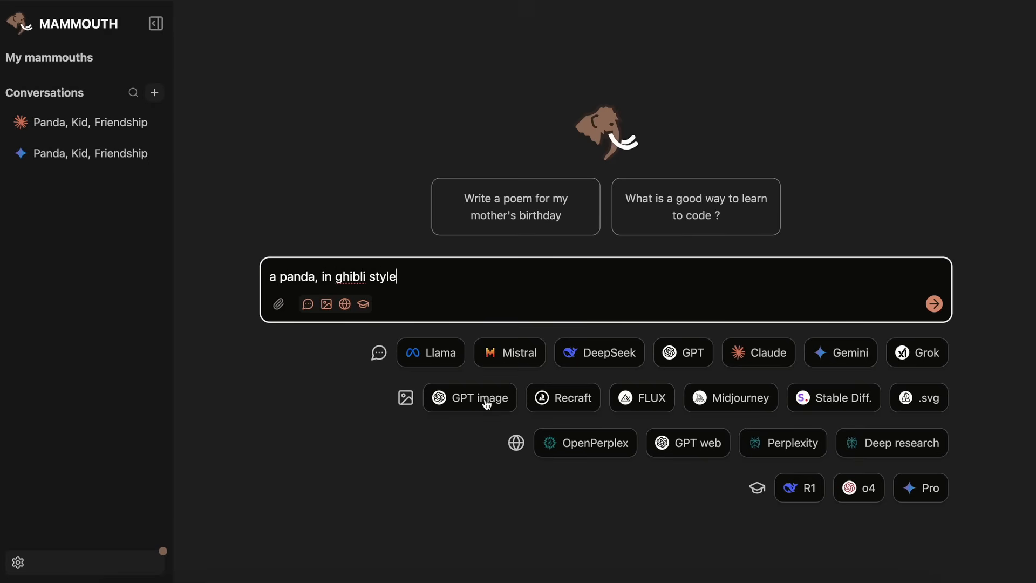
pyautogui.click(933, 303)
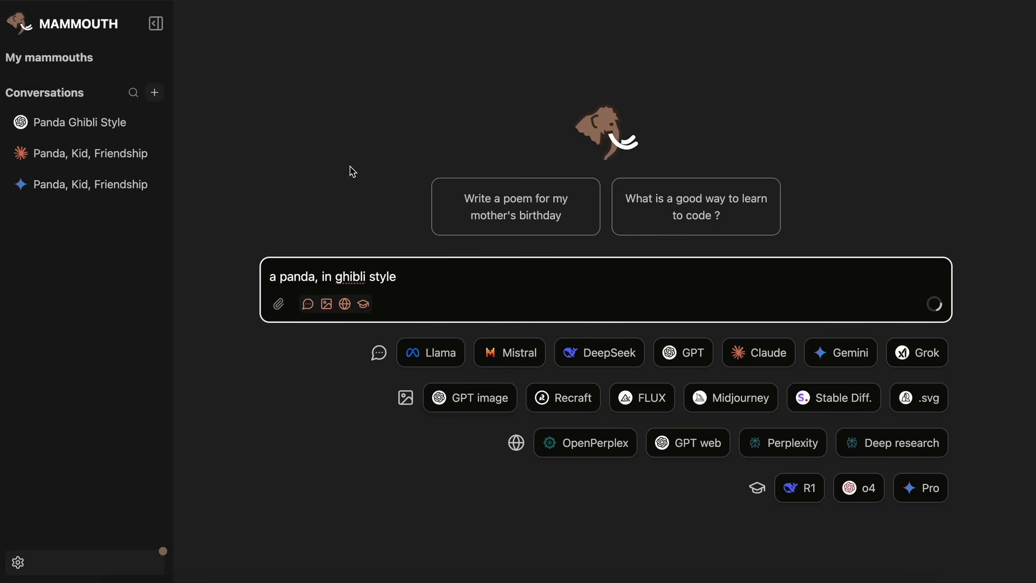
pyautogui.click(470, 397)
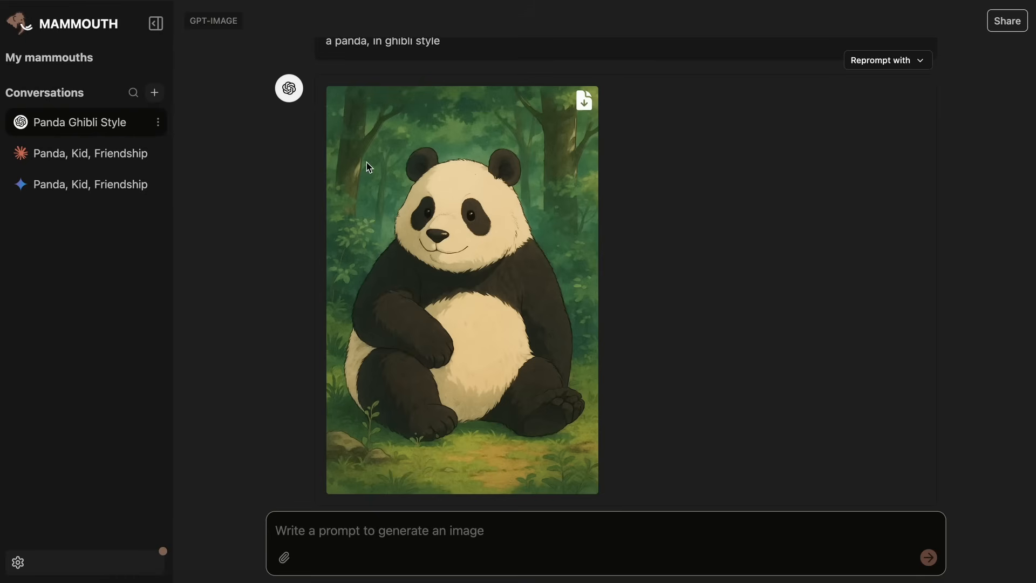
pyautogui.moveTo(214, 57)
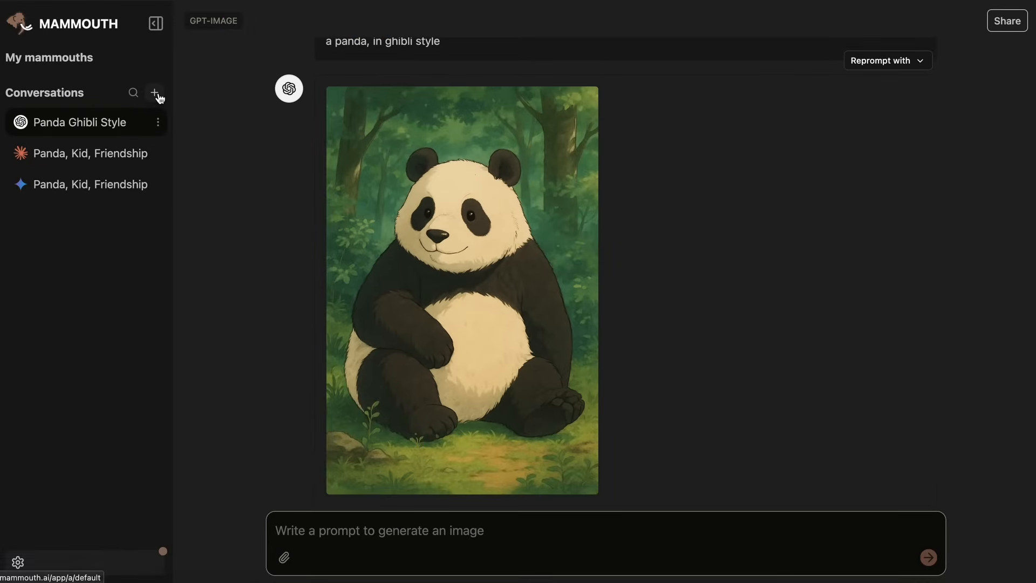
# - In a new conversation, ask Perplexity 'Tell me about the recent OpenAI codex launch.'
pyautogui.click(154, 93)
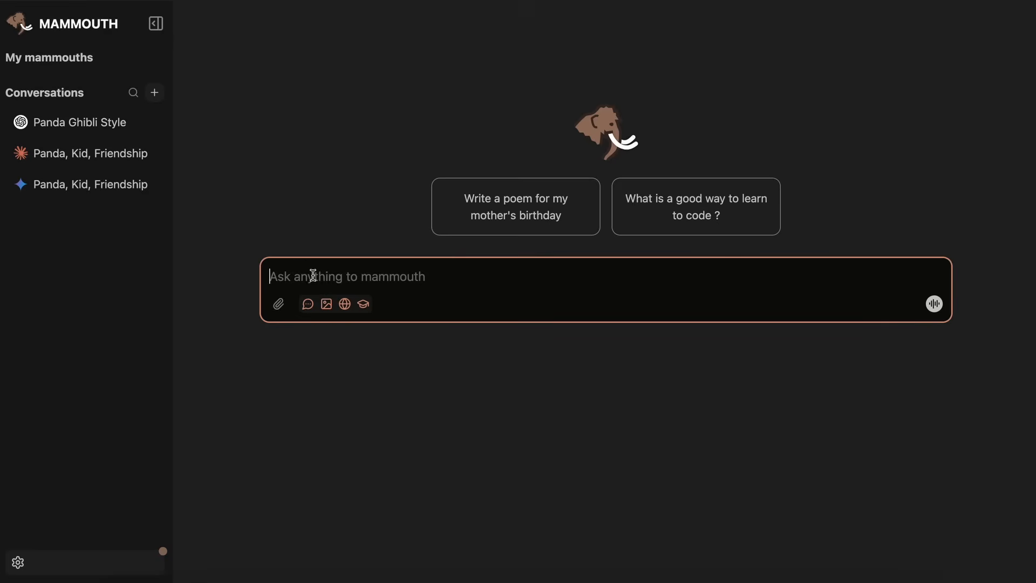
pyautogui.write('Tell me about')
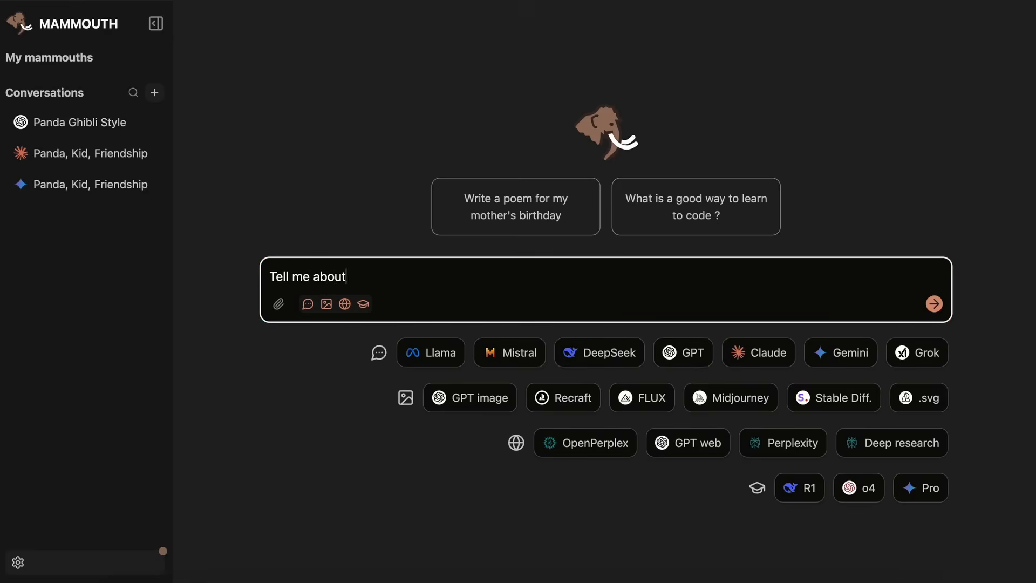
pyautogui.write('the recent Open')
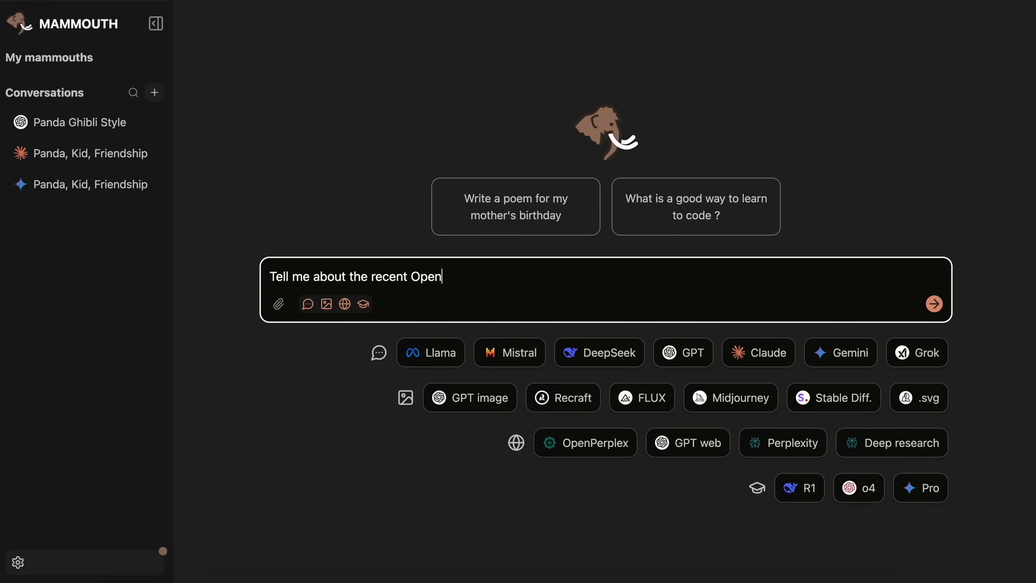
pyautogui.write('AI codex lau')
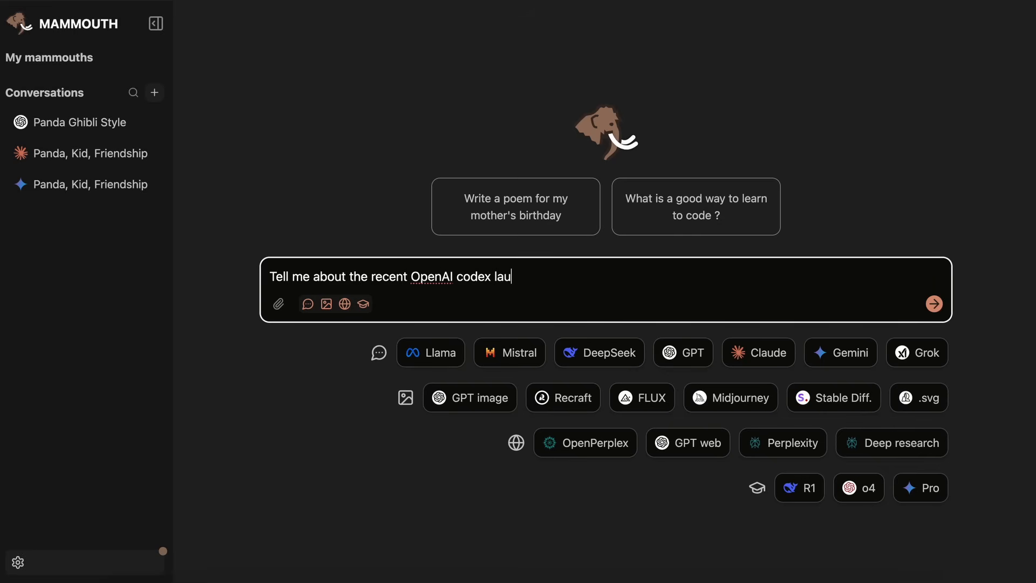
pyautogui.write('nch.')
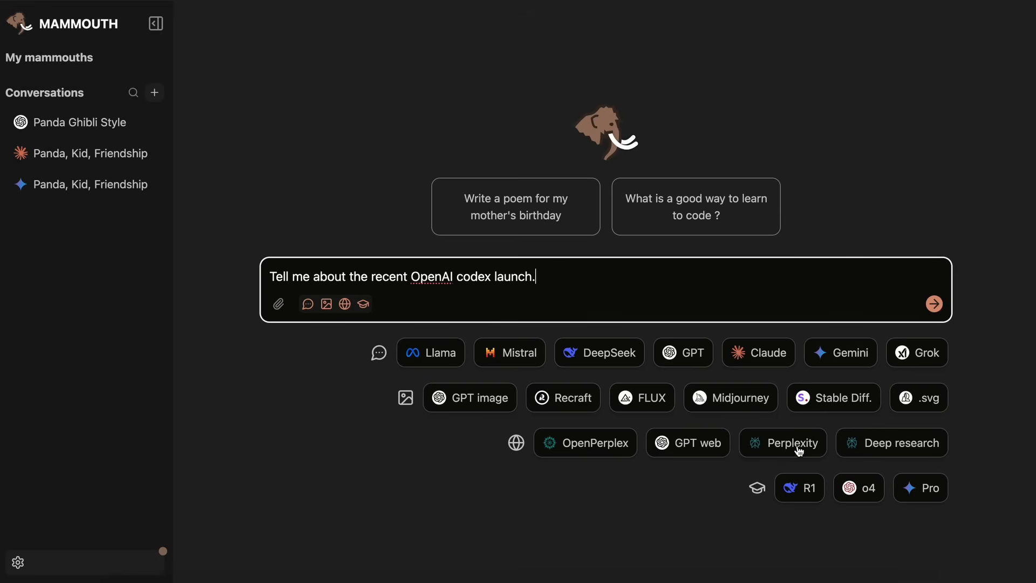
pyautogui.click(934, 304)
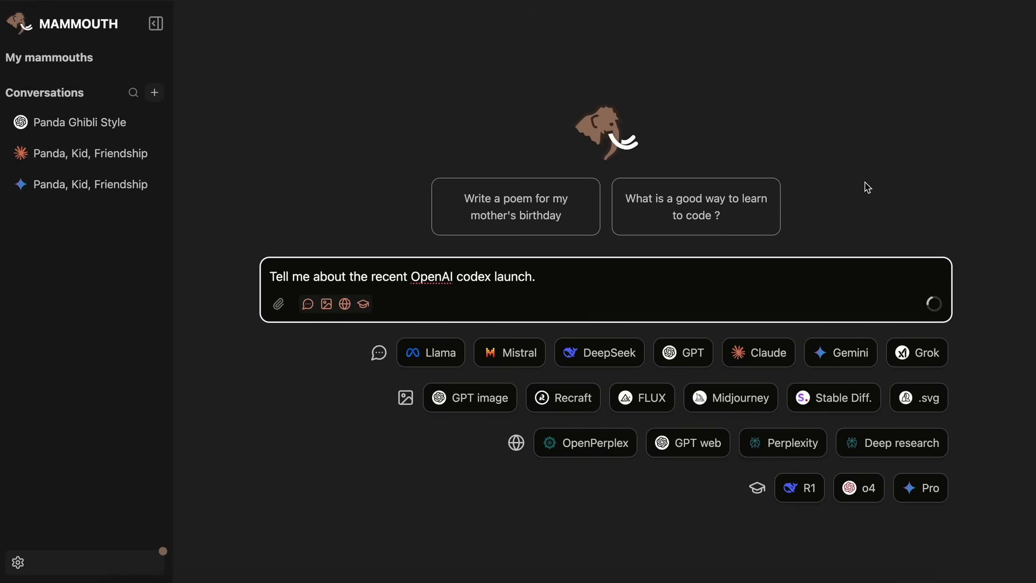
# - Read through Perplexity Sonar Pro's sourced summary of the Codex launch, its features and availability
pyautogui.click(784, 443)
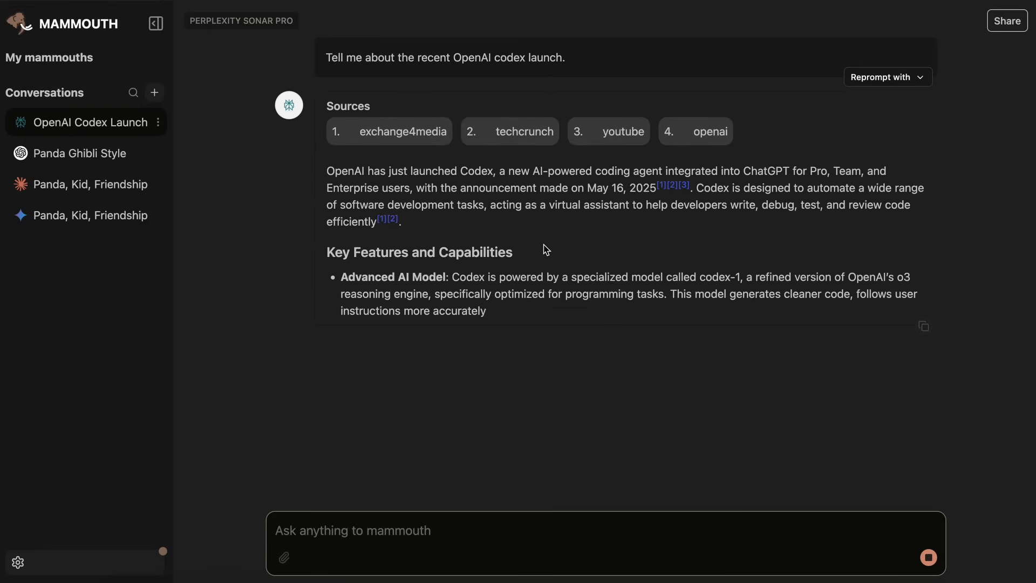
pyautogui.moveTo(509, 130)
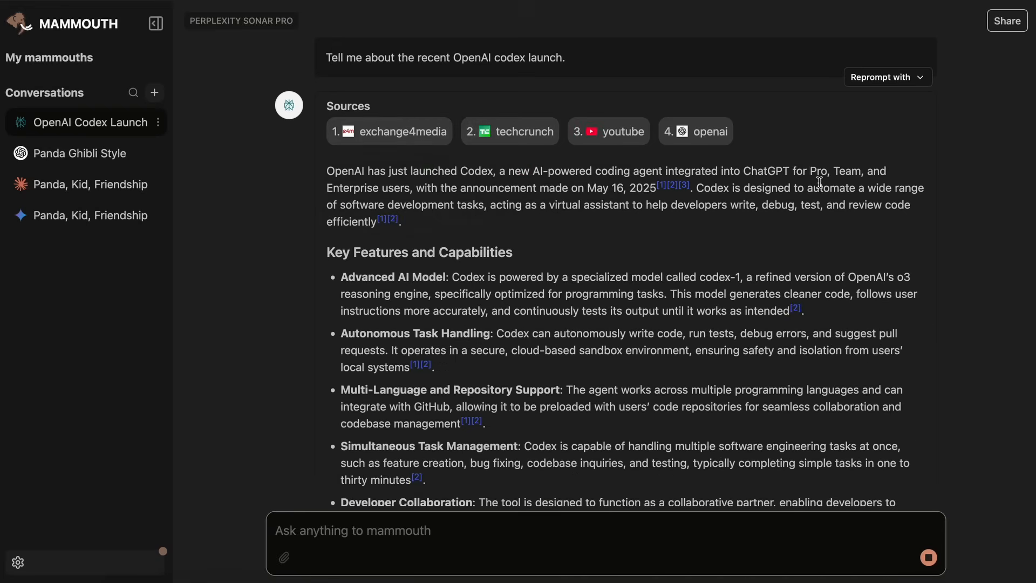
pyautogui.scroll(-3)
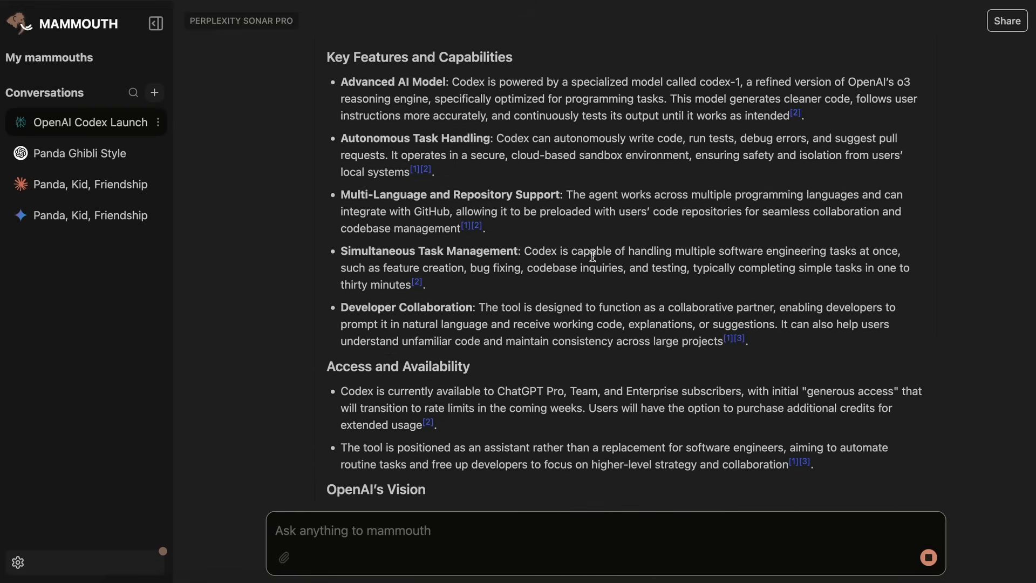
pyautogui.scroll(-3)
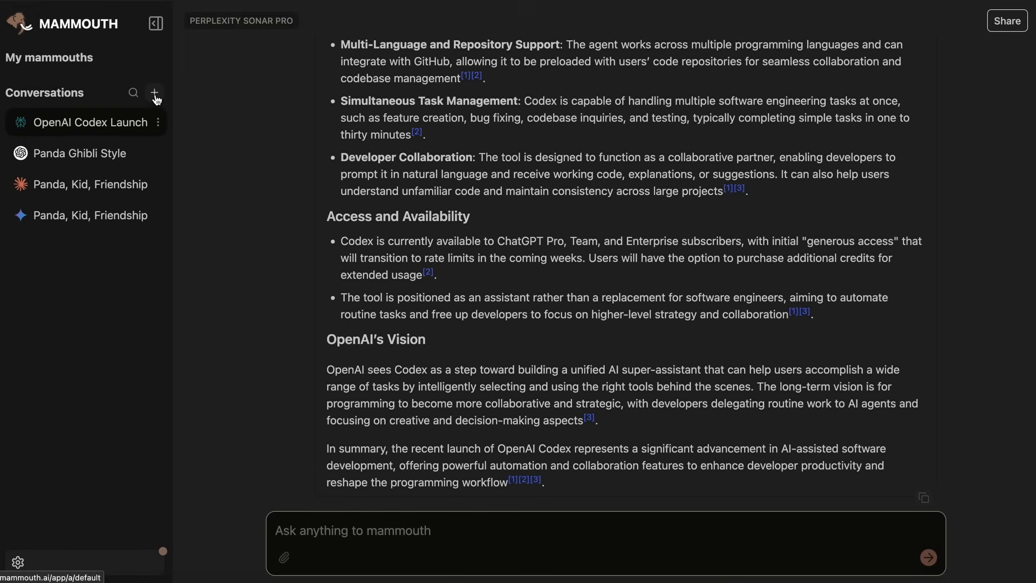
# - Start a fresh empty conversation, keeping the Codex Launch chat in the list
pyautogui.click(154, 93)
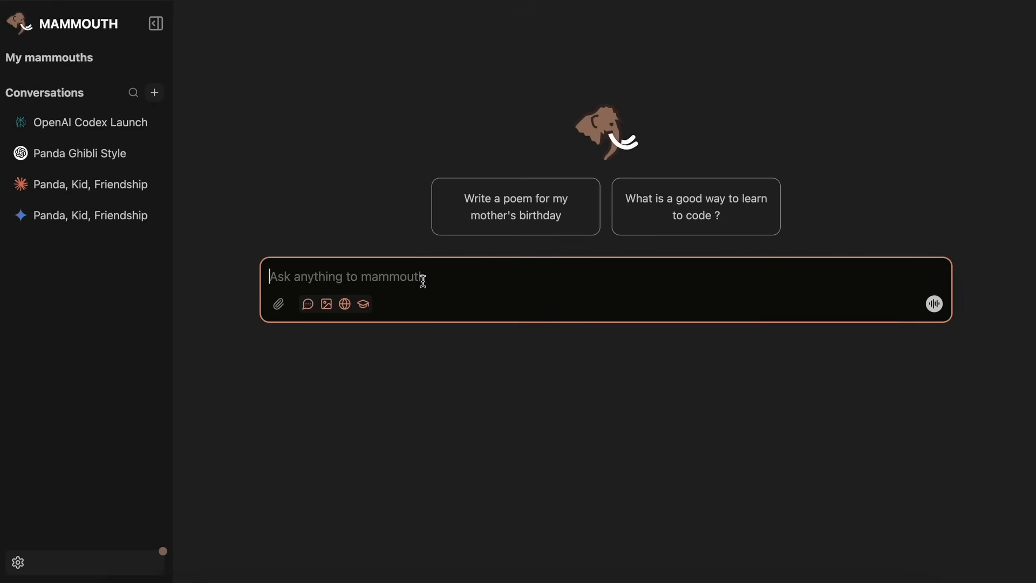
pyautogui.moveTo(425, 368)
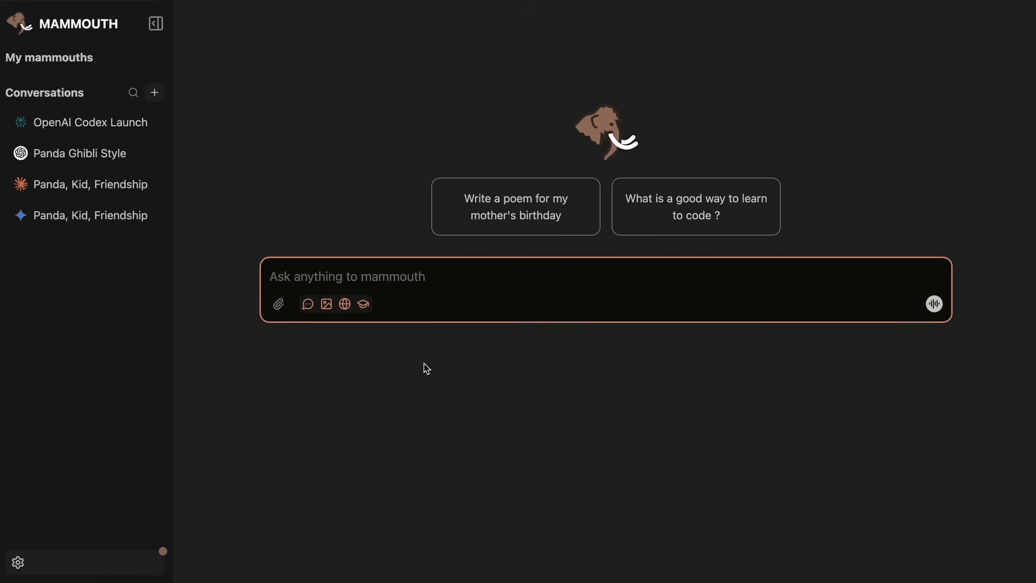
pyautogui.moveTo(361, 408)
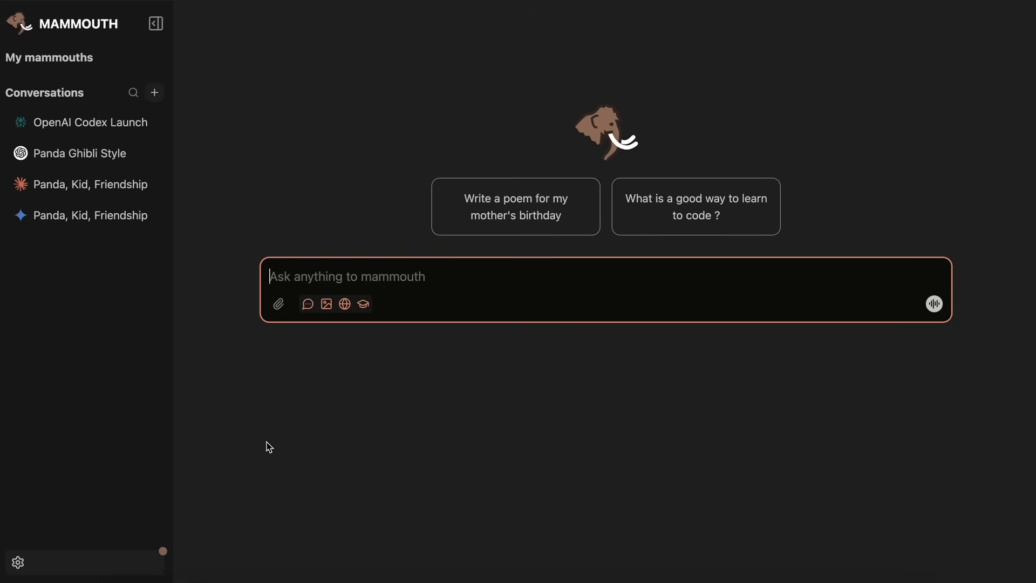
pyautogui.moveTo(196, 78)
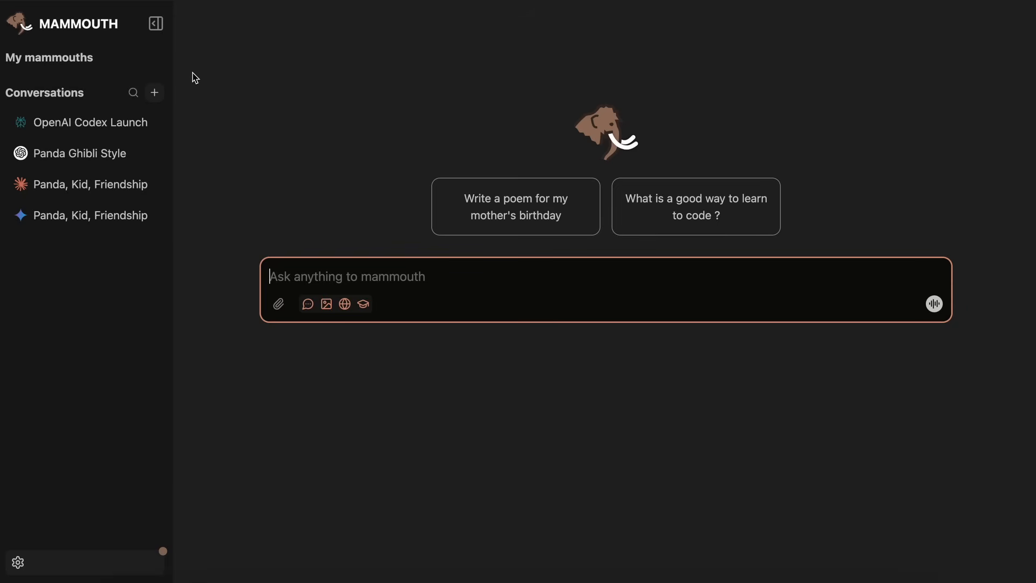
pyautogui.moveTo(130, 62)
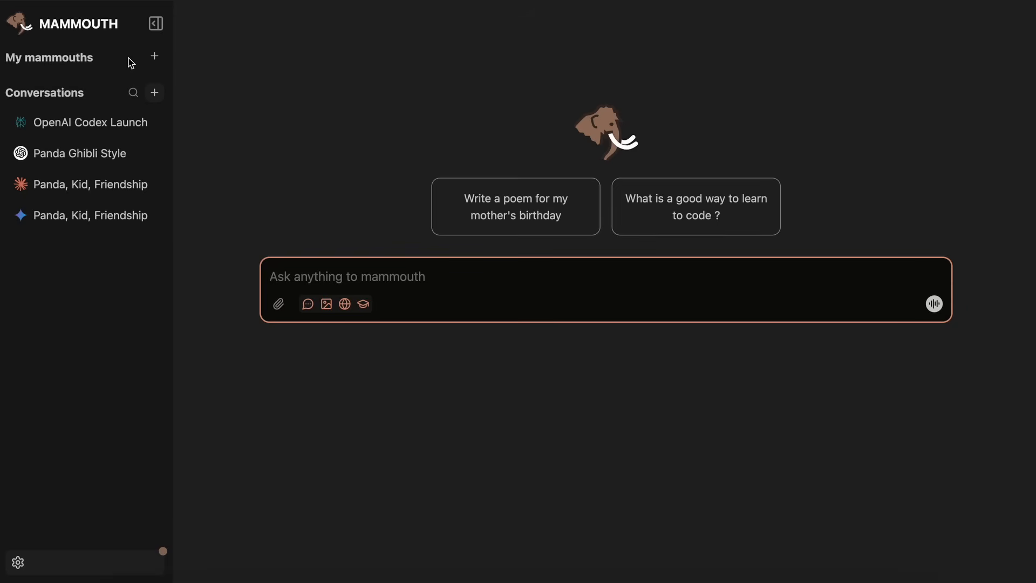
# - Create a custom mammoth named King's Agent with the pink colour
pyautogui.click(155, 56)
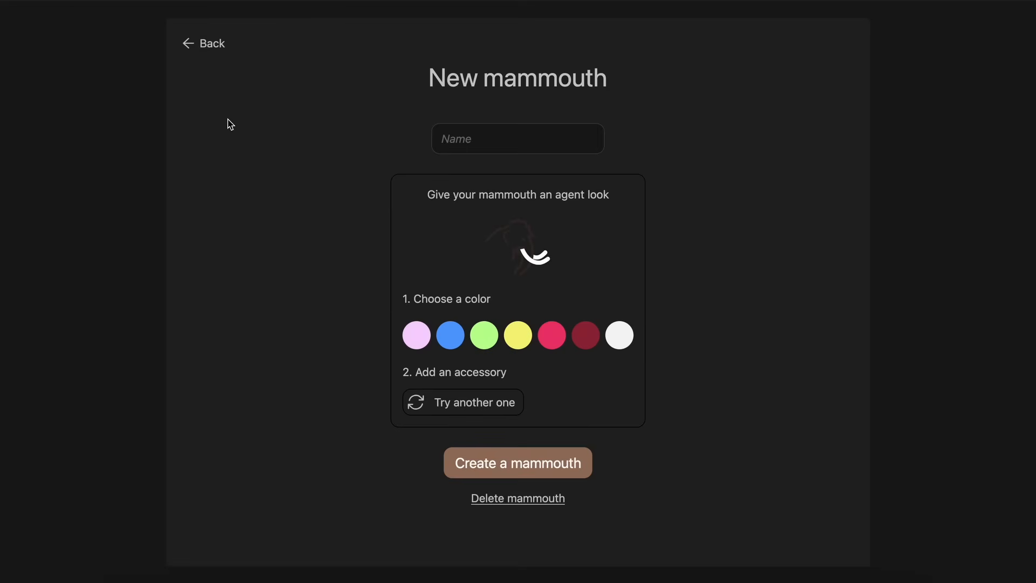
pyautogui.click(517, 139)
pyautogui.write("King's Age")
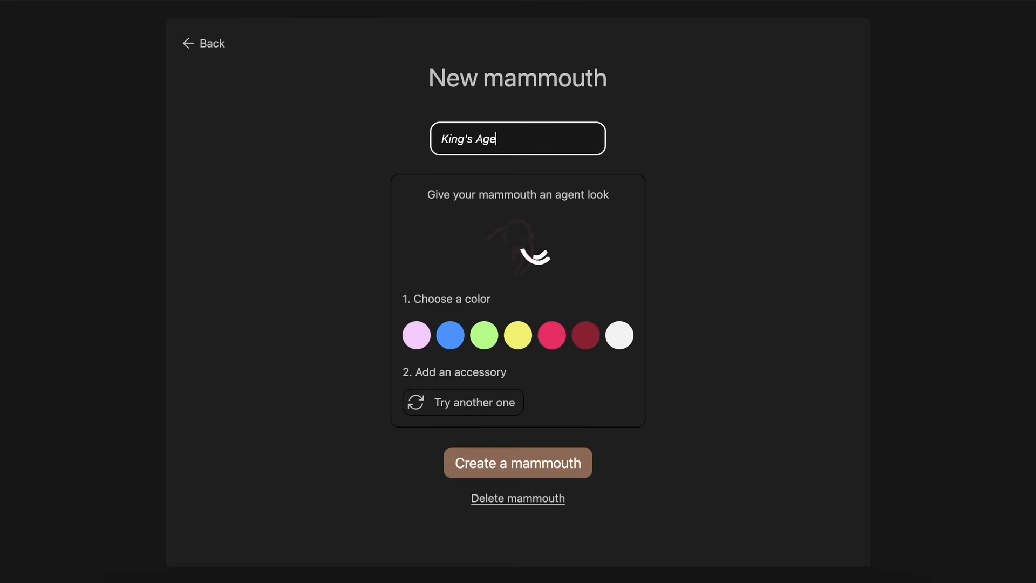
pyautogui.click(552, 334)
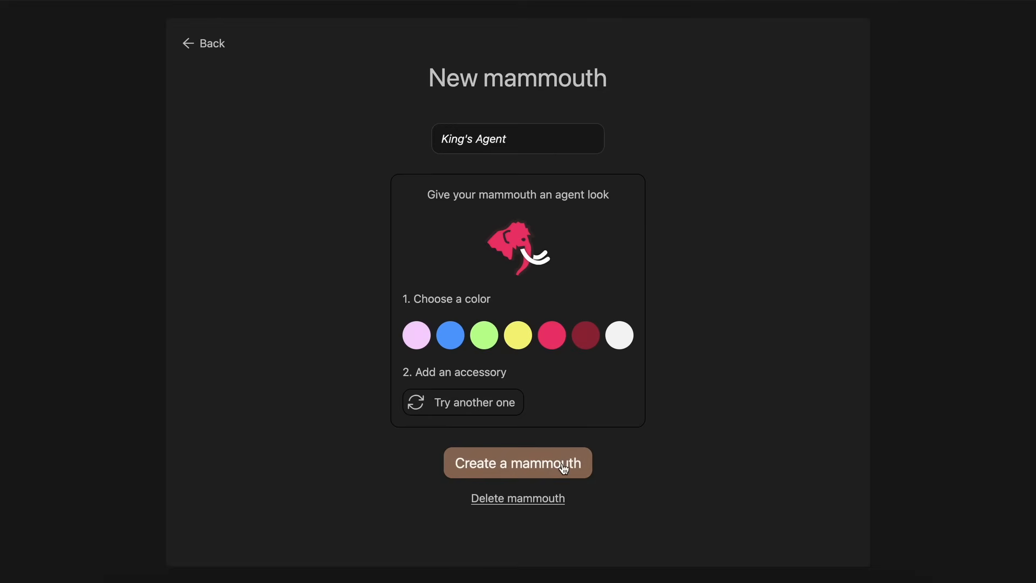
pyautogui.moveTo(678, 290)
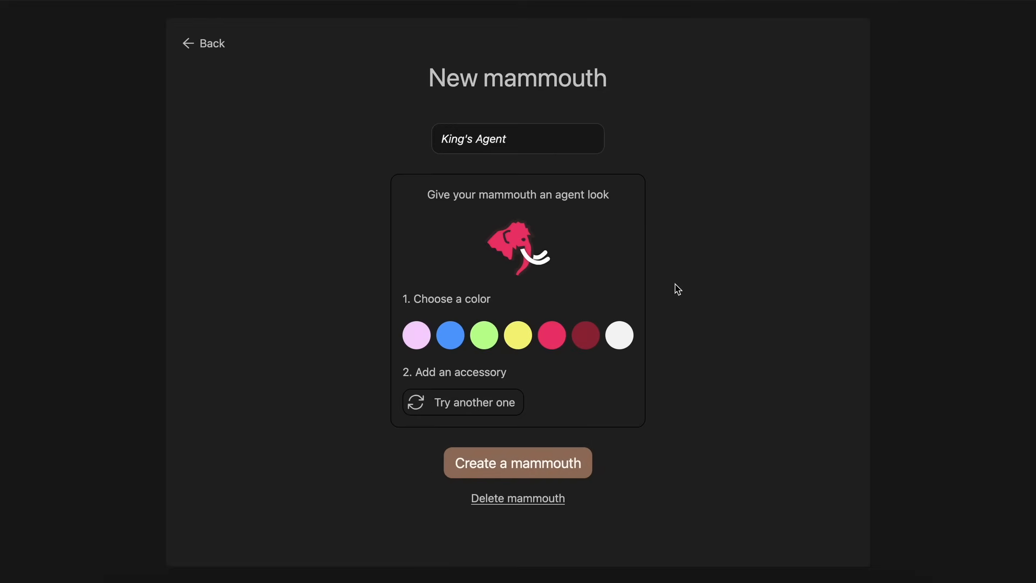
pyautogui.click(517, 463)
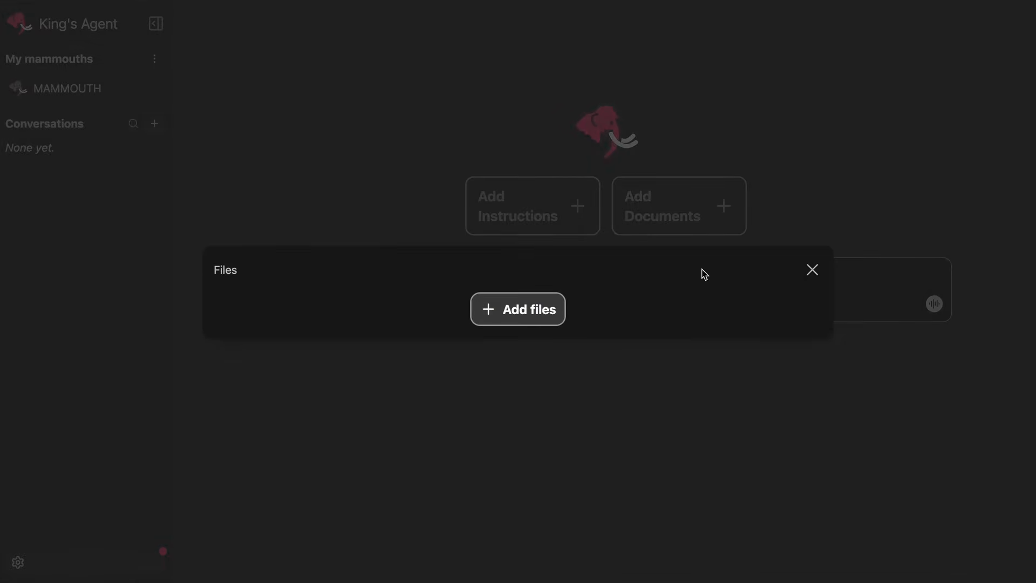
# - Attach shadcn.txt, animate-ui.txt and design-guide.txt to King's Agent
pyautogui.click(811, 270)
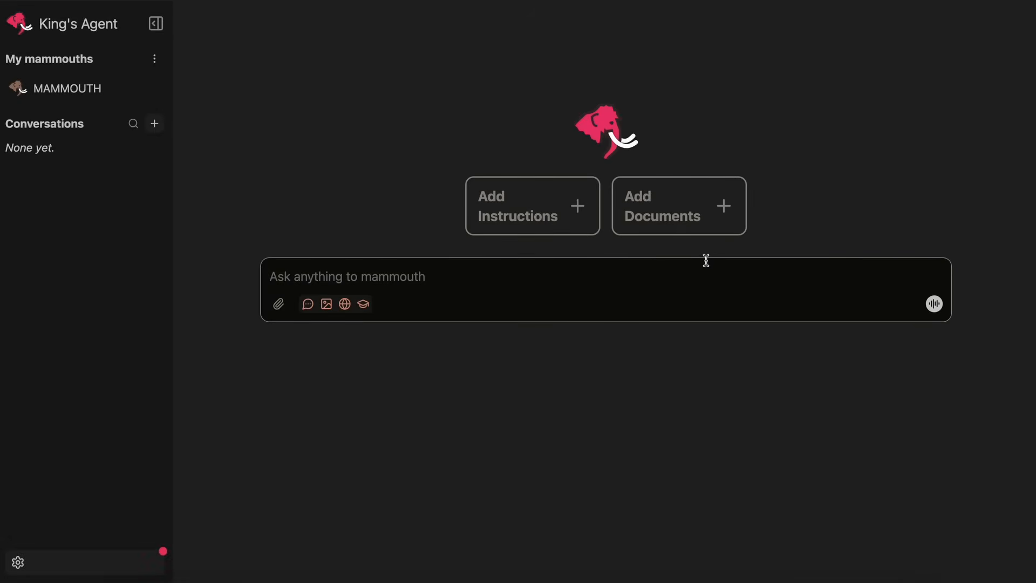
pyautogui.moveTo(596, 249)
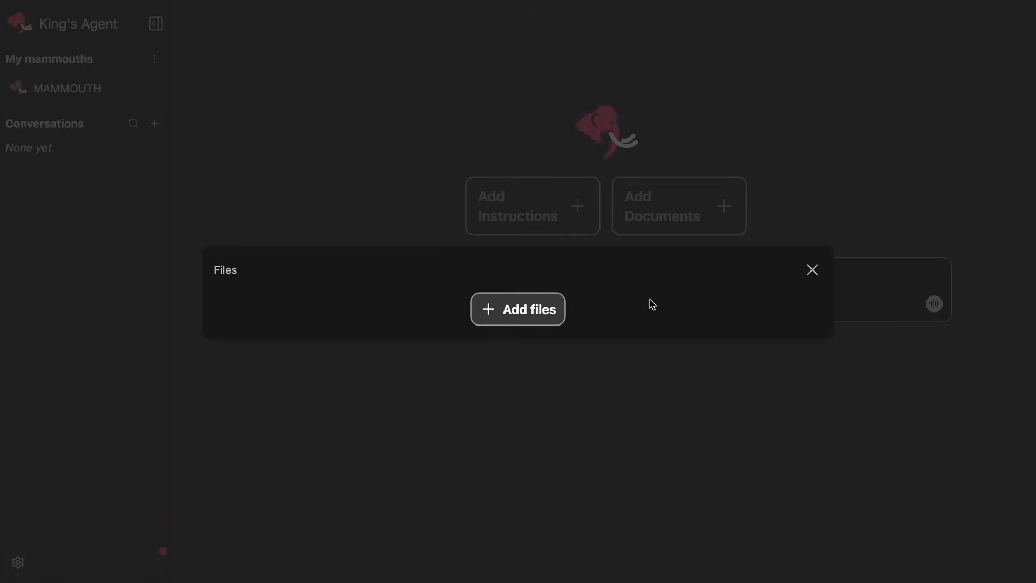
pyautogui.moveTo(786, 298)
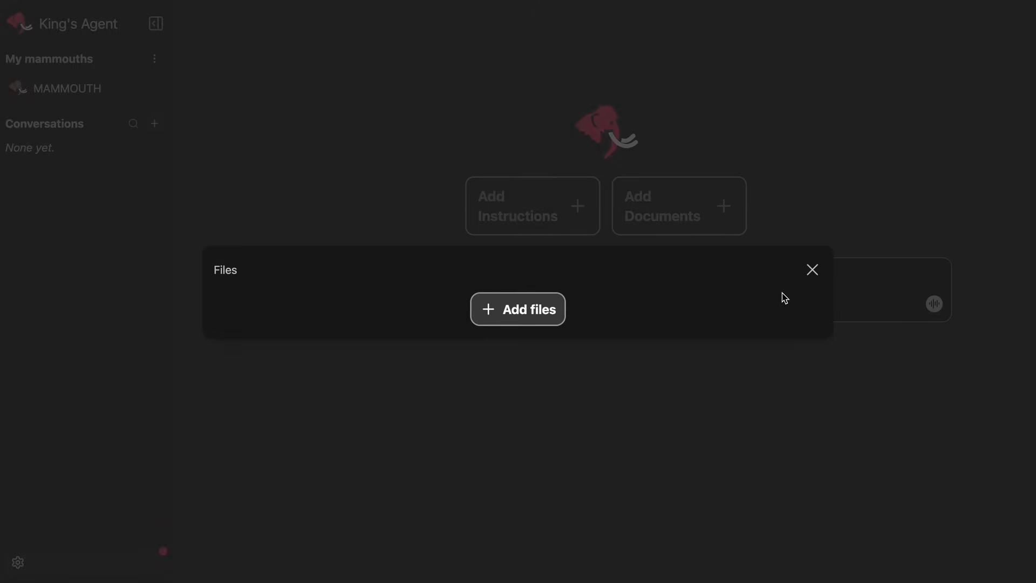
pyautogui.click(812, 270)
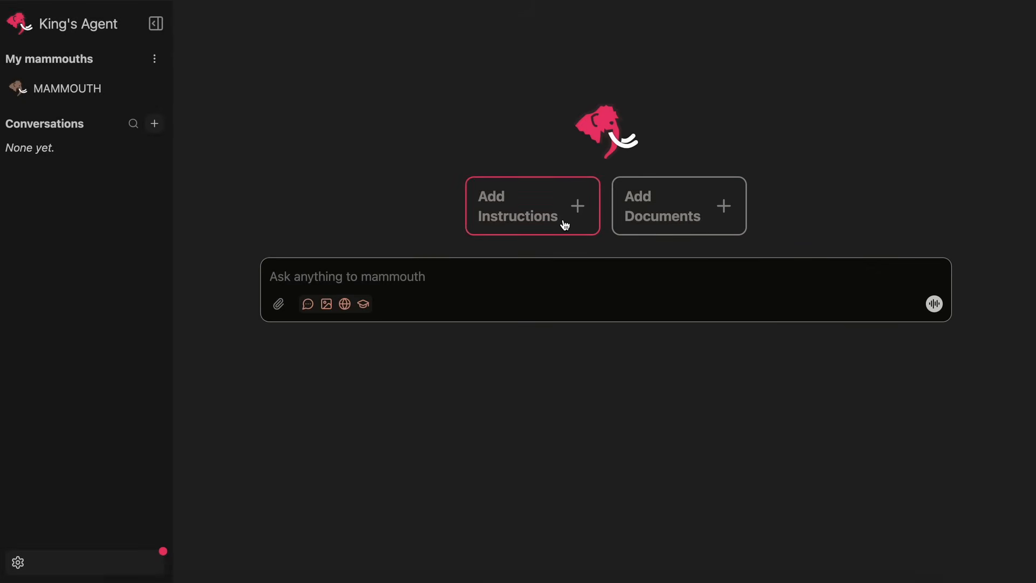
pyautogui.click(532, 205)
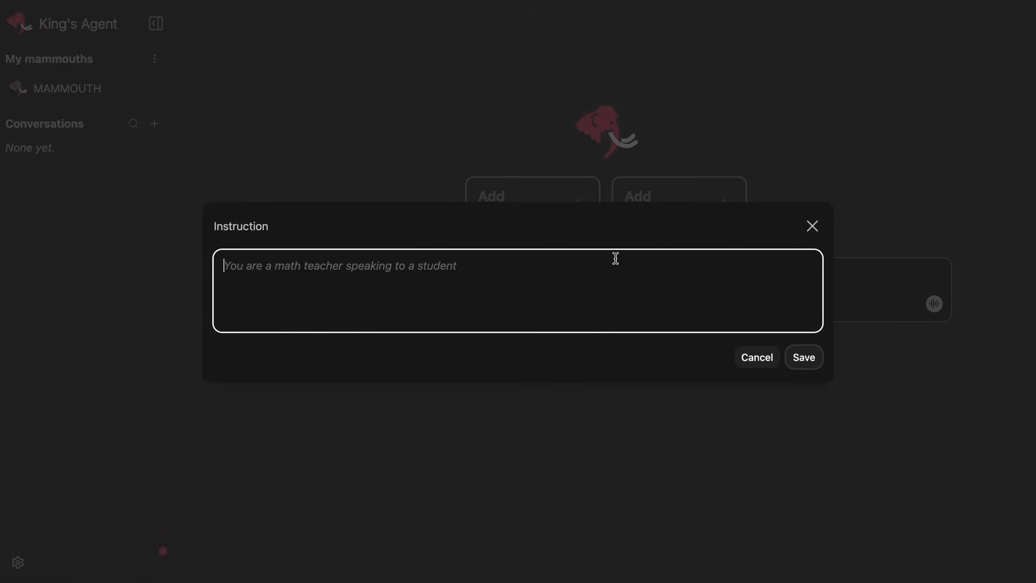
pyautogui.click(756, 357)
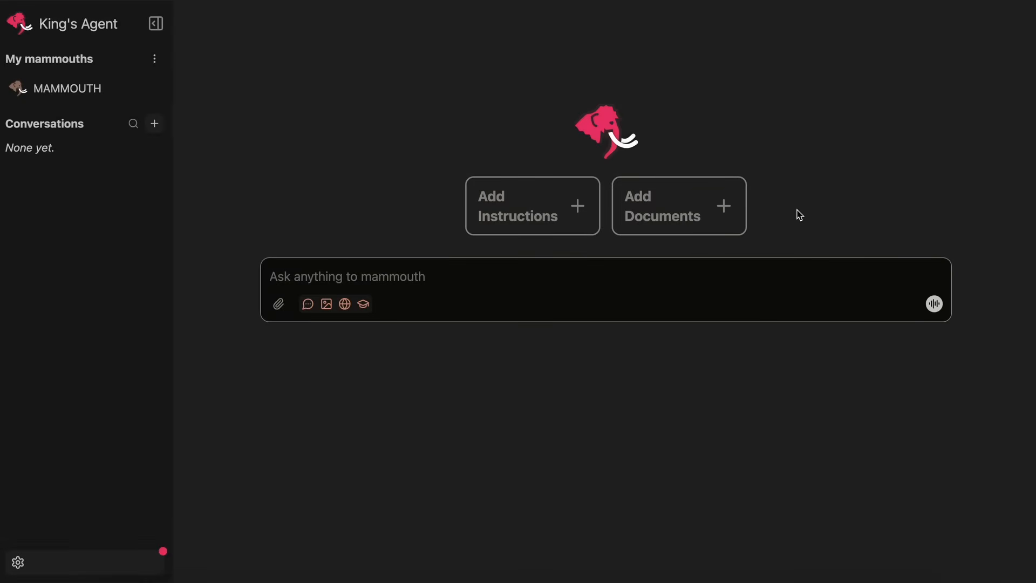
pyautogui.click(279, 303)
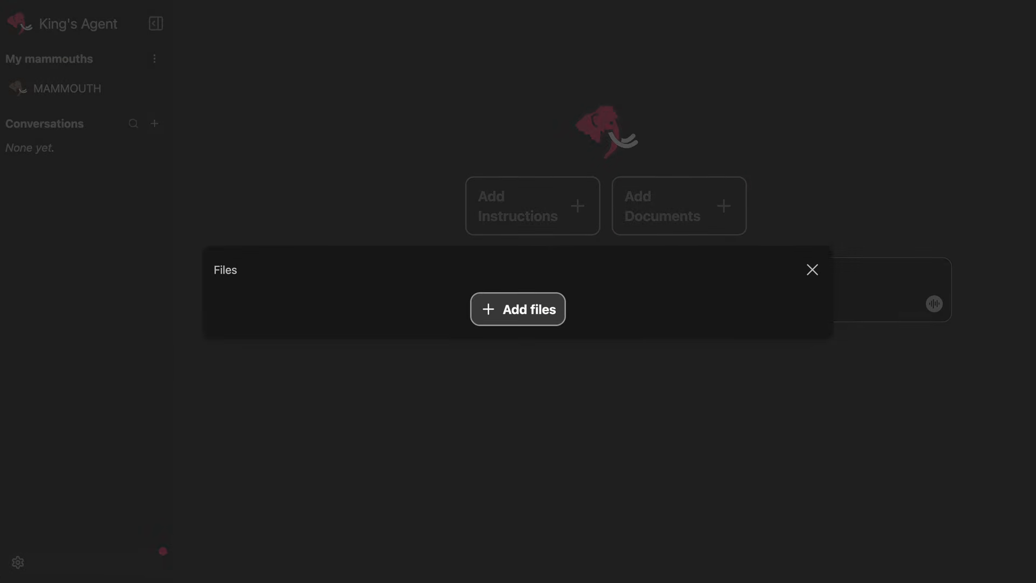
pyautogui.click(517, 309)
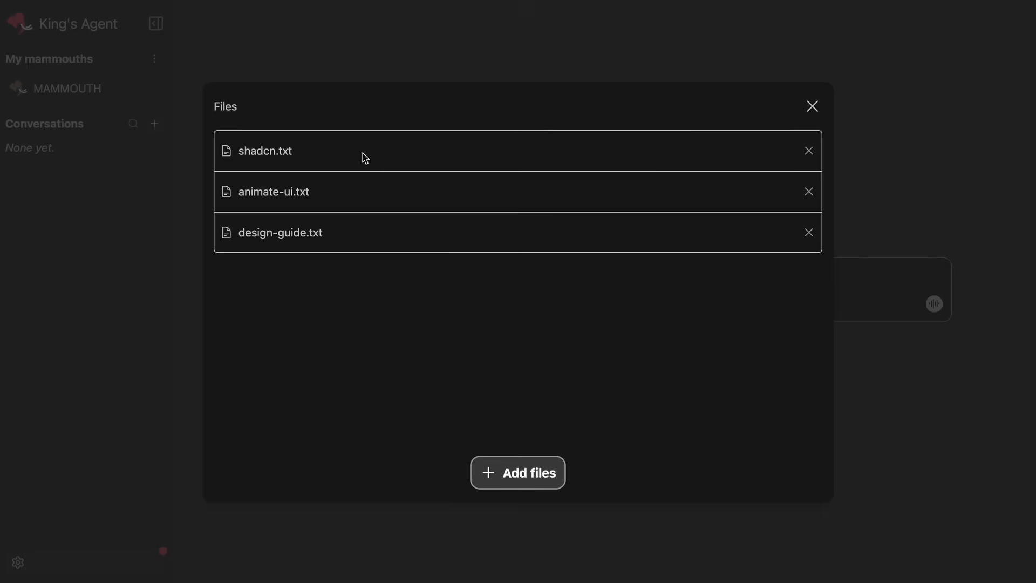
pyautogui.click(812, 106)
pyautogui.write('Yo')
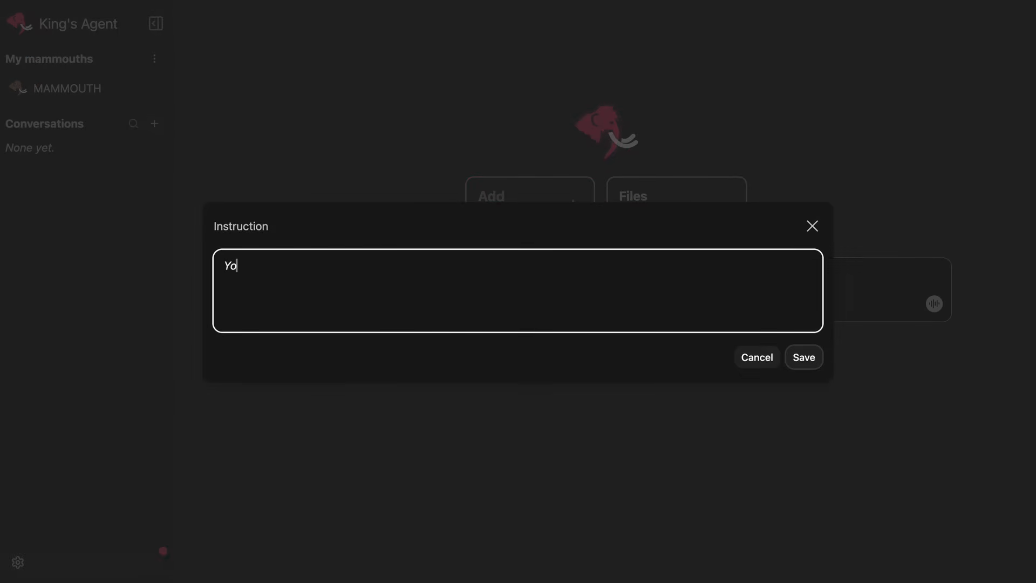
# - Save the 'You're a React Component D…' designer instruction for King's Agent
pyautogui.write("u're a Rea")
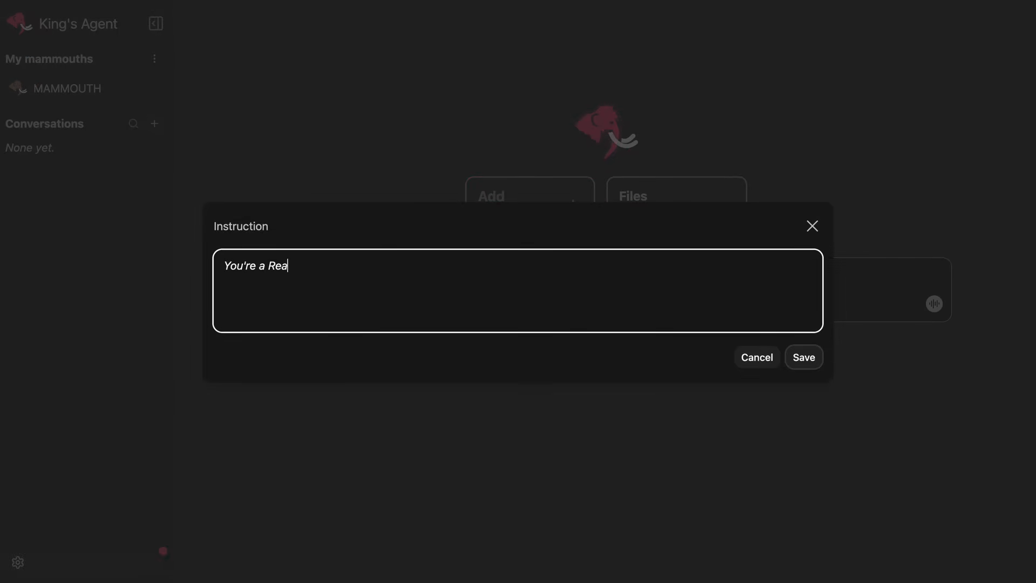
pyautogui.write('ct Component D')
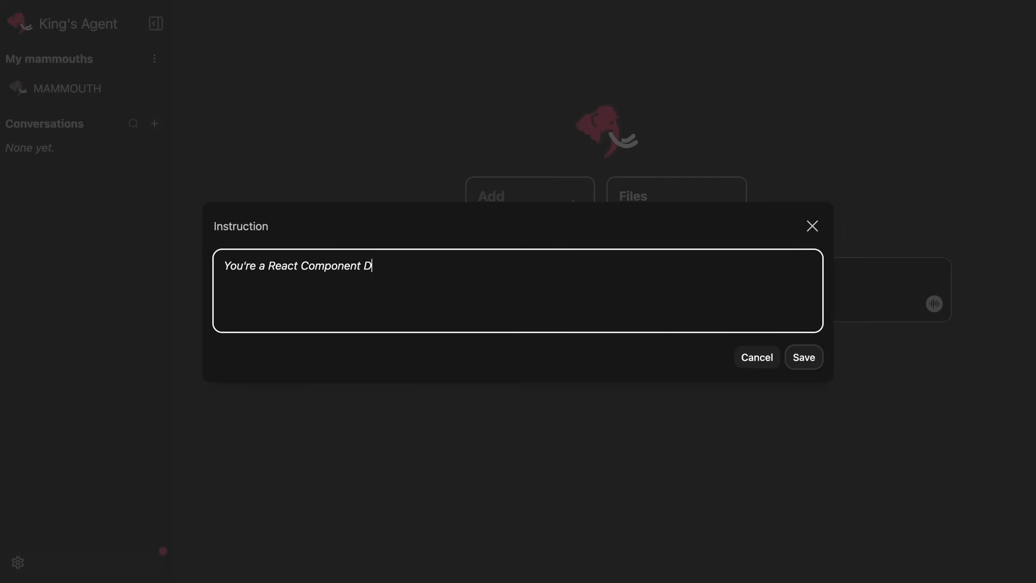
pyautogui.click(804, 357)
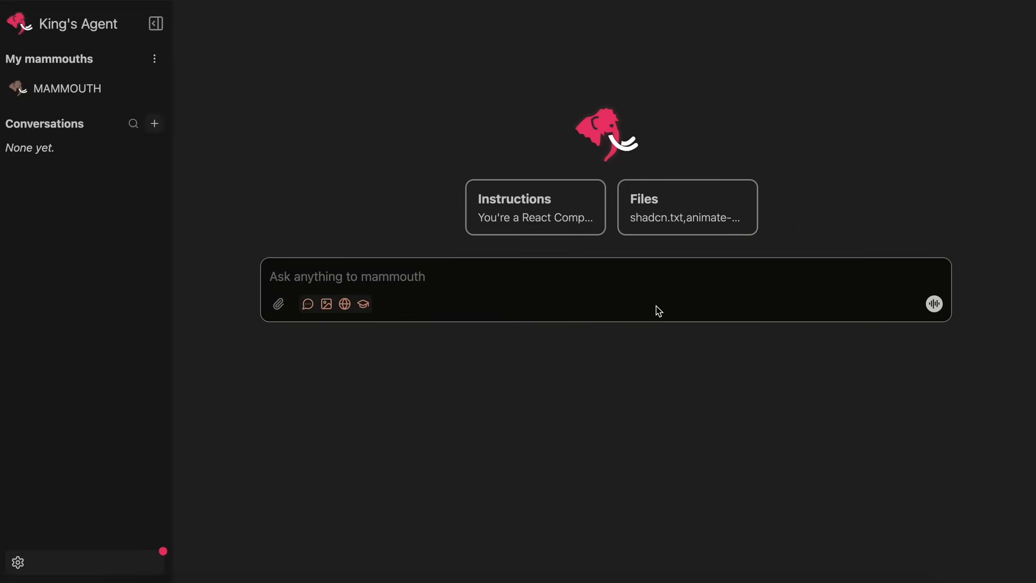
# - Ask King's Agent 'Make me a good looking button that uses Glass Morphism'
pyautogui.write('Make me a good looking button that uses Glass Mor')
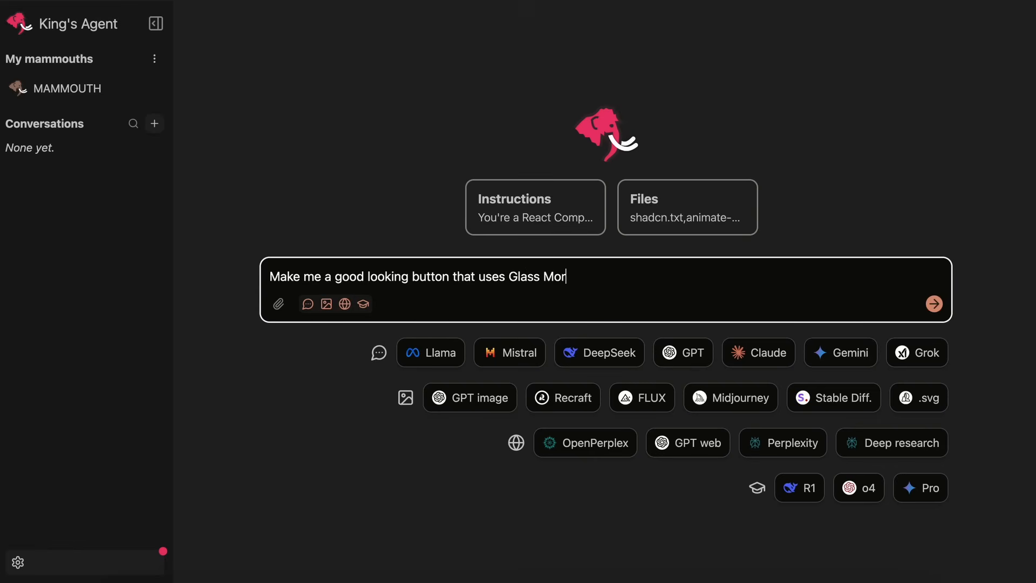
pyautogui.write('phism')
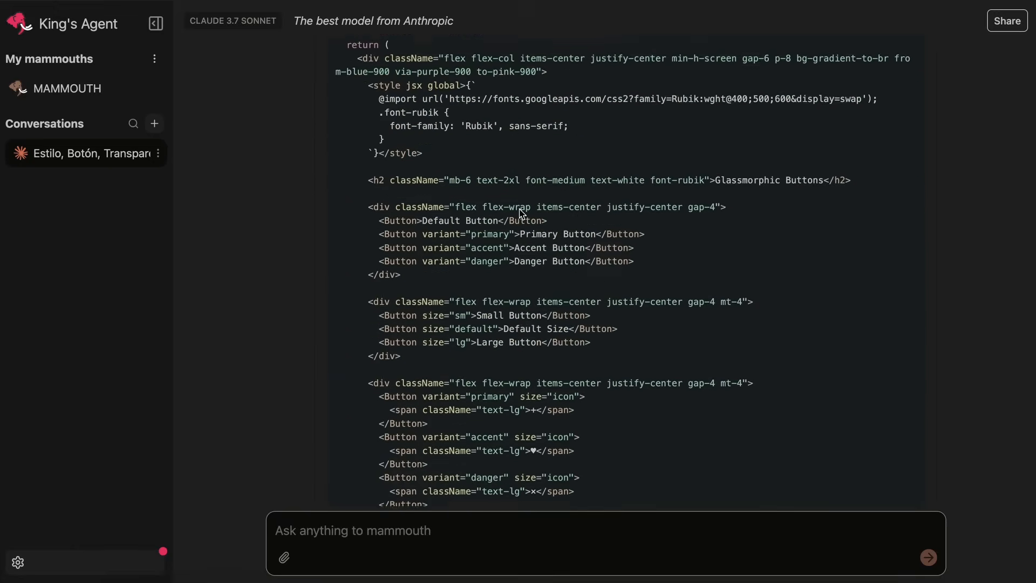
# - Review Claude 3.7 Sonnet's glassmorphic button code, then go to the Mammouth pricing page
pyautogui.scroll(3)
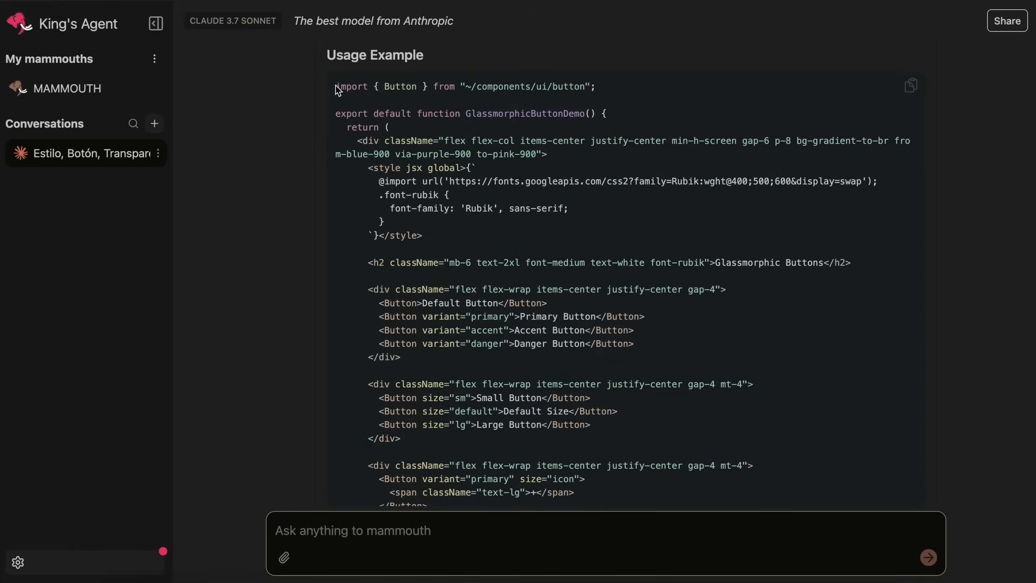
pyautogui.scroll(3)
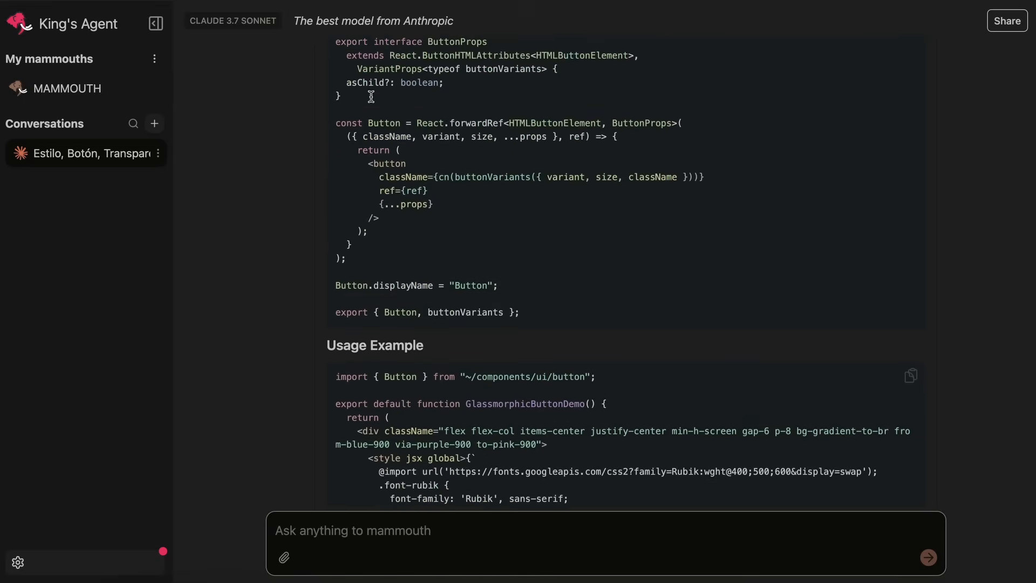
pyautogui.scroll(3)
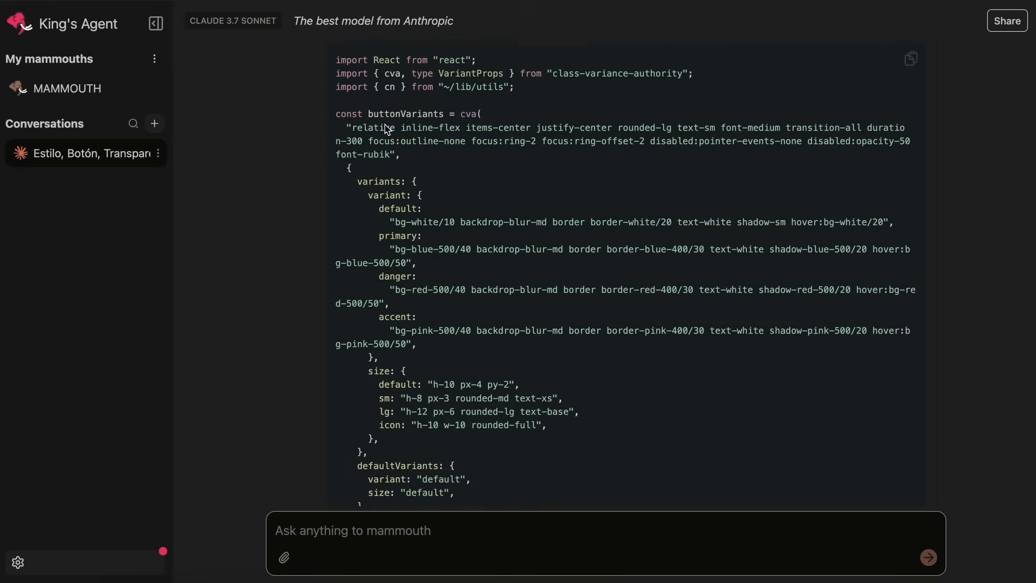
pyautogui.scroll(3)
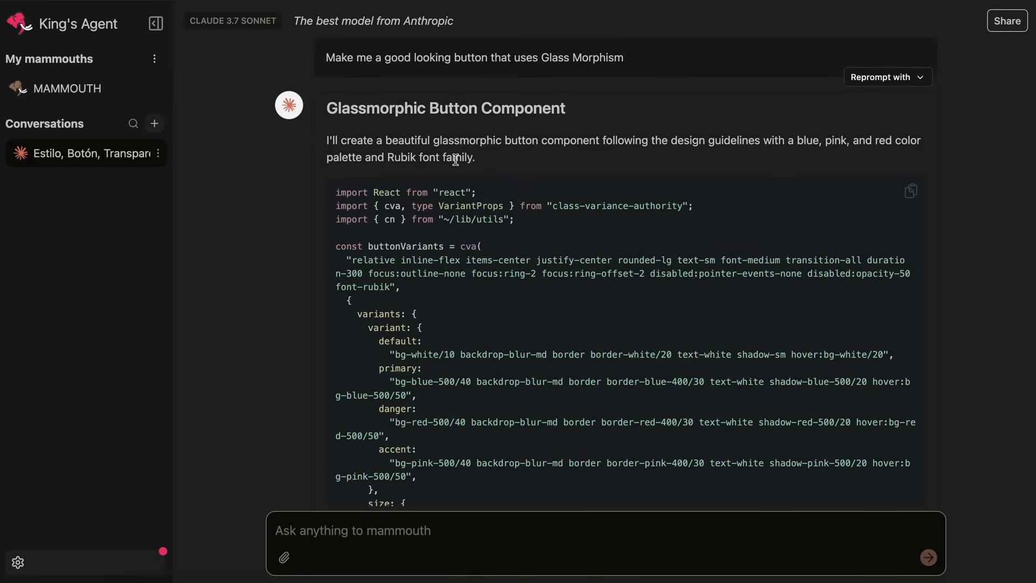
pyautogui.moveTo(516, 164)
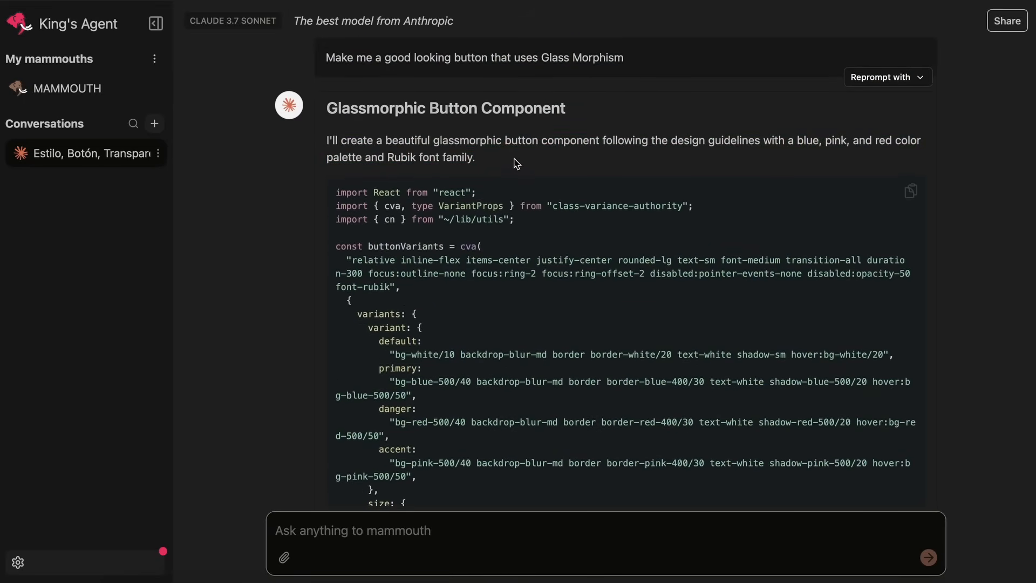
pyautogui.moveTo(536, 164)
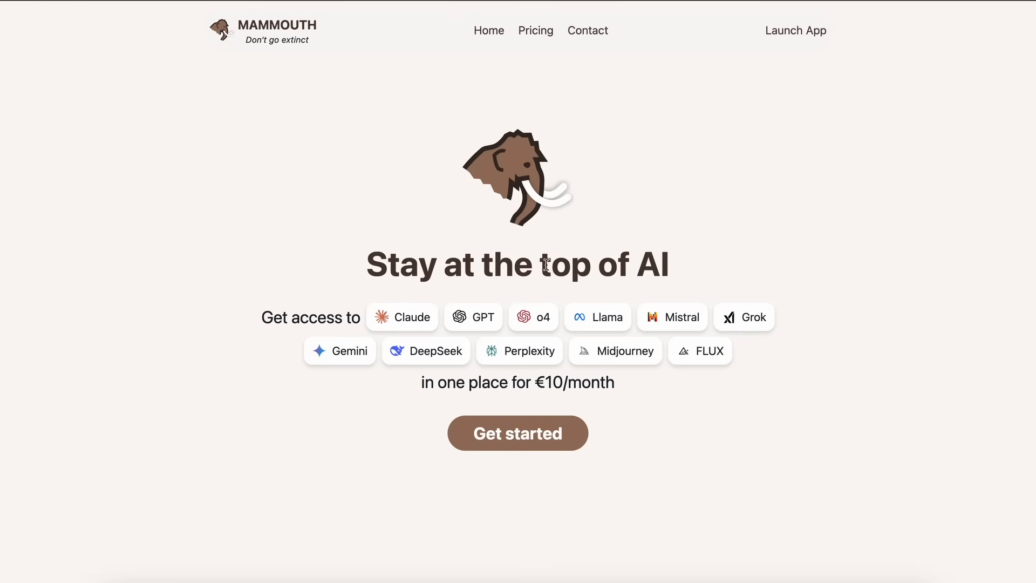
pyautogui.moveTo(439, 117)
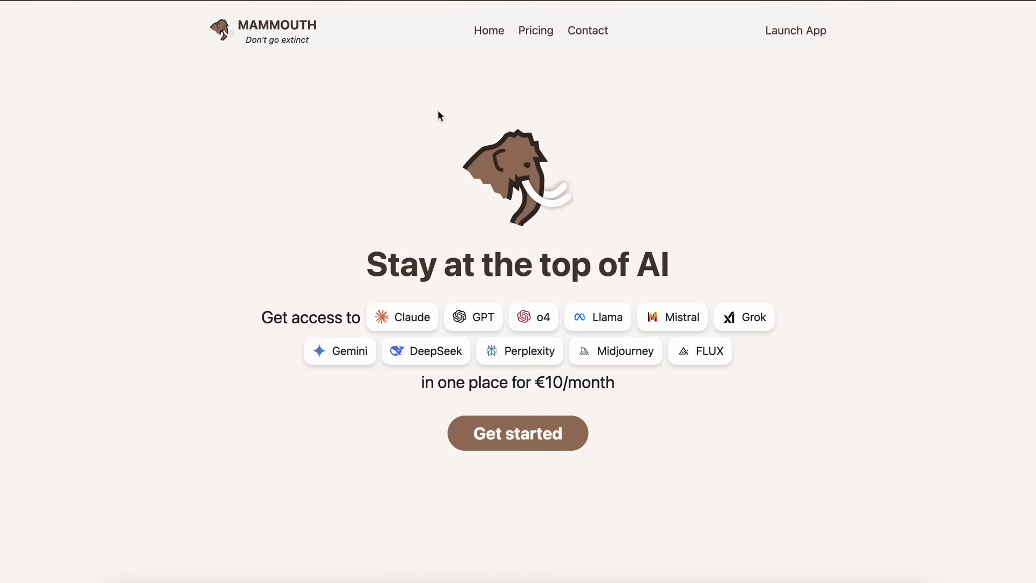
pyautogui.moveTo(491, 50)
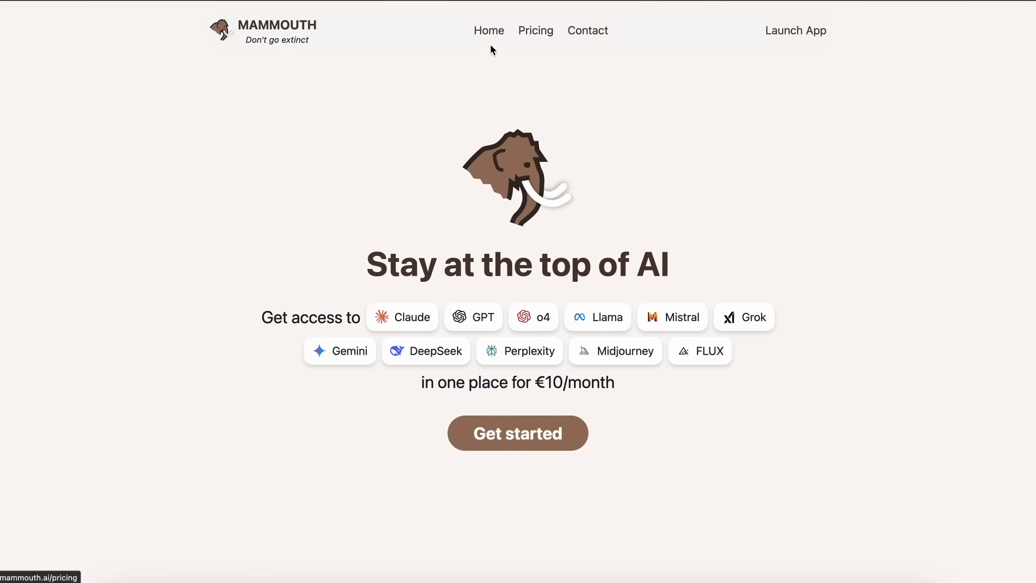
pyautogui.click(537, 31)
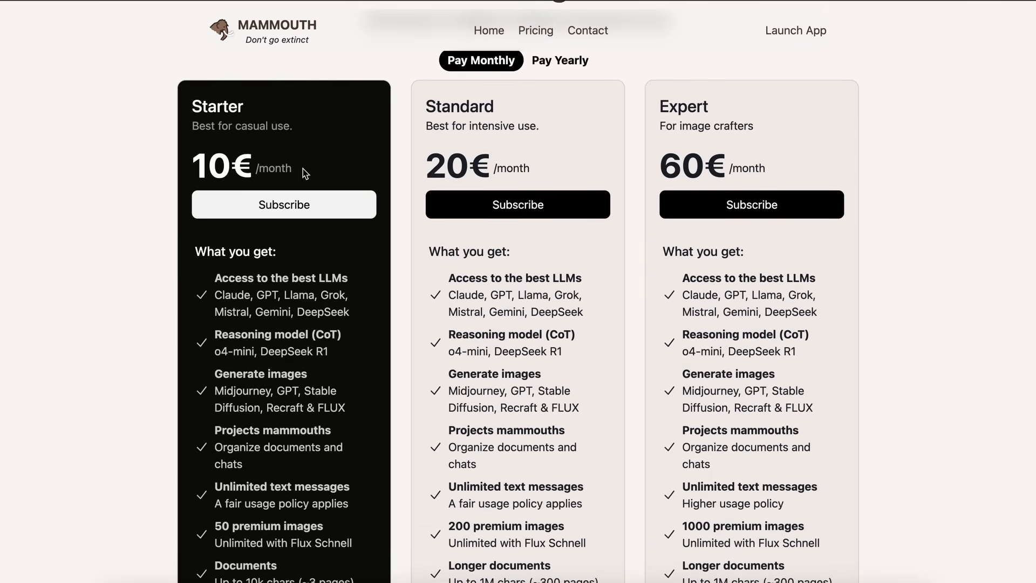
# - Compare Starter, Standard and Expert plans on yearly billing (8.33€, 17€, 50€) and back on monthly
pyautogui.scroll(-3)
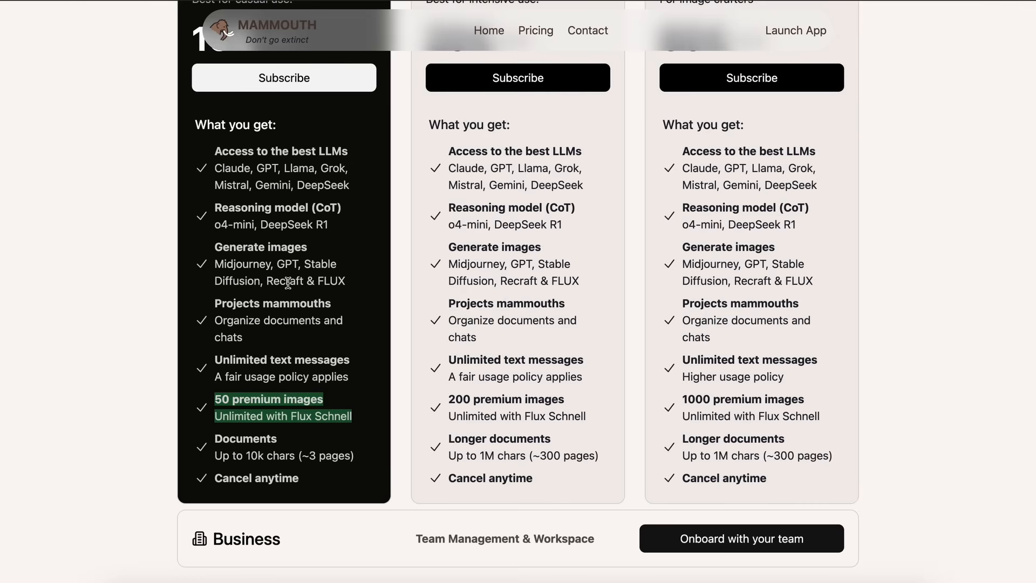
pyautogui.scroll(3)
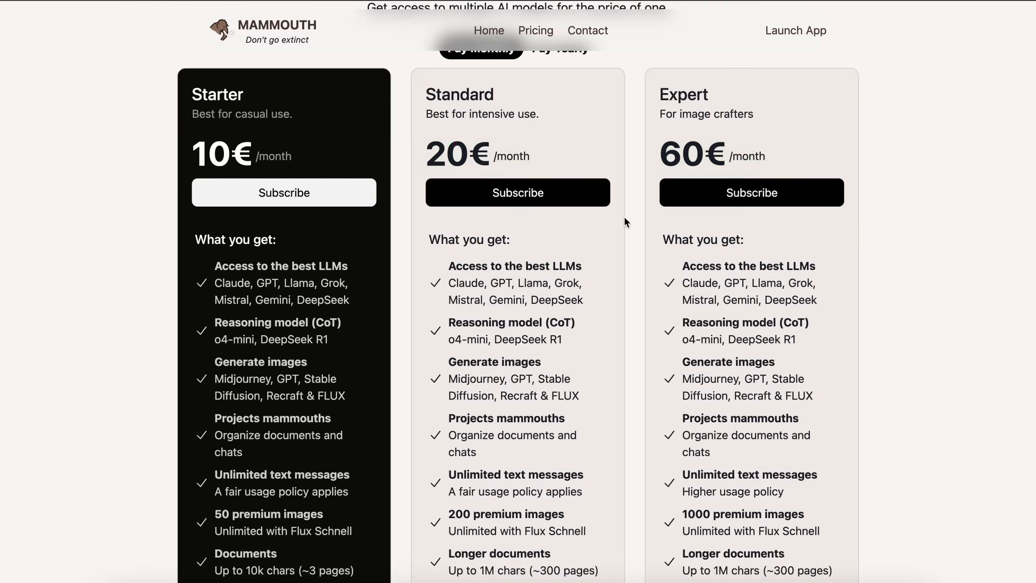
pyautogui.scroll(3)
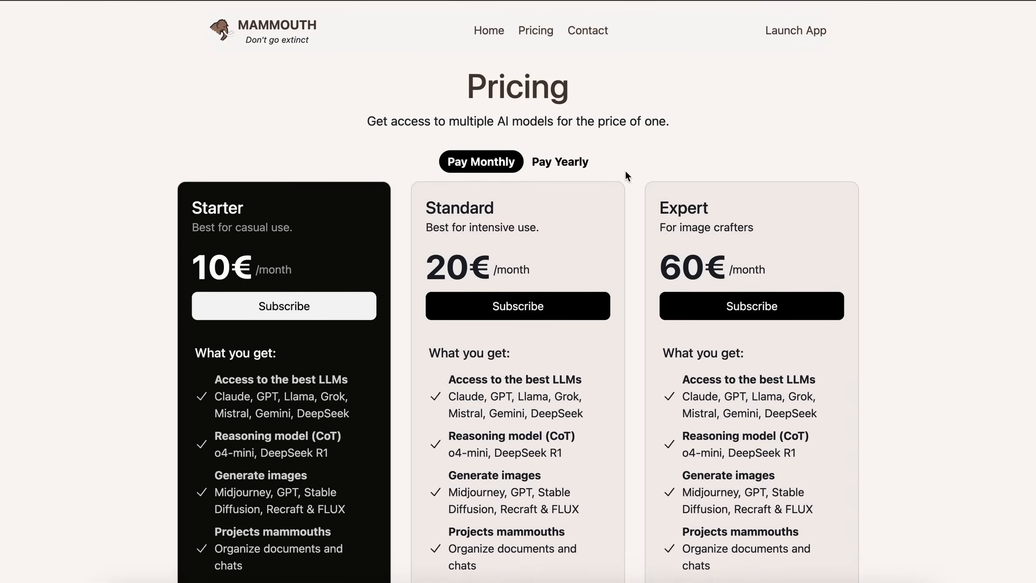
pyautogui.click(559, 161)
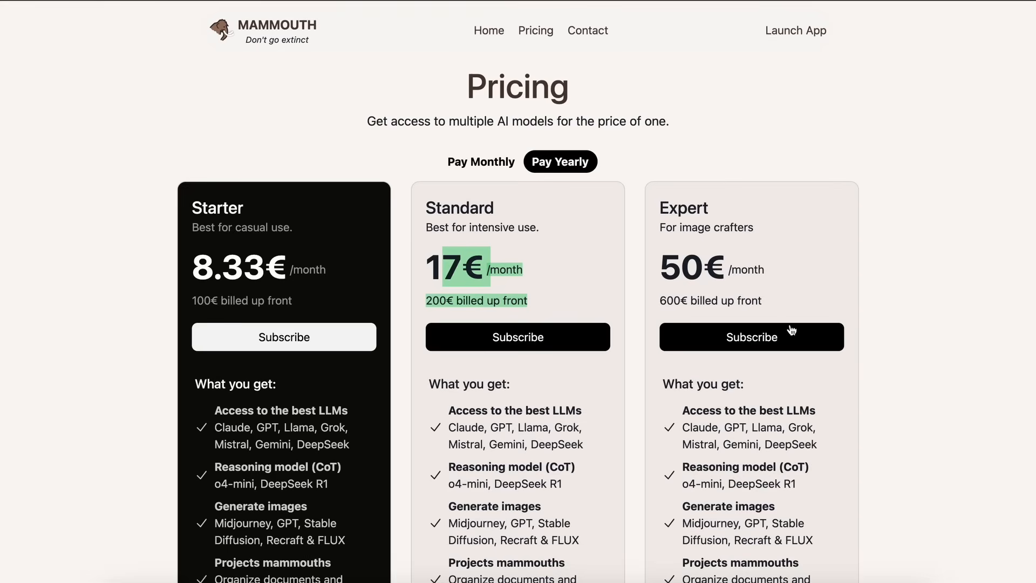
pyautogui.click(481, 161)
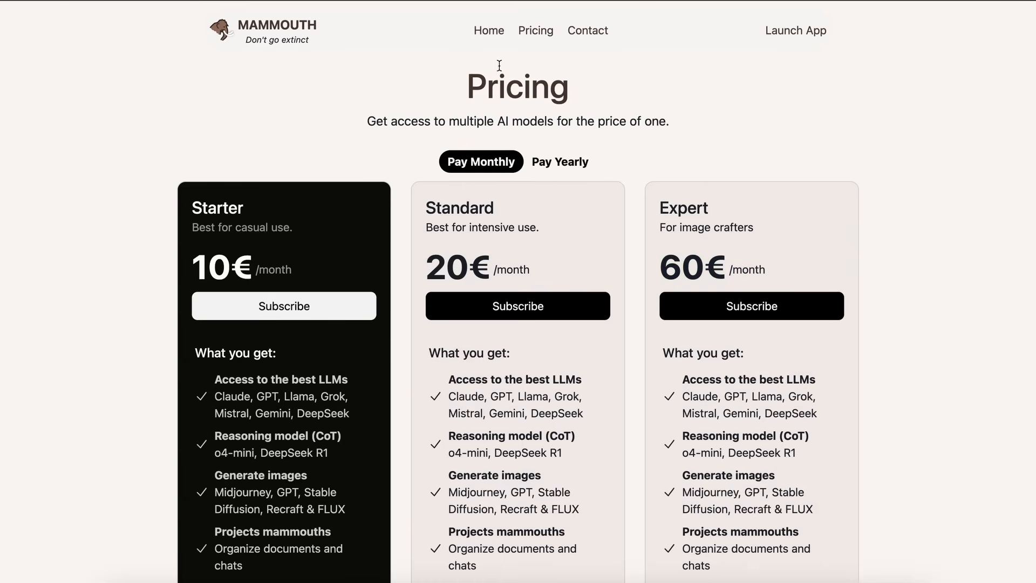
pyautogui.moveTo(544, 81)
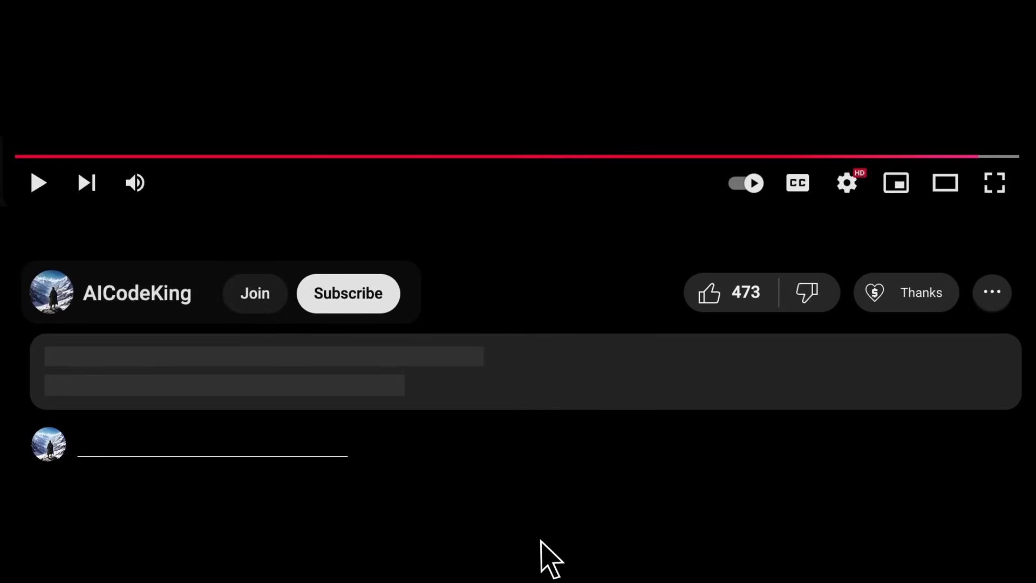
pyautogui.click(906, 292)
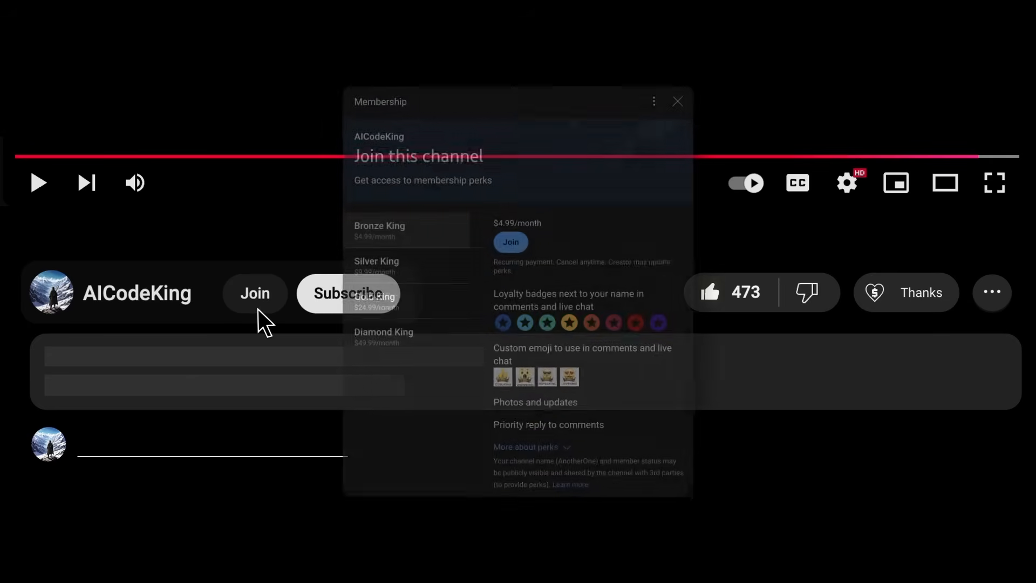
pyautogui.click(678, 102)
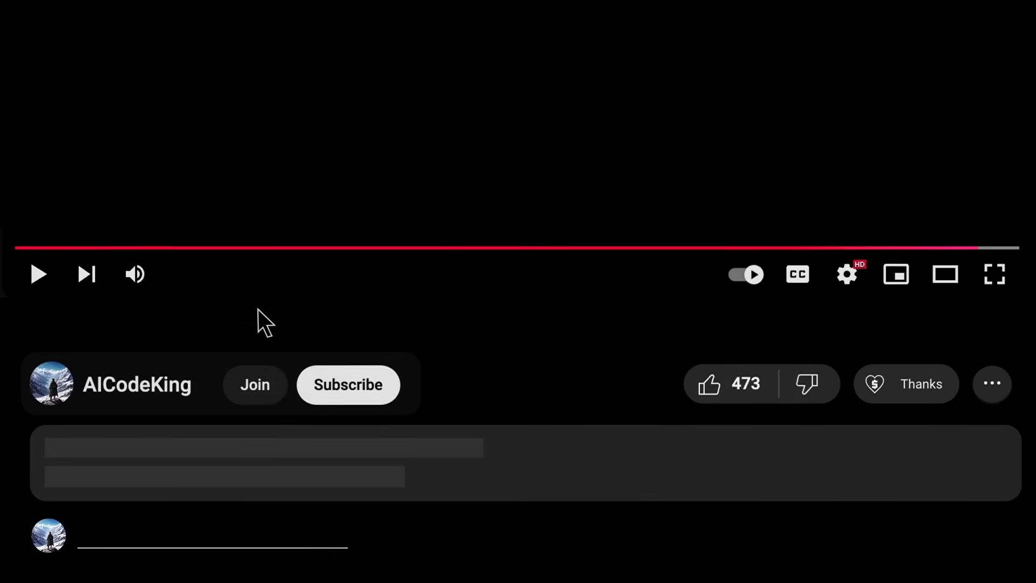